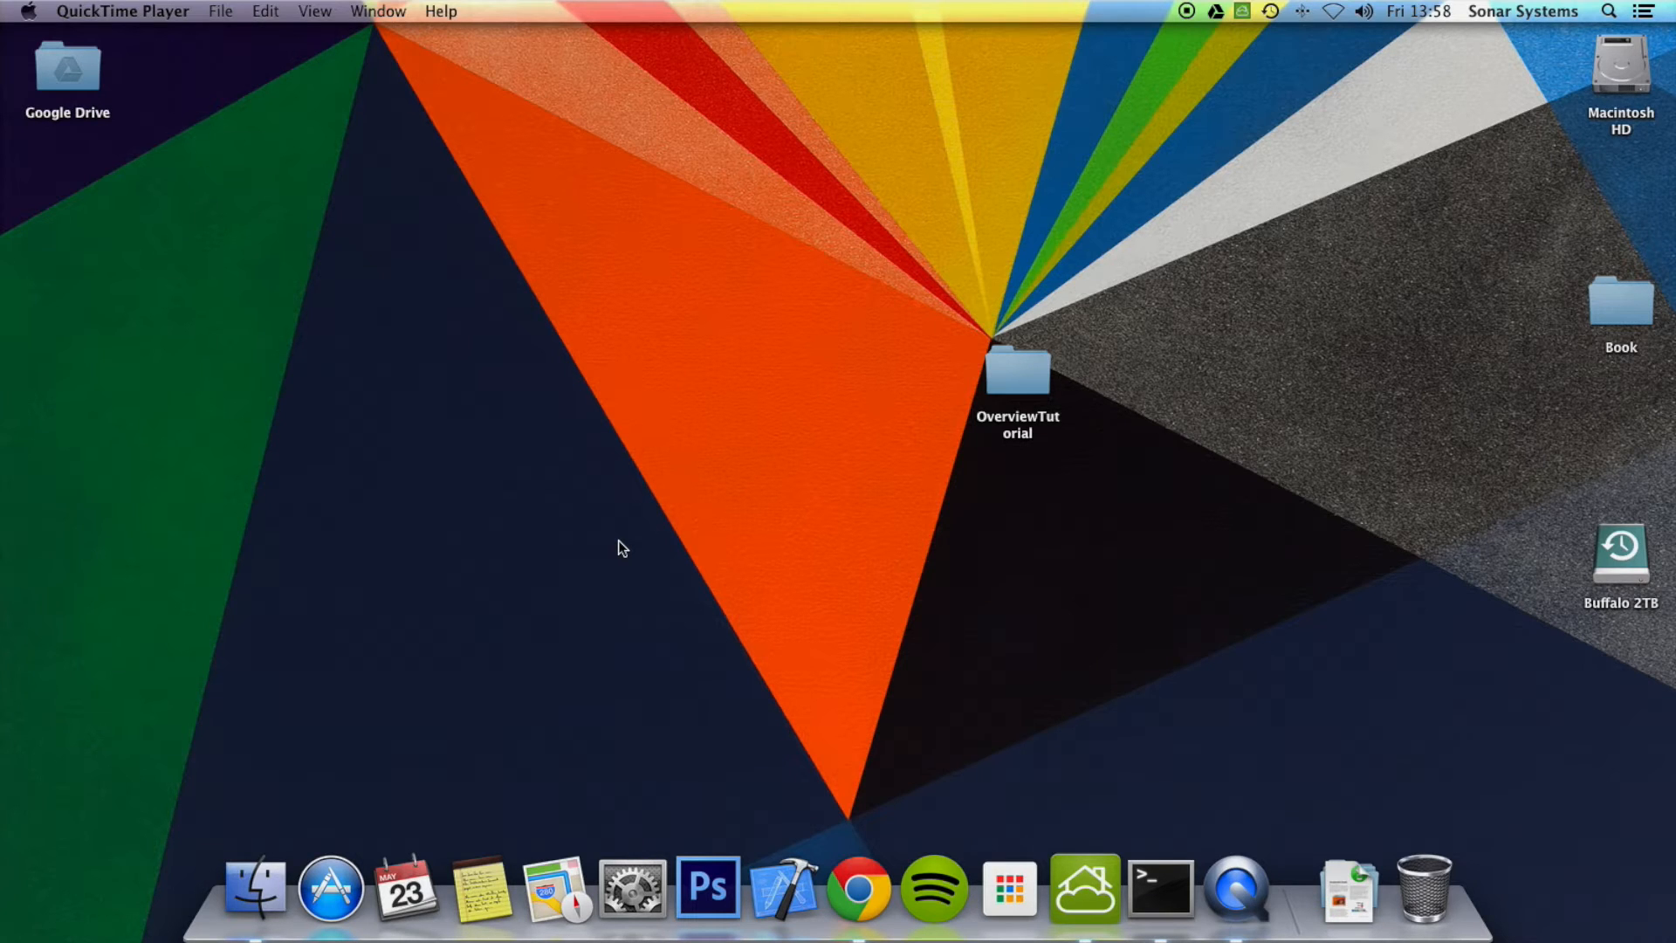
- Open the desktop OverviewTutorial folder and select proj.ios_mac in column view
{"action": "double_click", "coordinate": [1016, 375]}
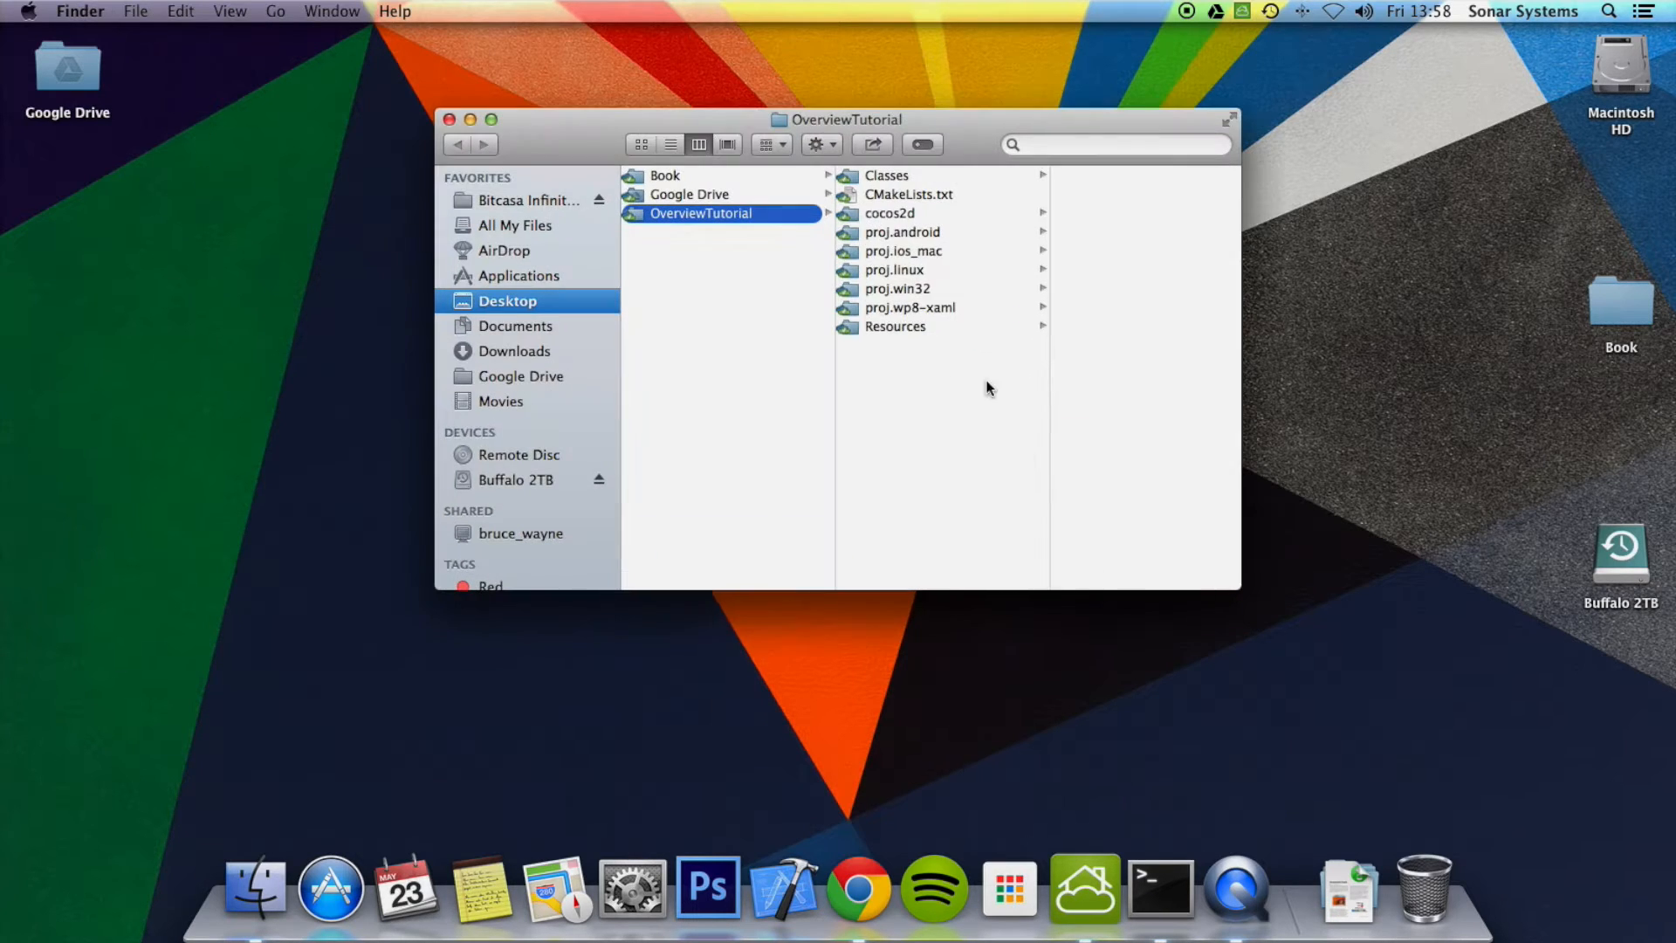
{"action": "left_click", "coordinate": [902, 251]}
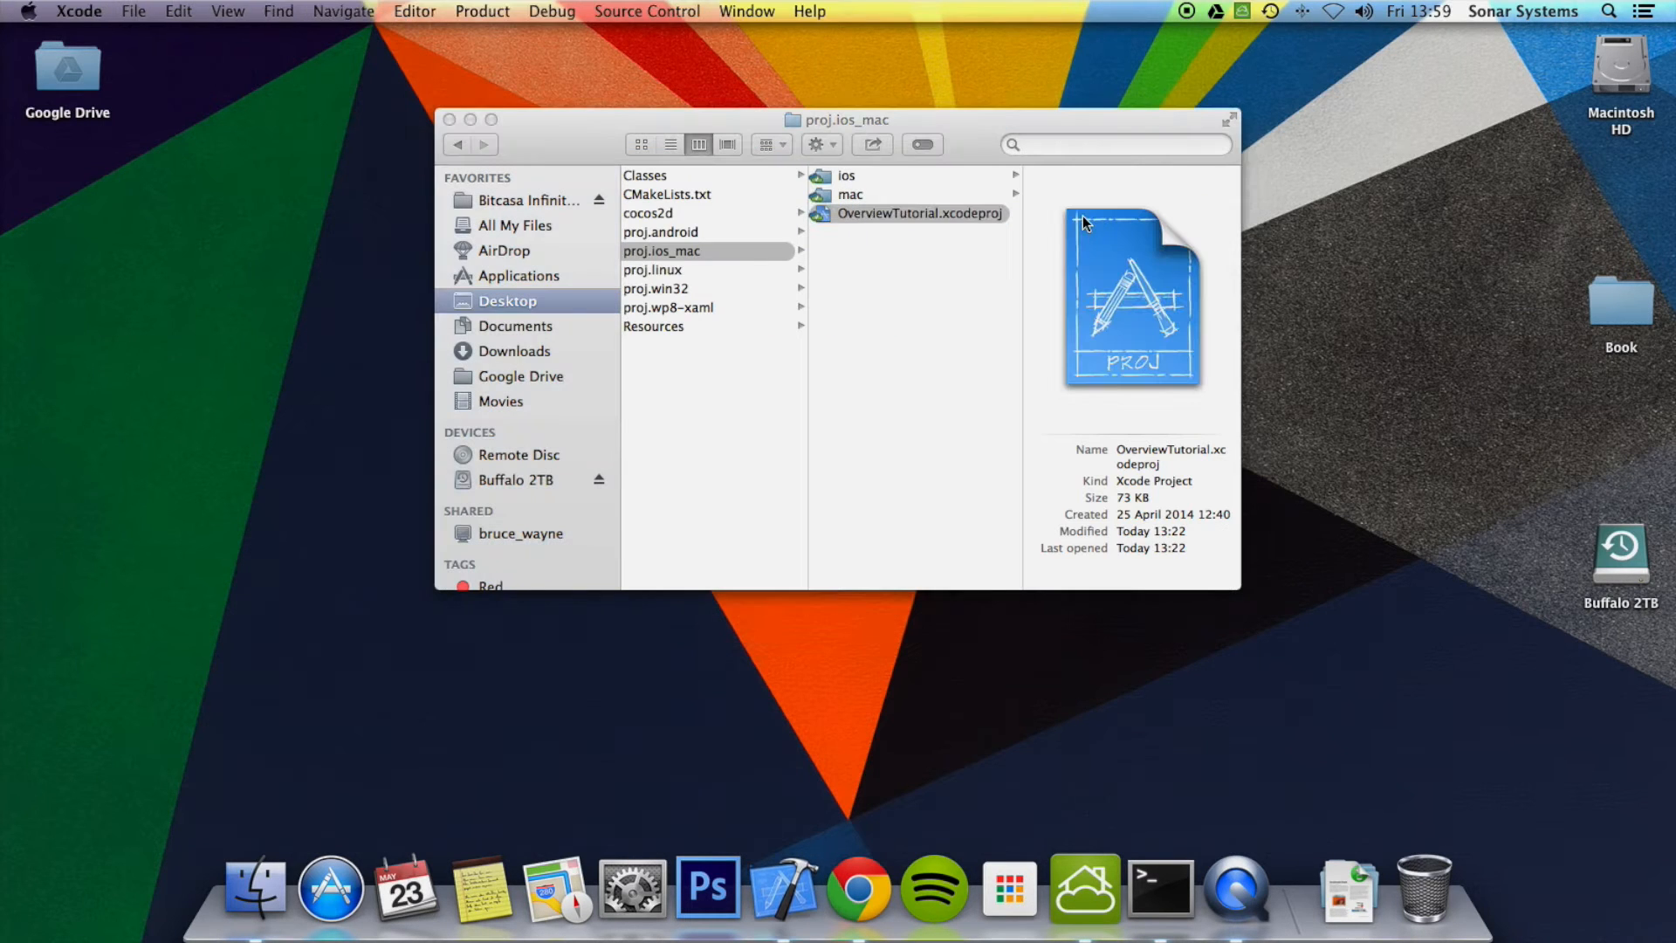
- Open OverviewTutorial.xcodeproj in Xcode and display AppDelegate.h from the Classes group
{"action": "double_click", "coordinate": [918, 213]}
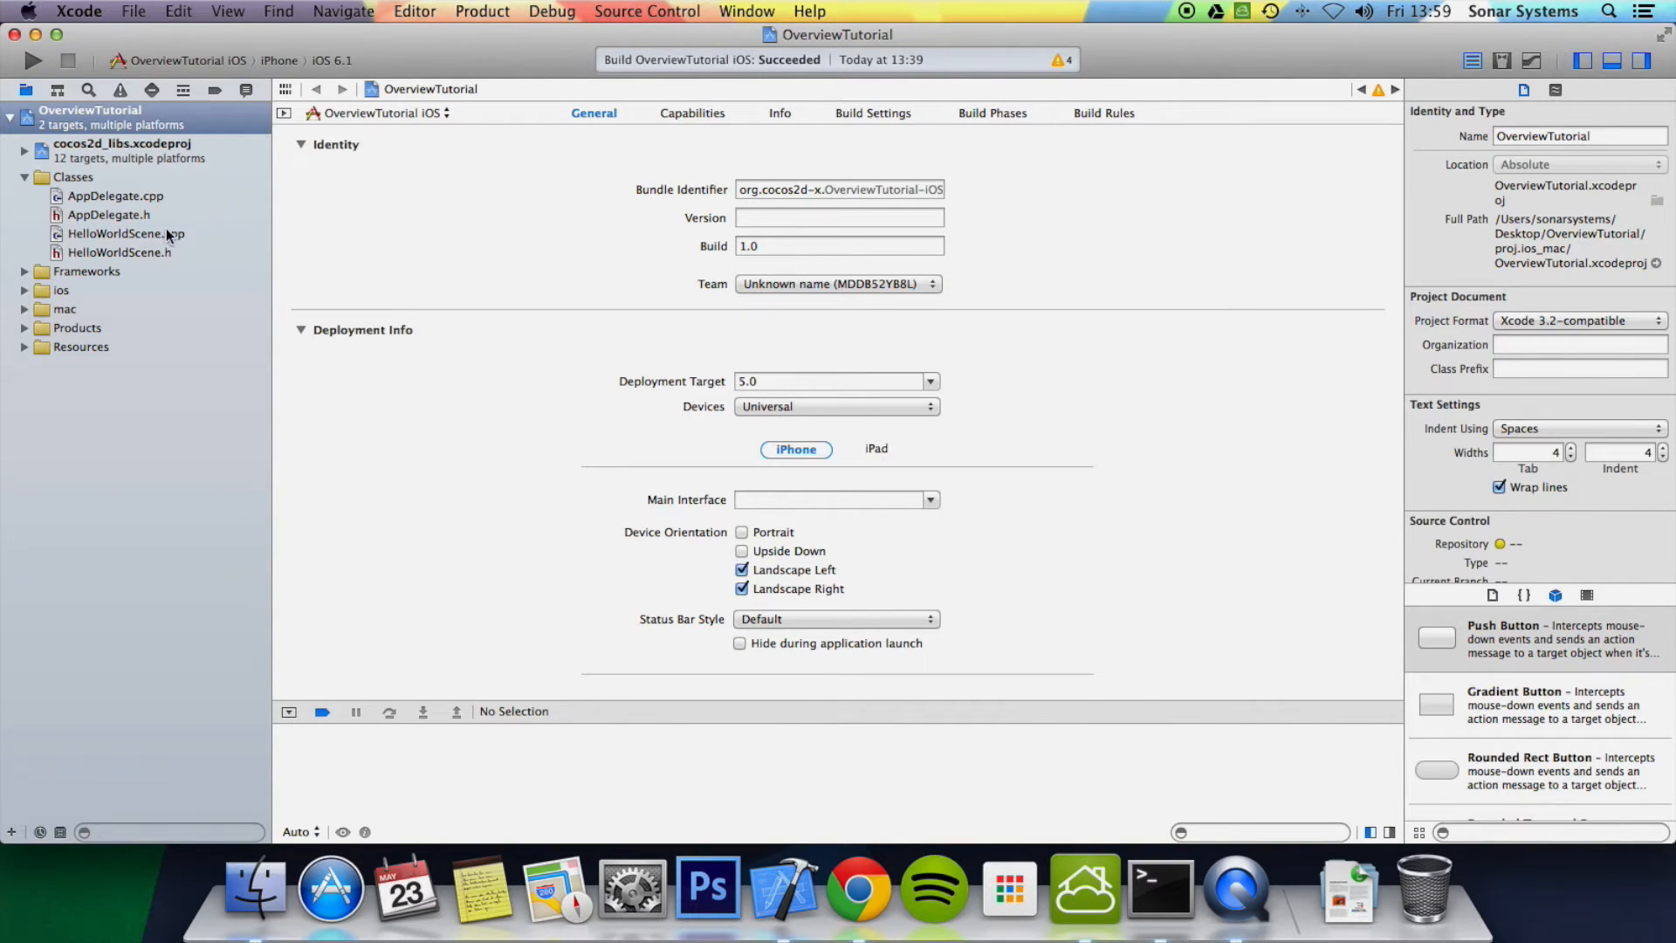
{"action": "left_click", "coordinate": [108, 214]}
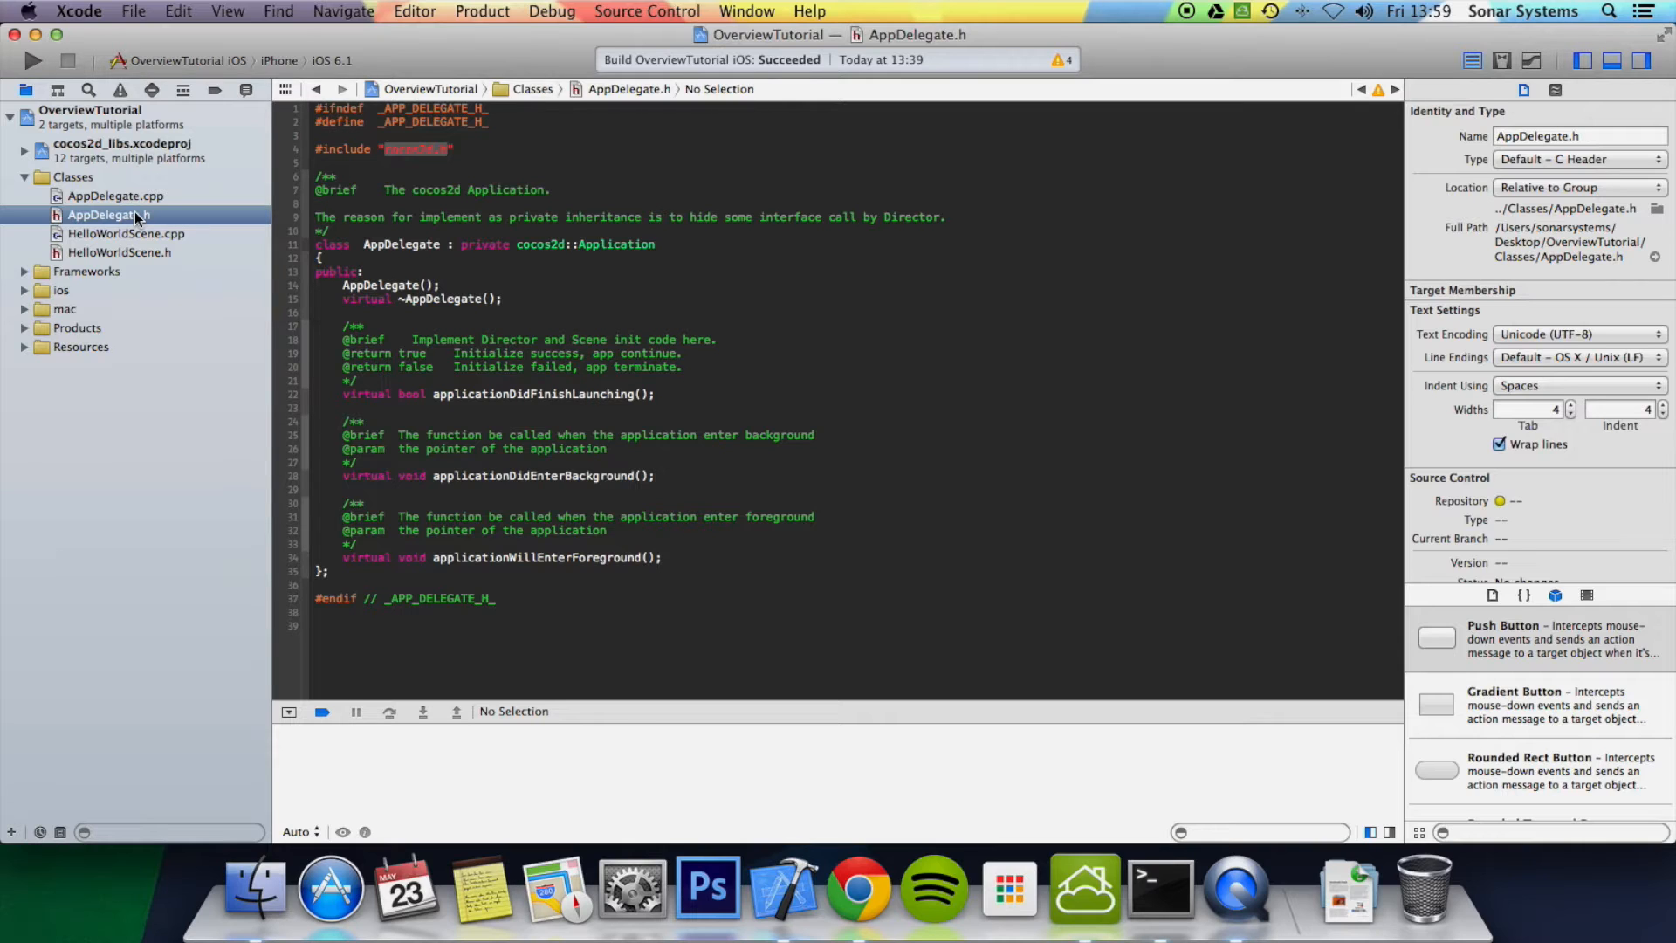
- Display AppDelegate.cpp from the Classes group to view applicationDidFinishLaunching
{"action": "left_click", "coordinate": [116, 196]}
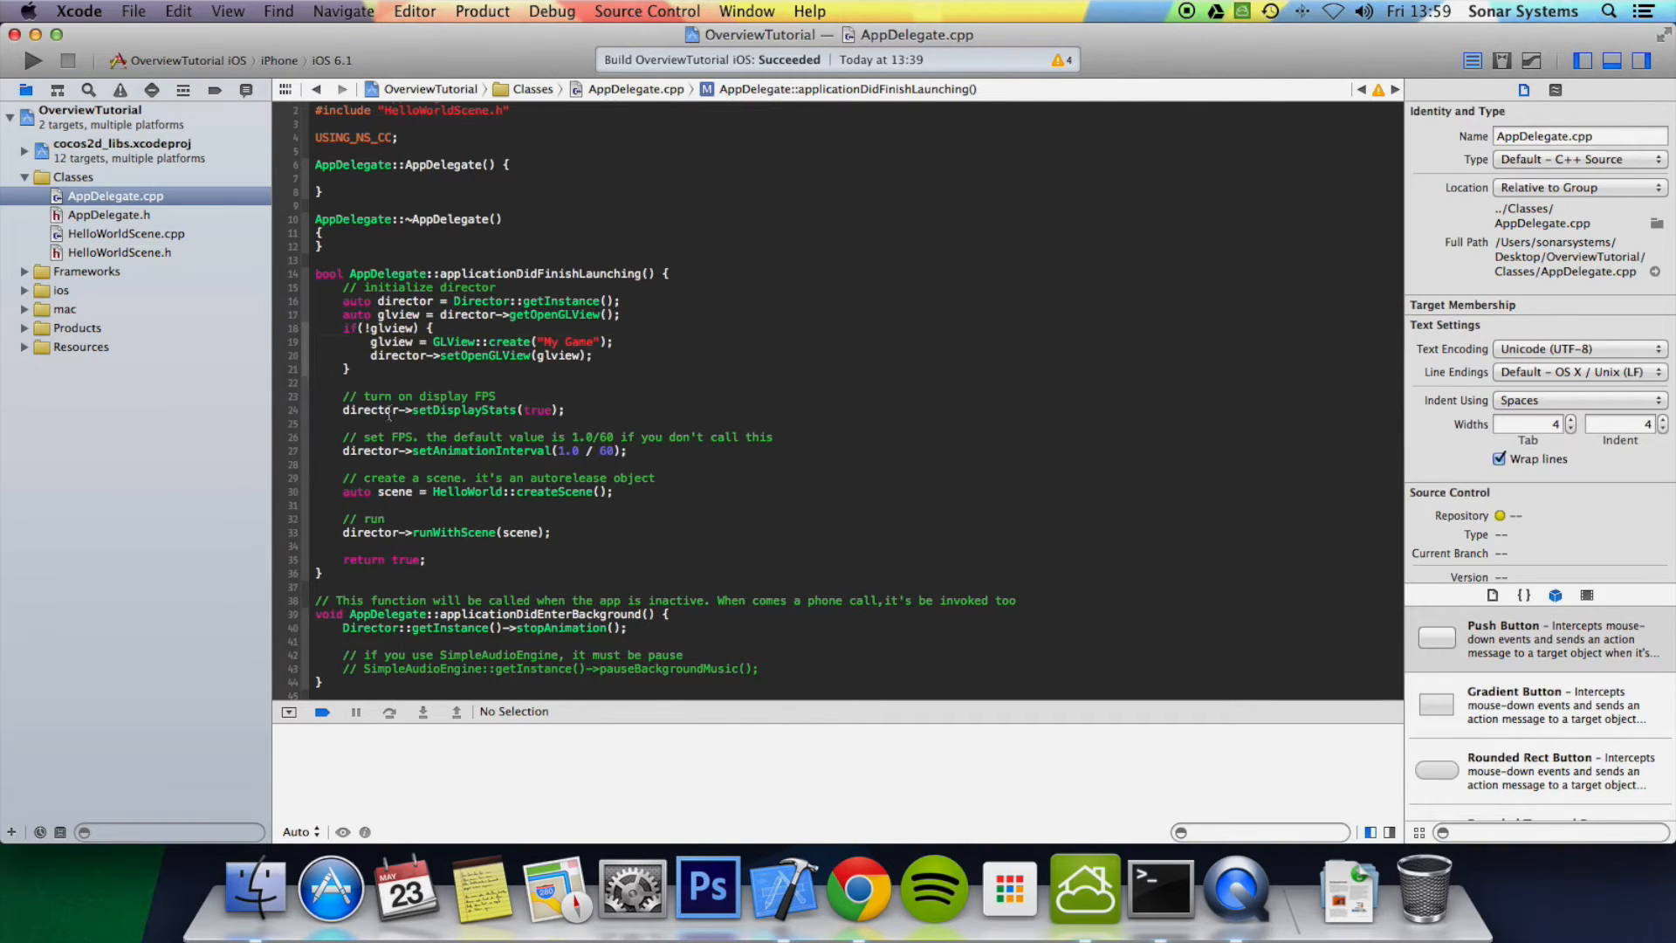
{"action": "double_click", "coordinate": [374, 396]}
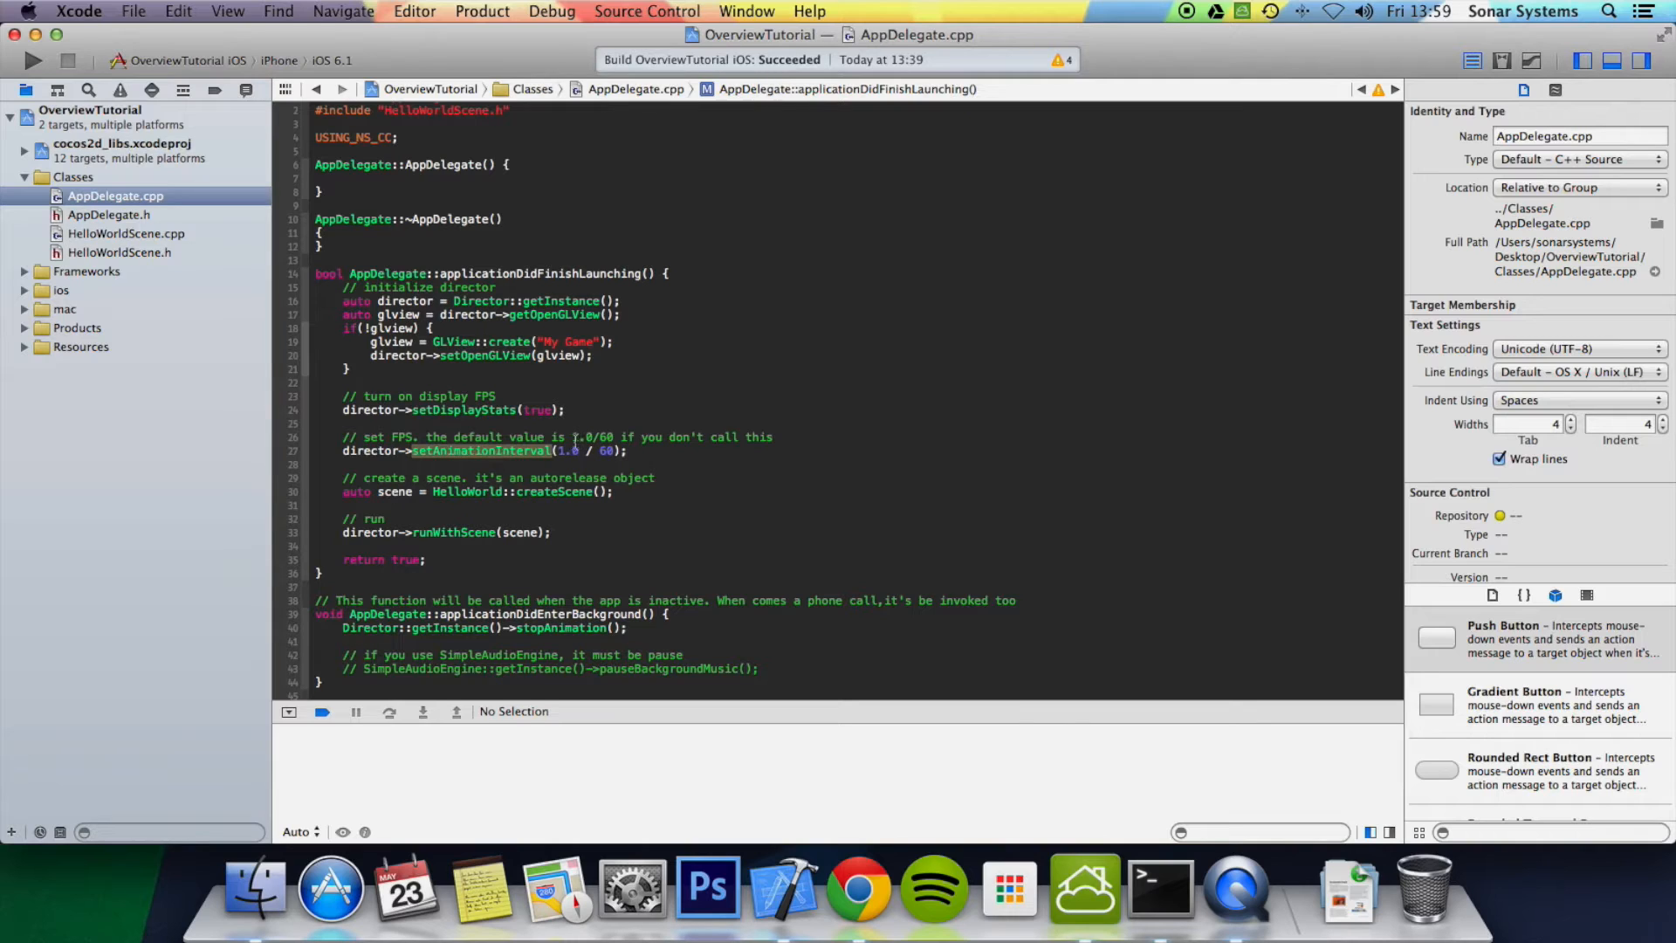
{"action": "left_click", "coordinate": [570, 448]}
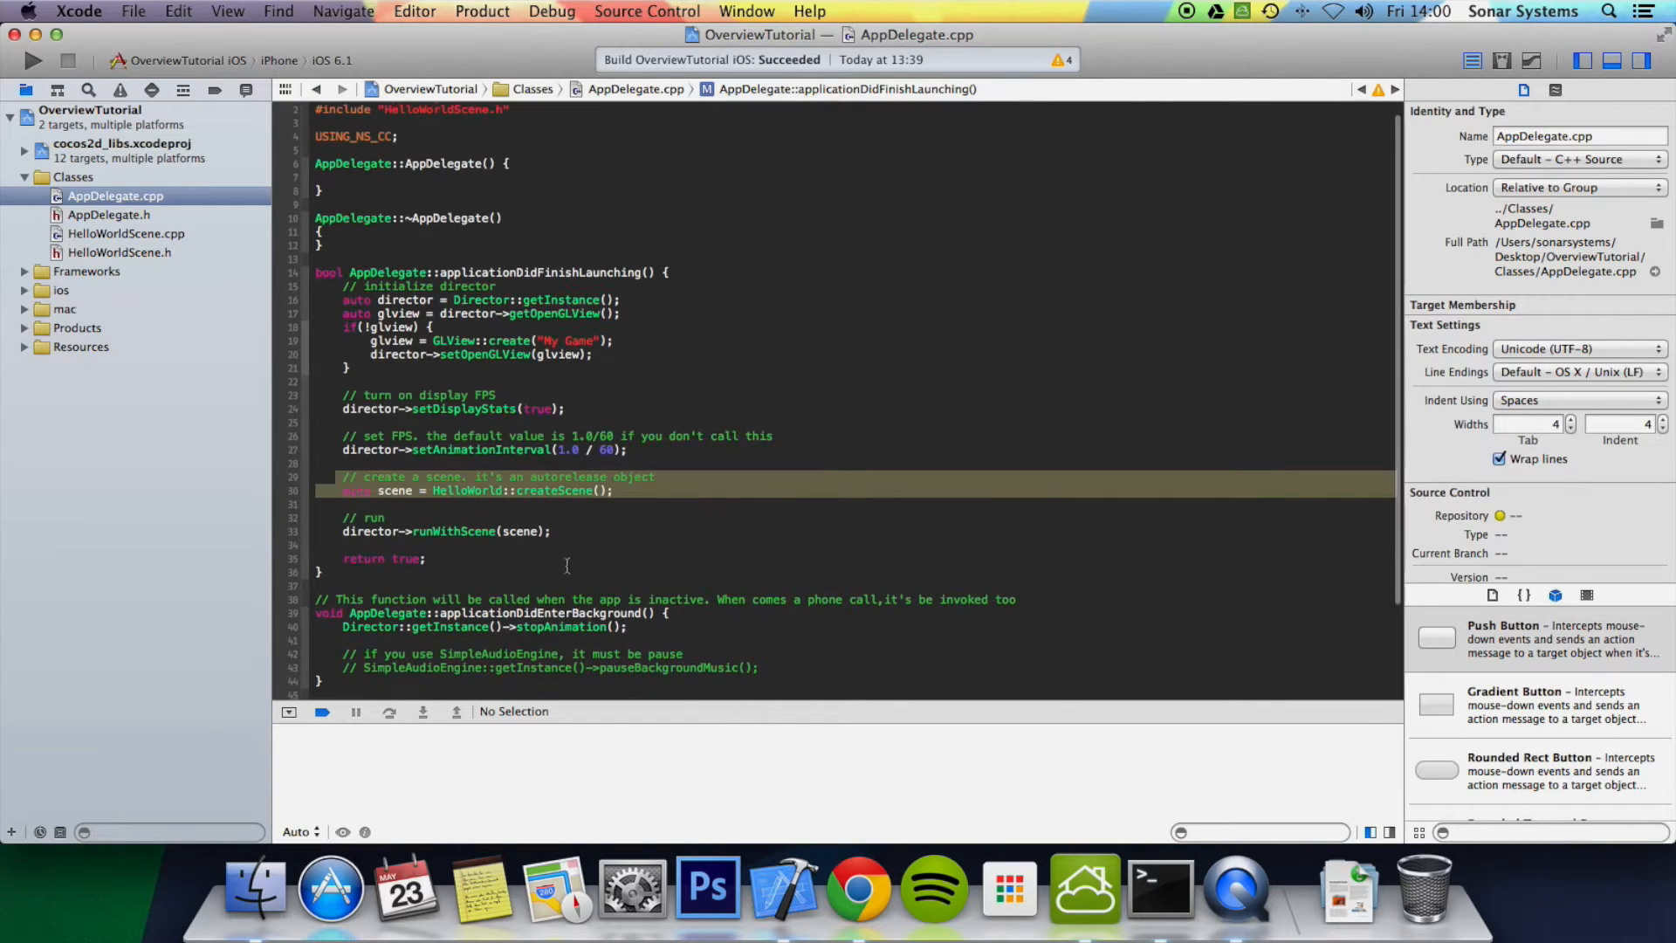
{"action": "scroll", "scroll_direction": "down", "scroll_amount": 3}
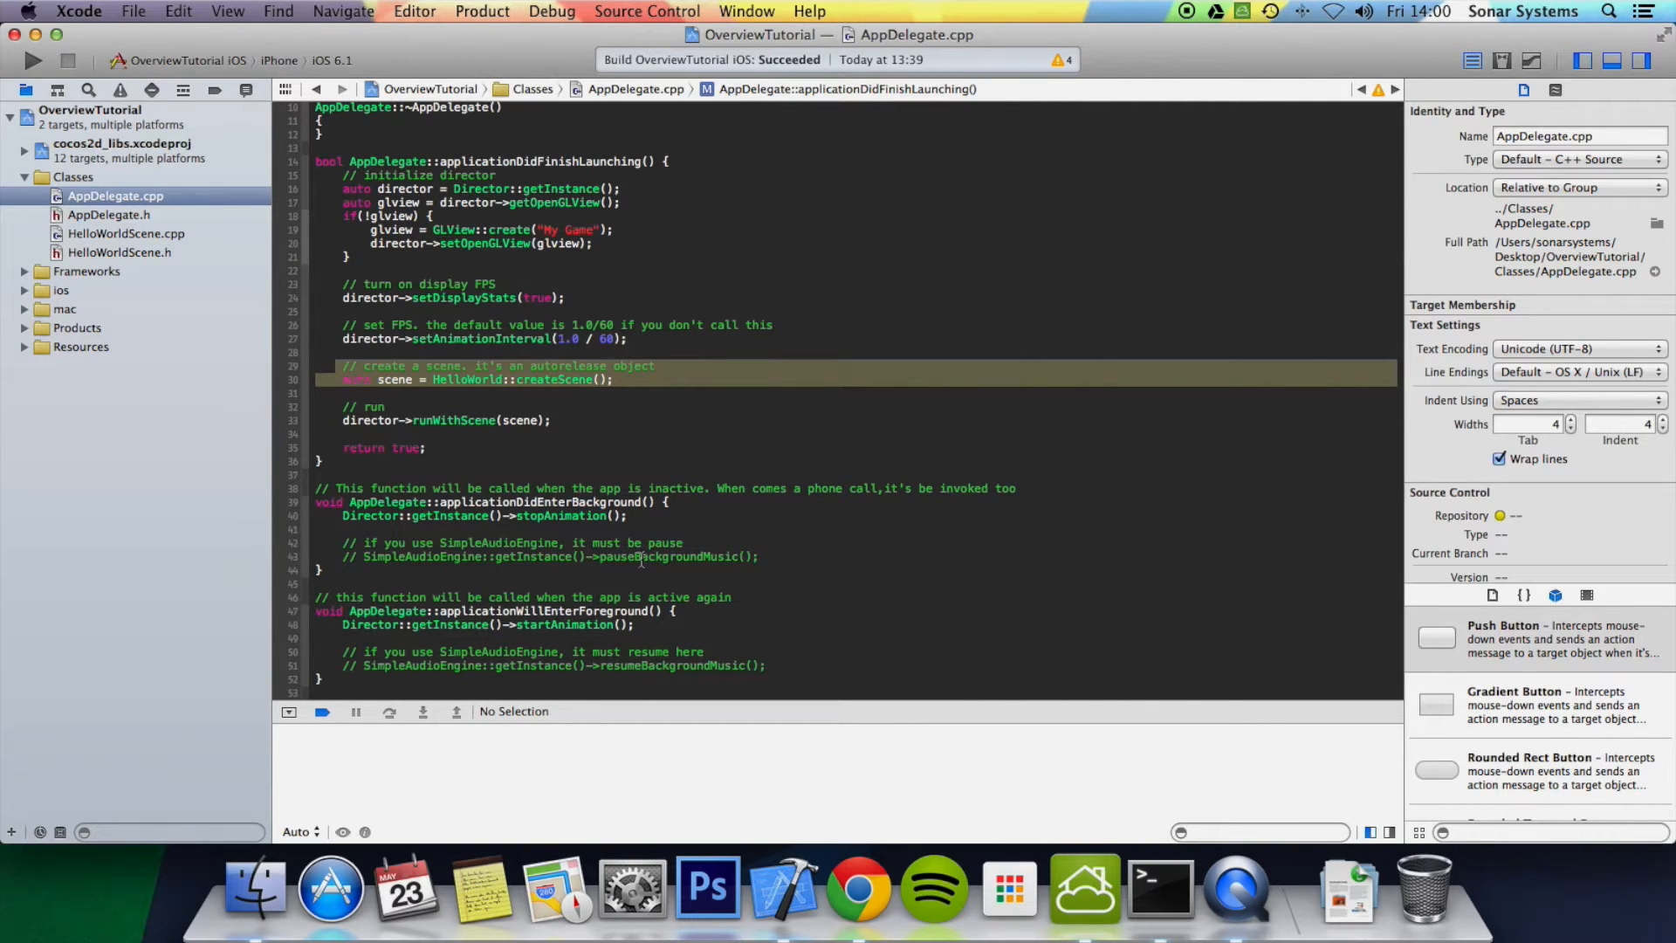
{"action": "mouse_move", "coordinate": [642, 559]}
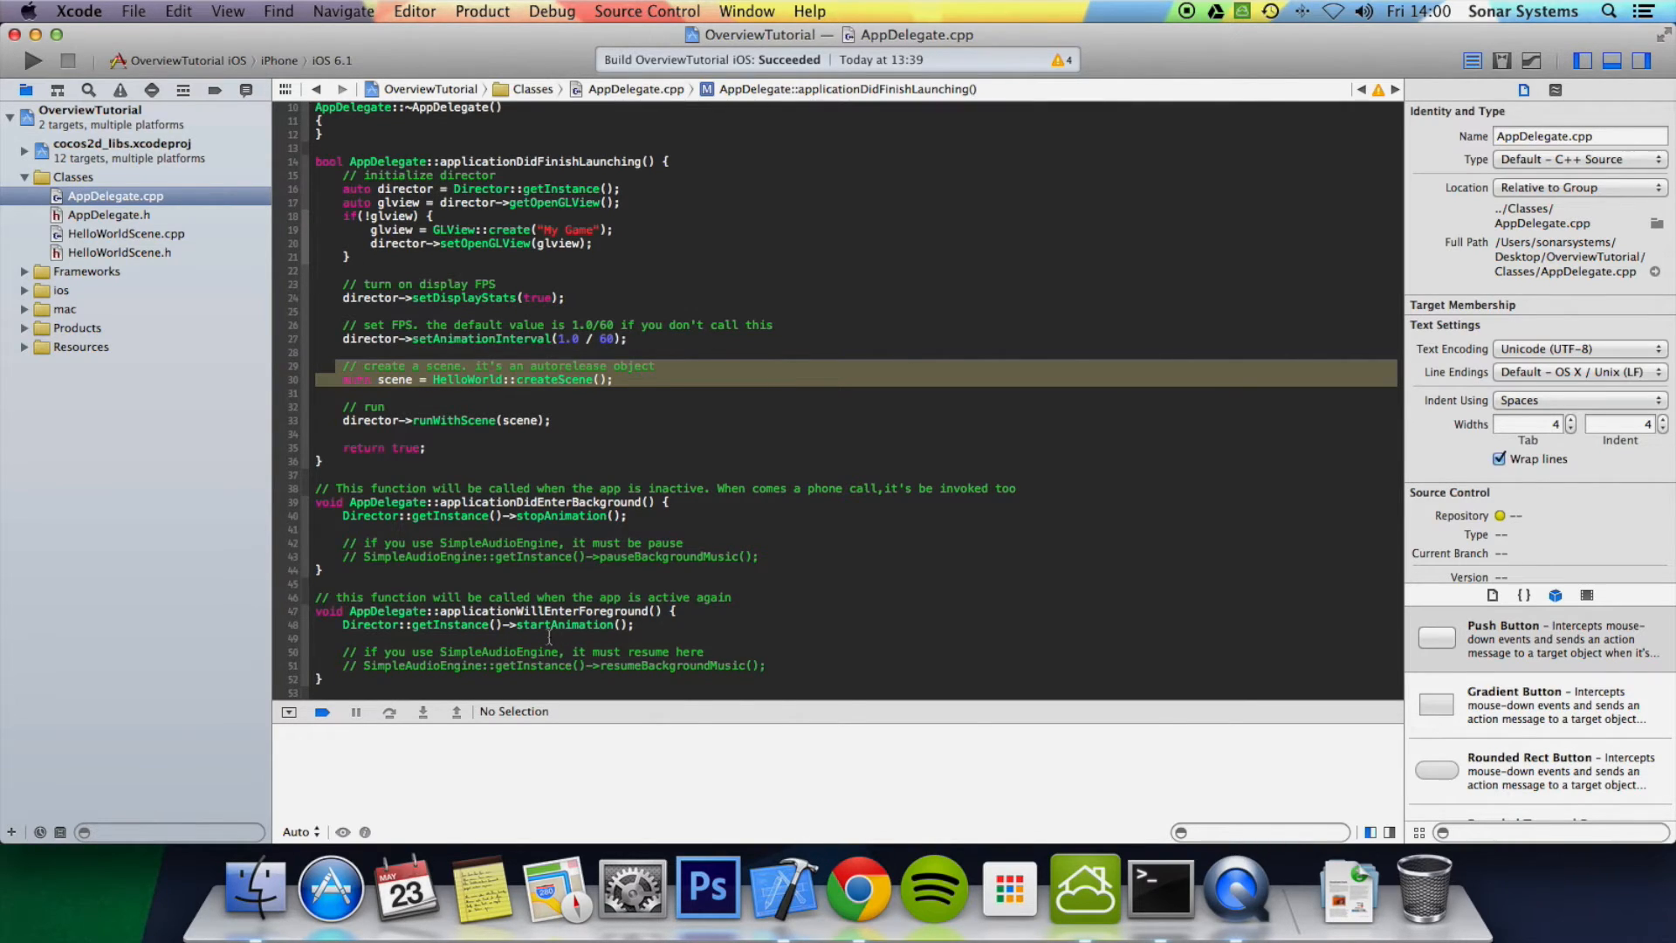
{"action": "mouse_move", "coordinate": [677, 652]}
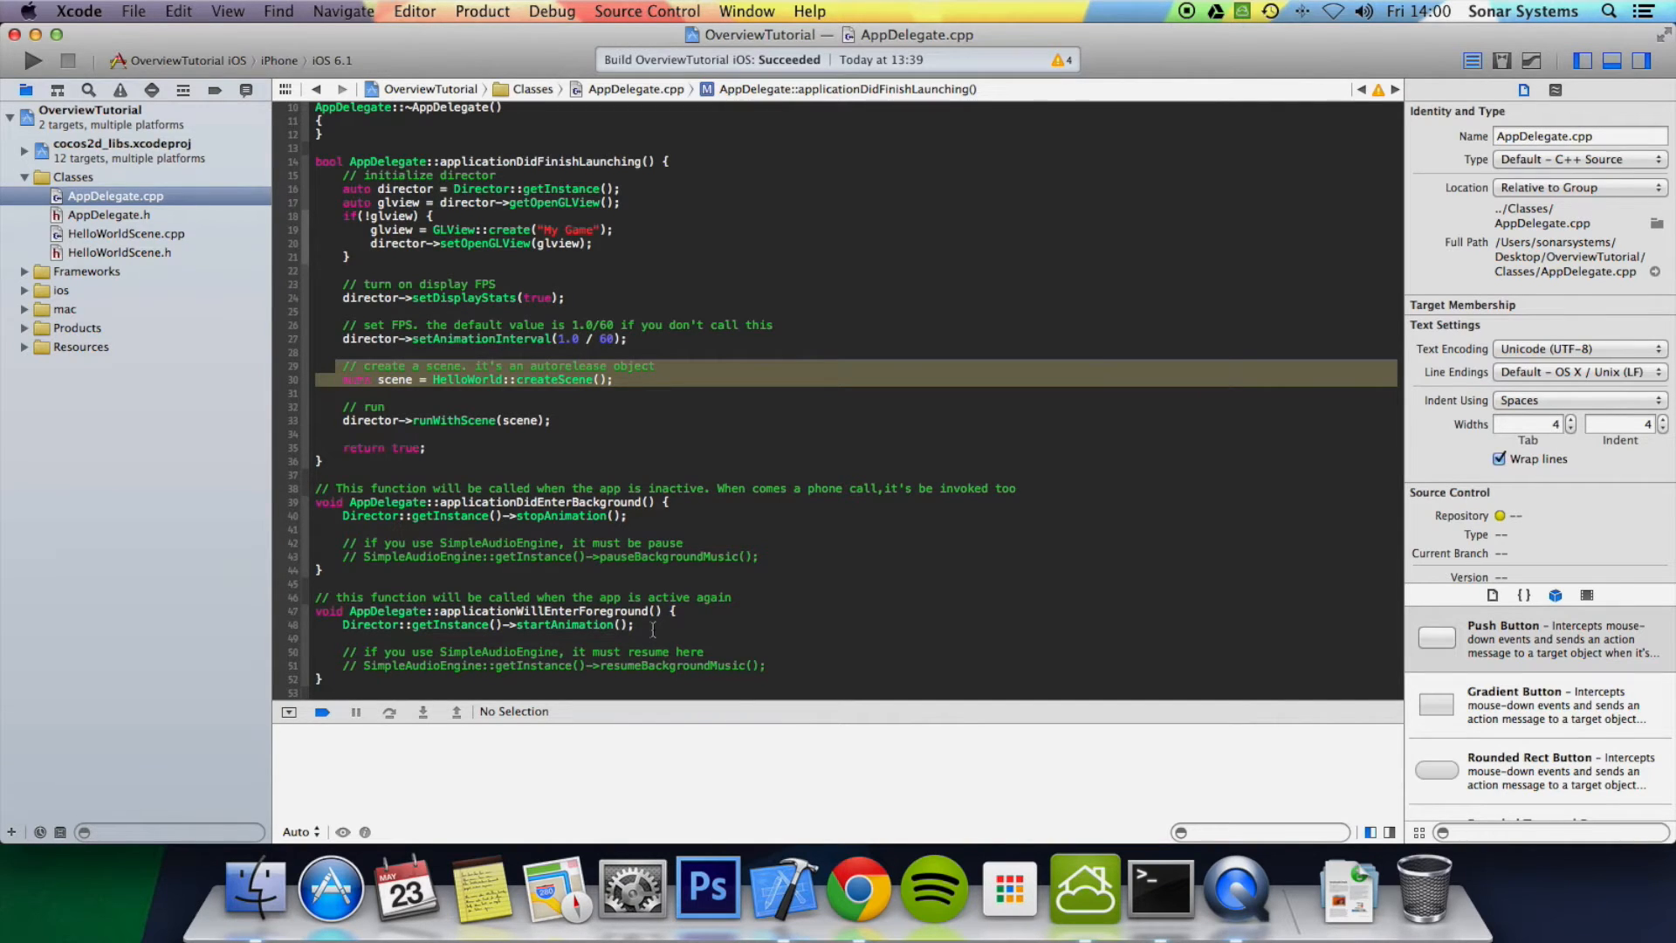
{"action": "scroll", "scroll_direction": "up", "scroll_amount": 3}
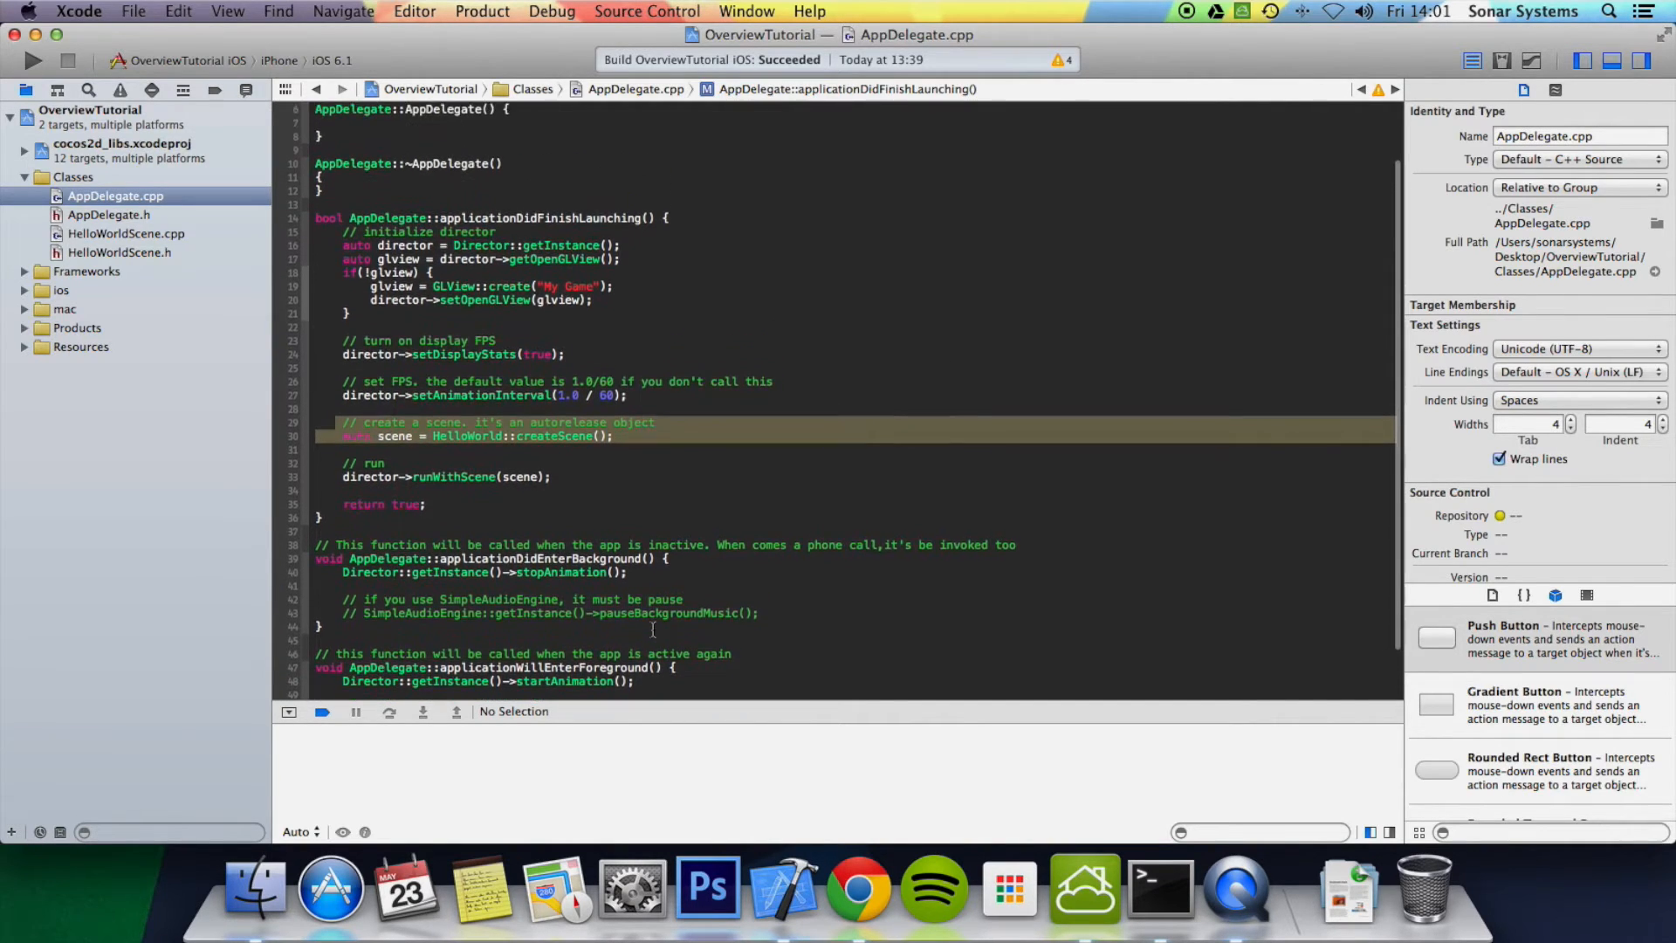
{"action": "scroll", "scroll_direction": "up", "scroll_amount": 3}
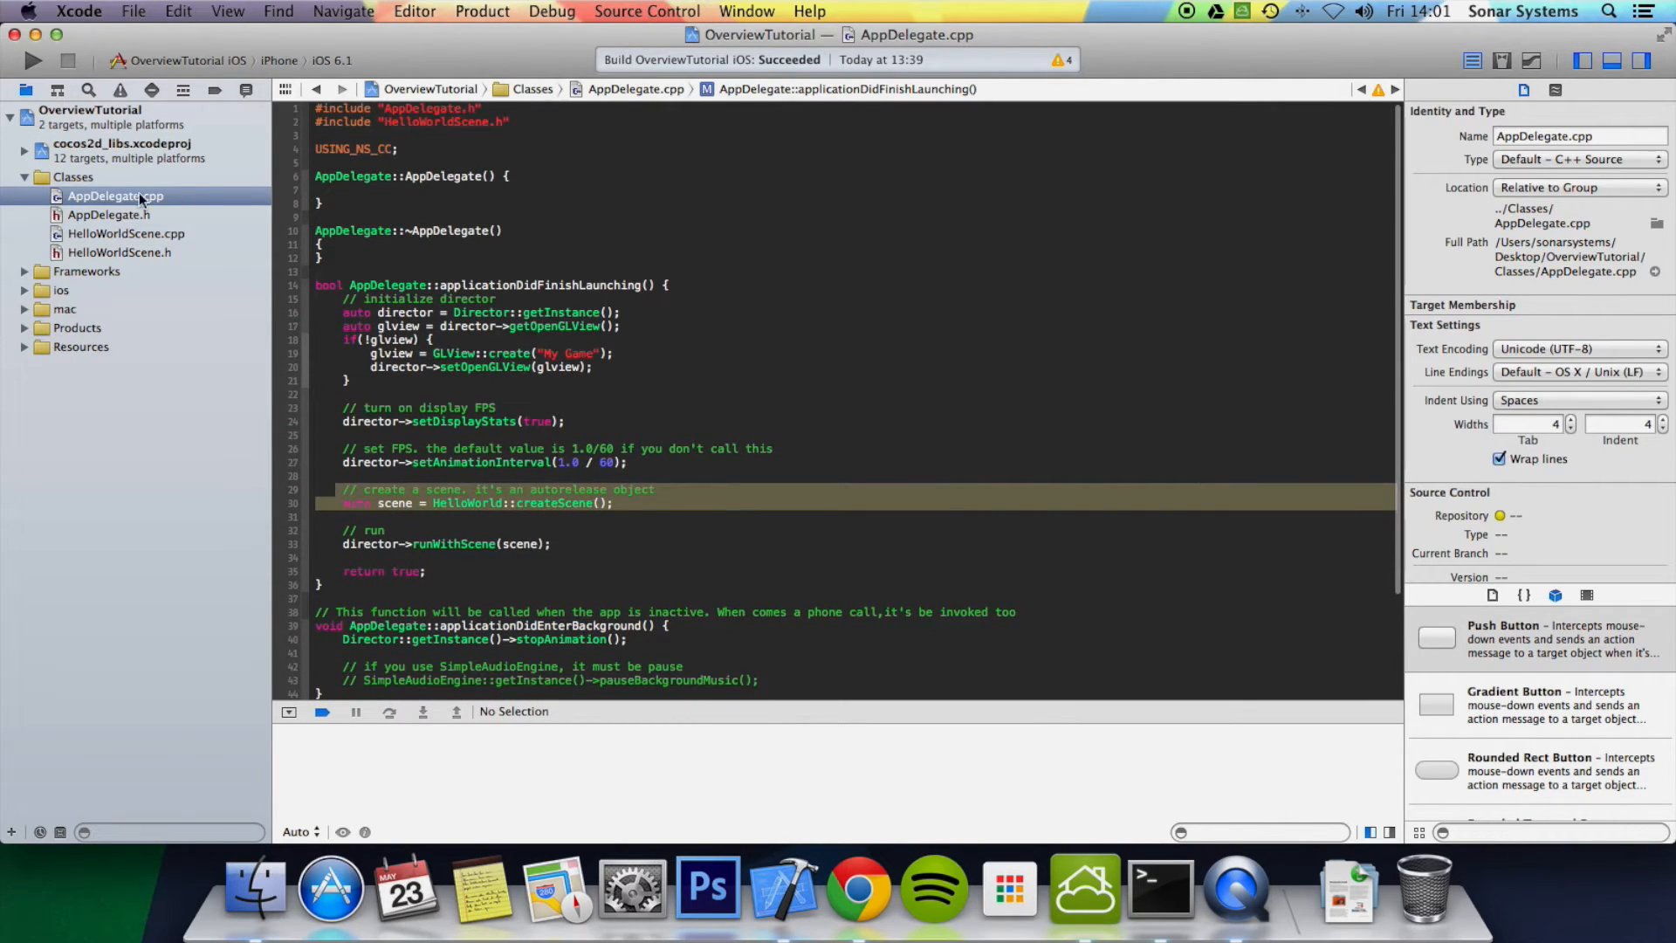
- Jump from AppDelegate.h's cocos2d.h include to that header and scroll its includes
{"action": "left_click", "coordinate": [109, 215]}
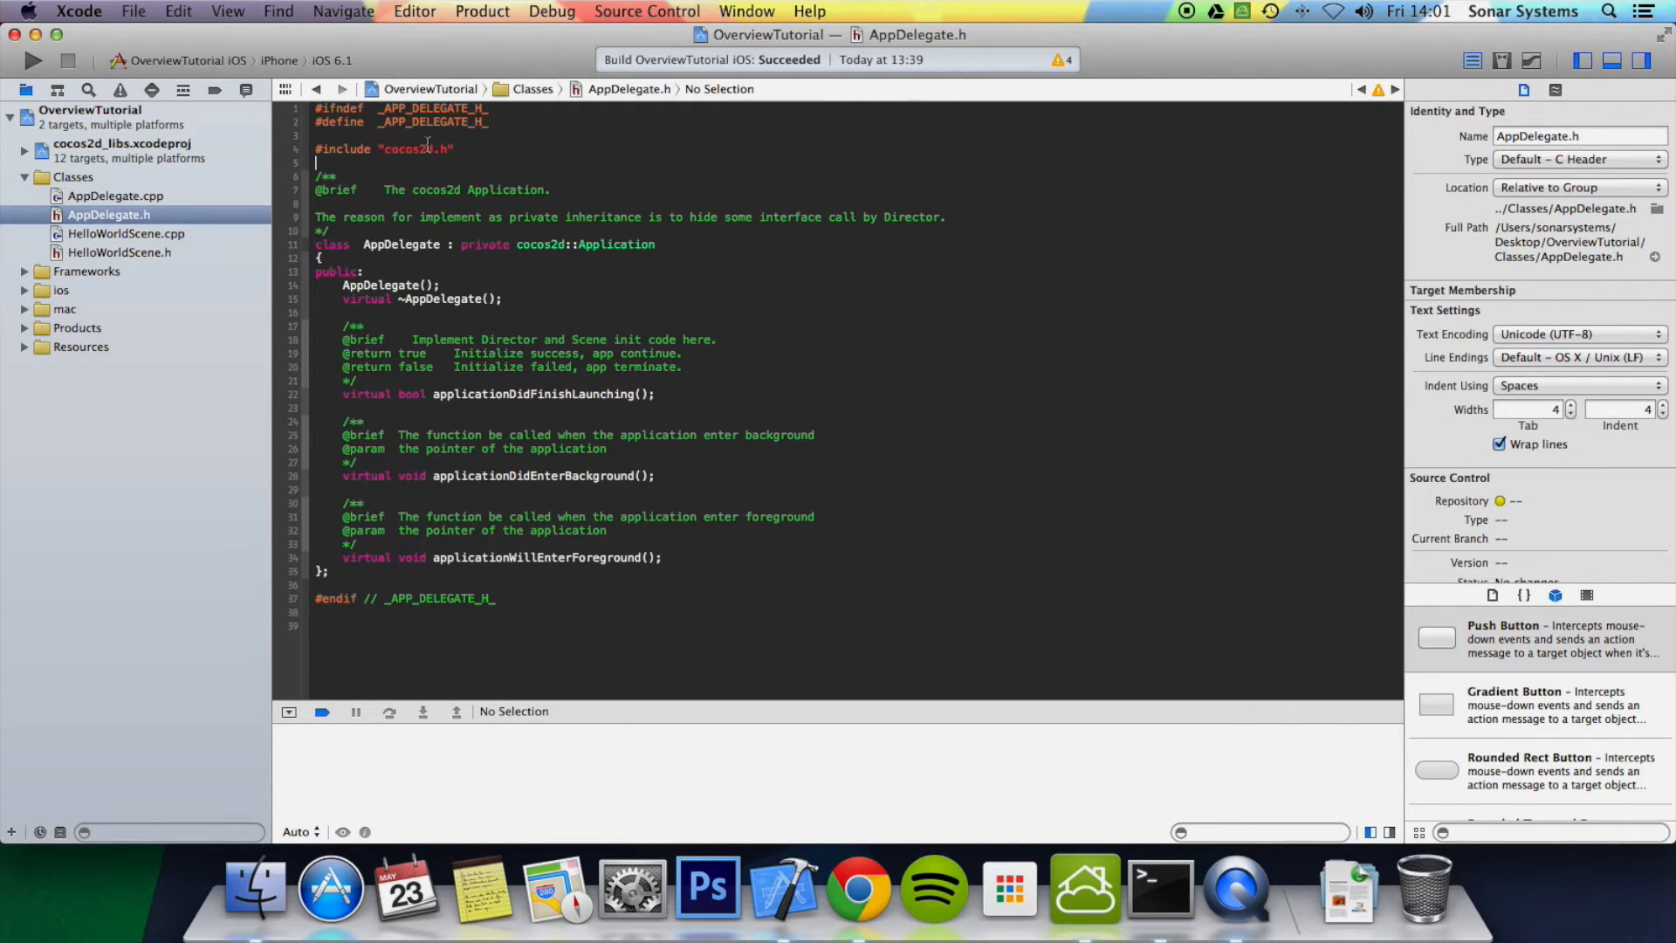
{"action": "right_click", "coordinate": [412, 149]}
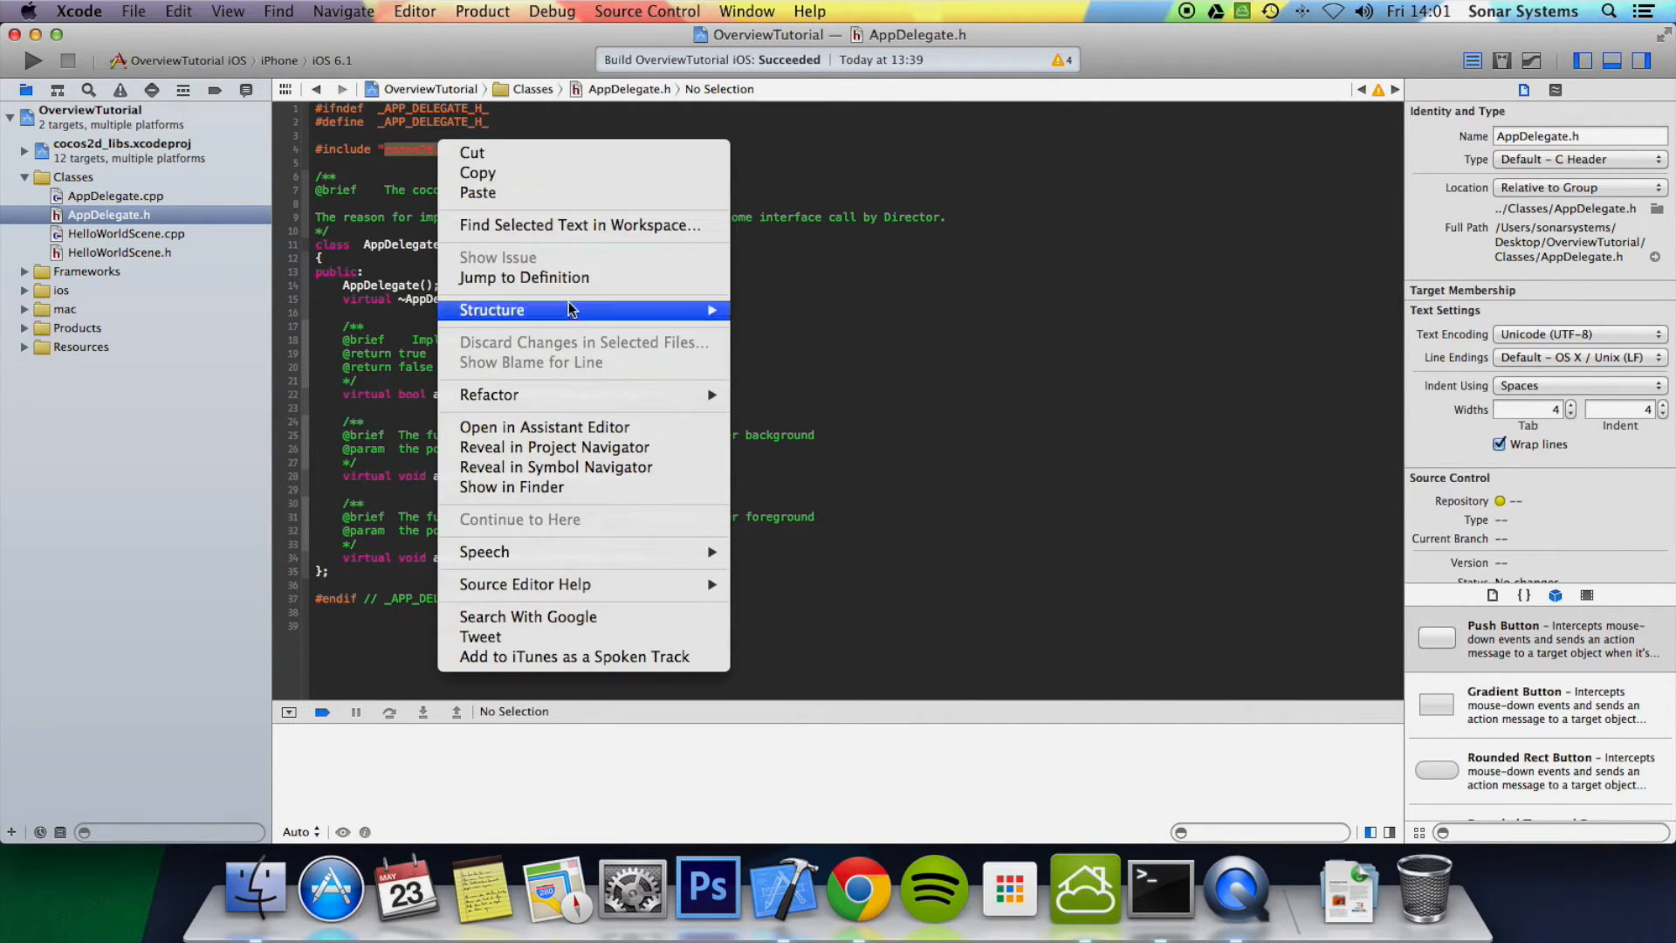
{"action": "left_click", "coordinate": [523, 276]}
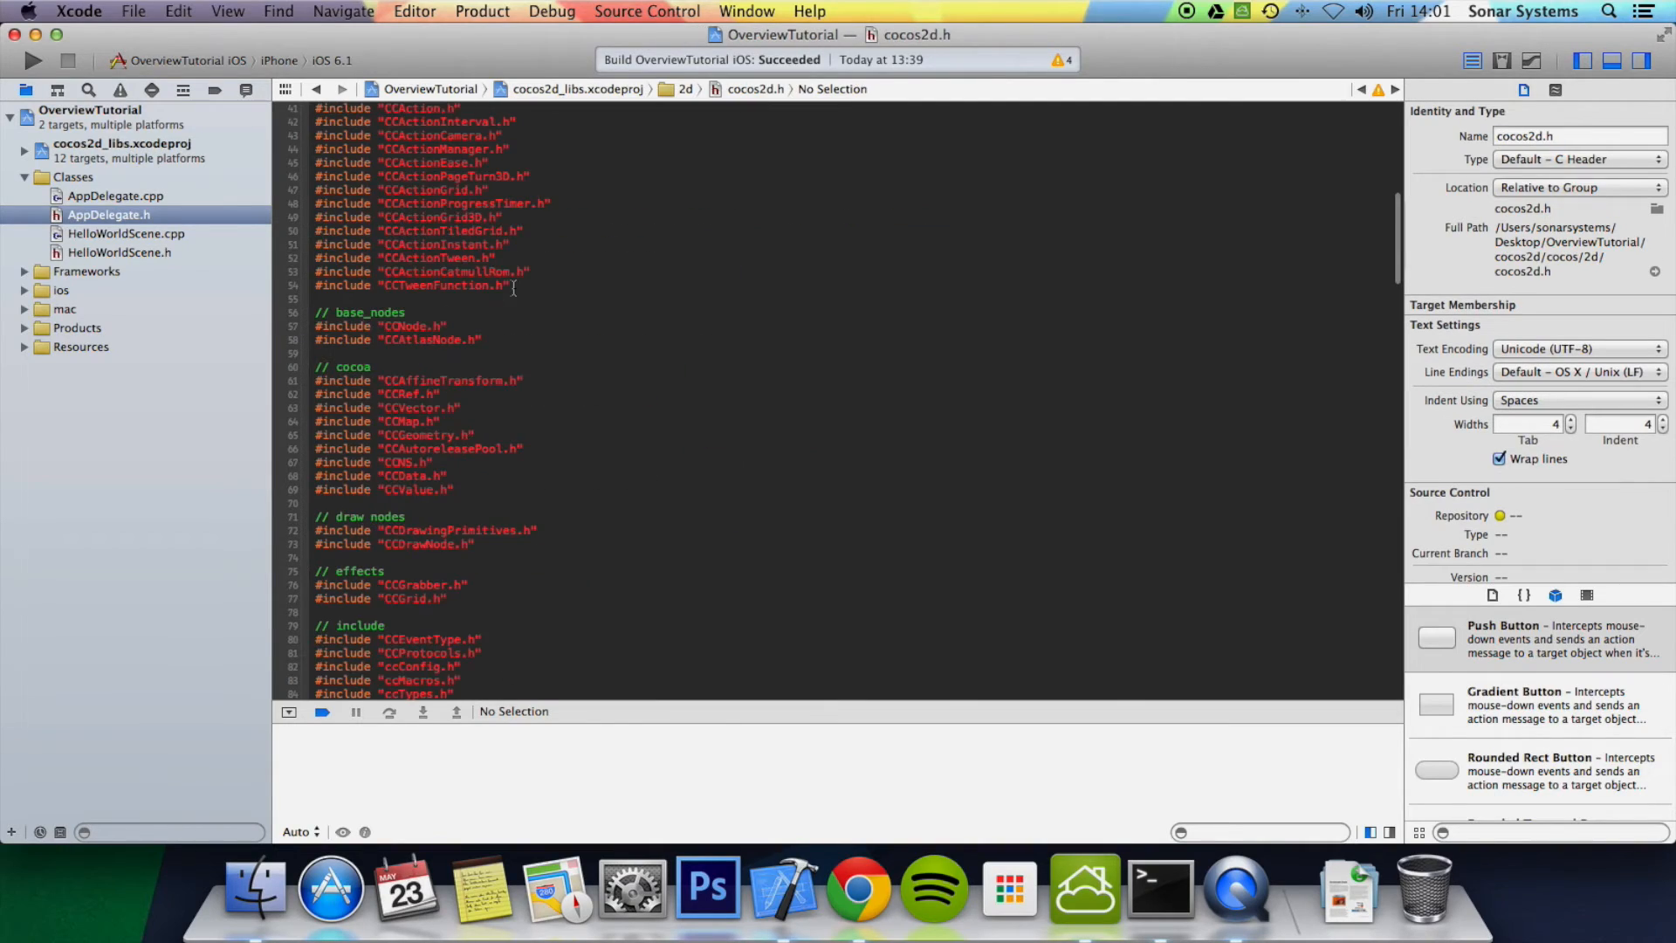
{"action": "scroll", "scroll_direction": "down", "scroll_amount": 3}
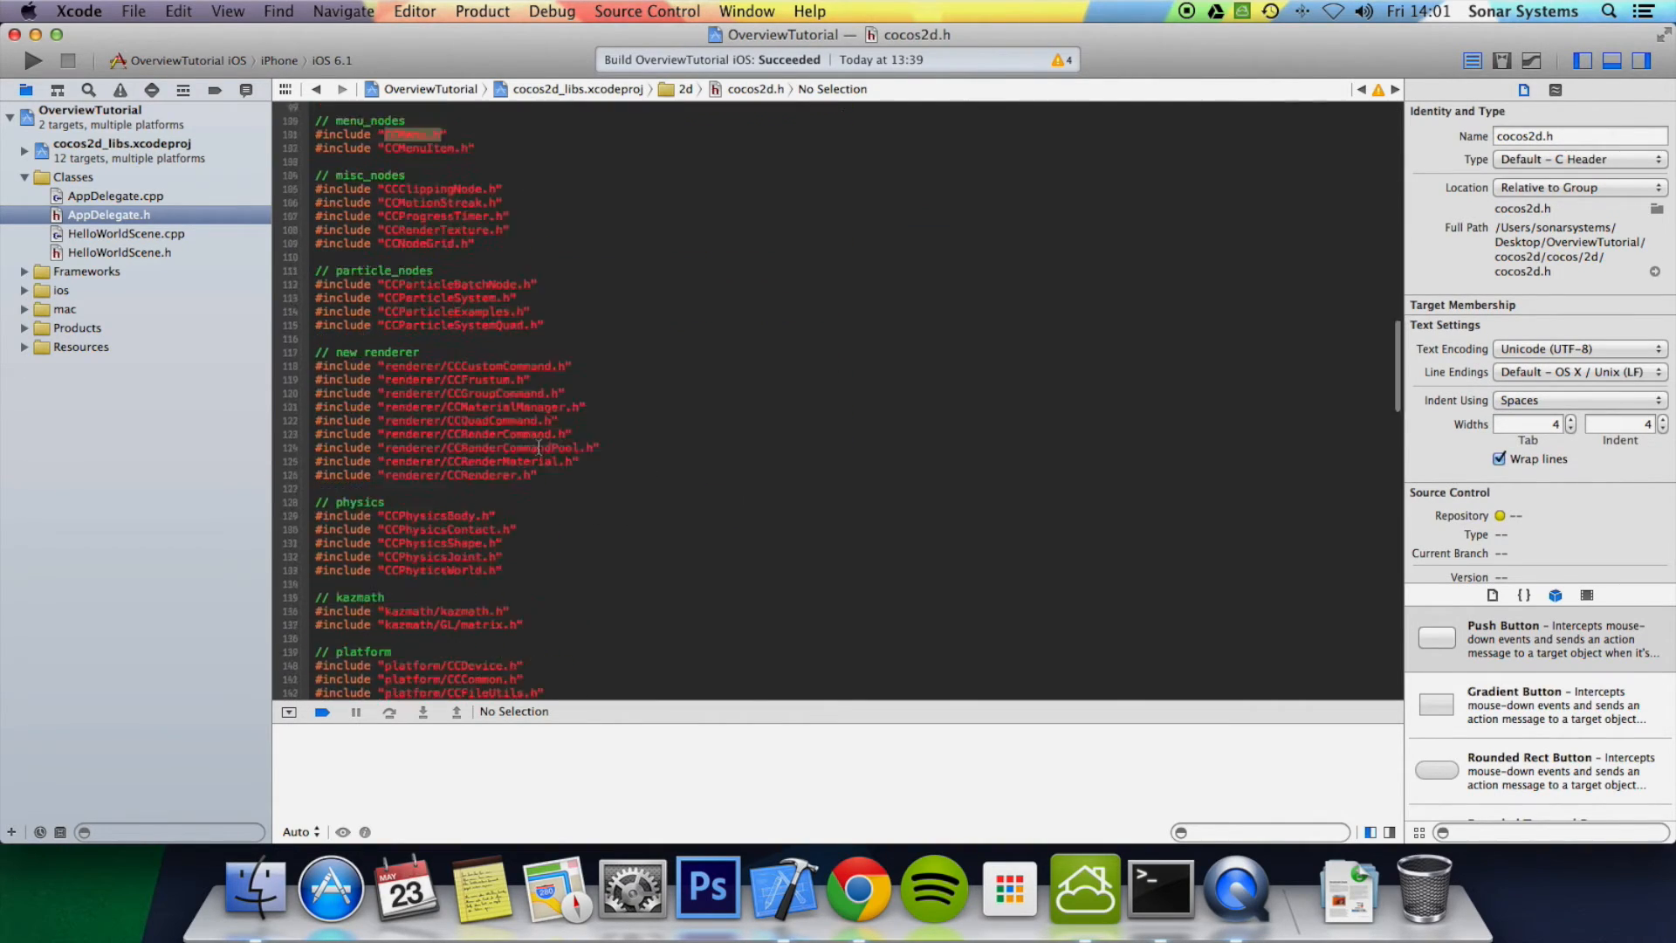
{"action": "scroll", "scroll_direction": "up", "scroll_amount": 3}
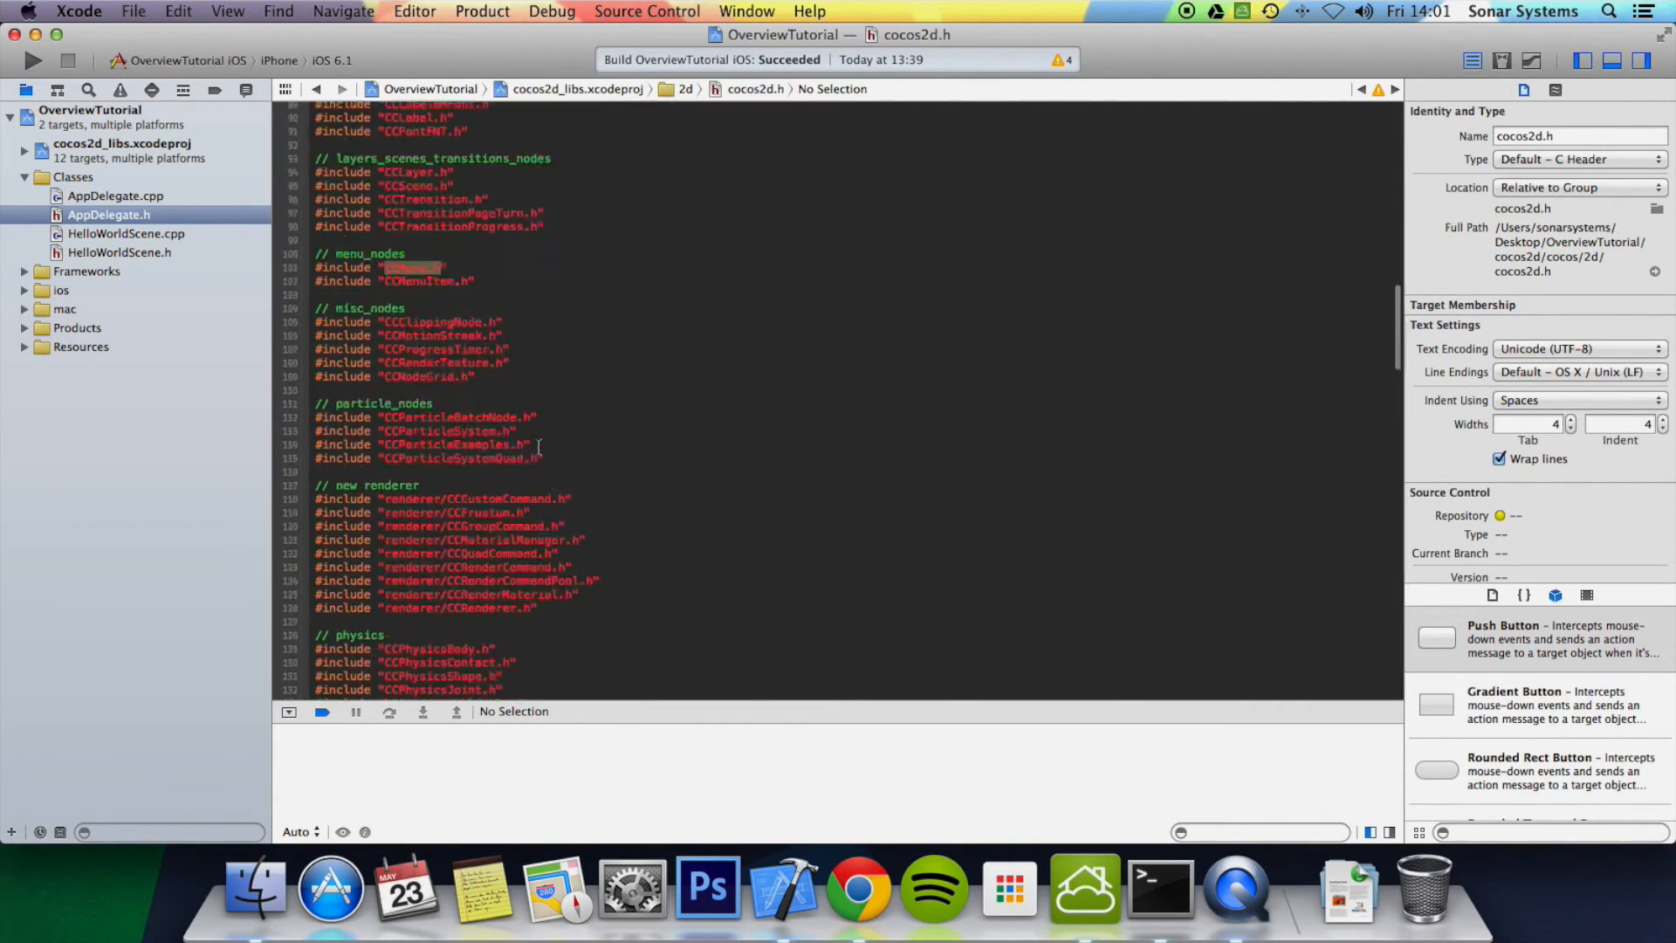
{"action": "scroll", "scroll_direction": "up", "scroll_amount": 3}
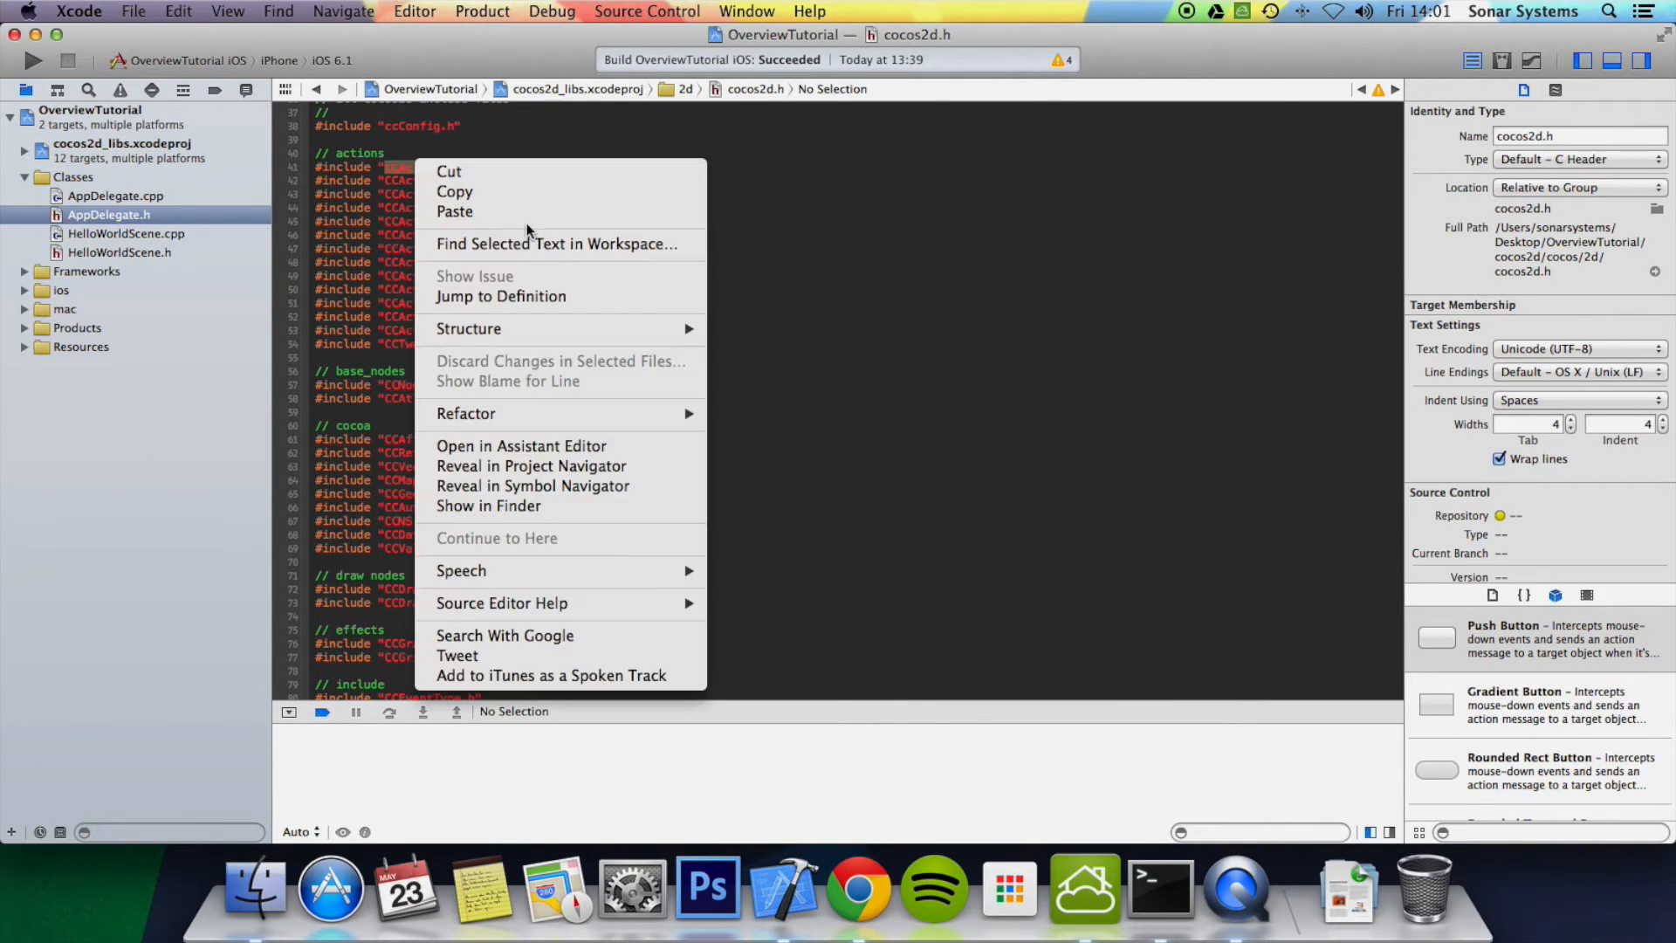
- Browse the CCAction.h header from cocos2d.h, then return to AppDelegate.cpp
{"action": "left_click", "coordinate": [500, 296]}
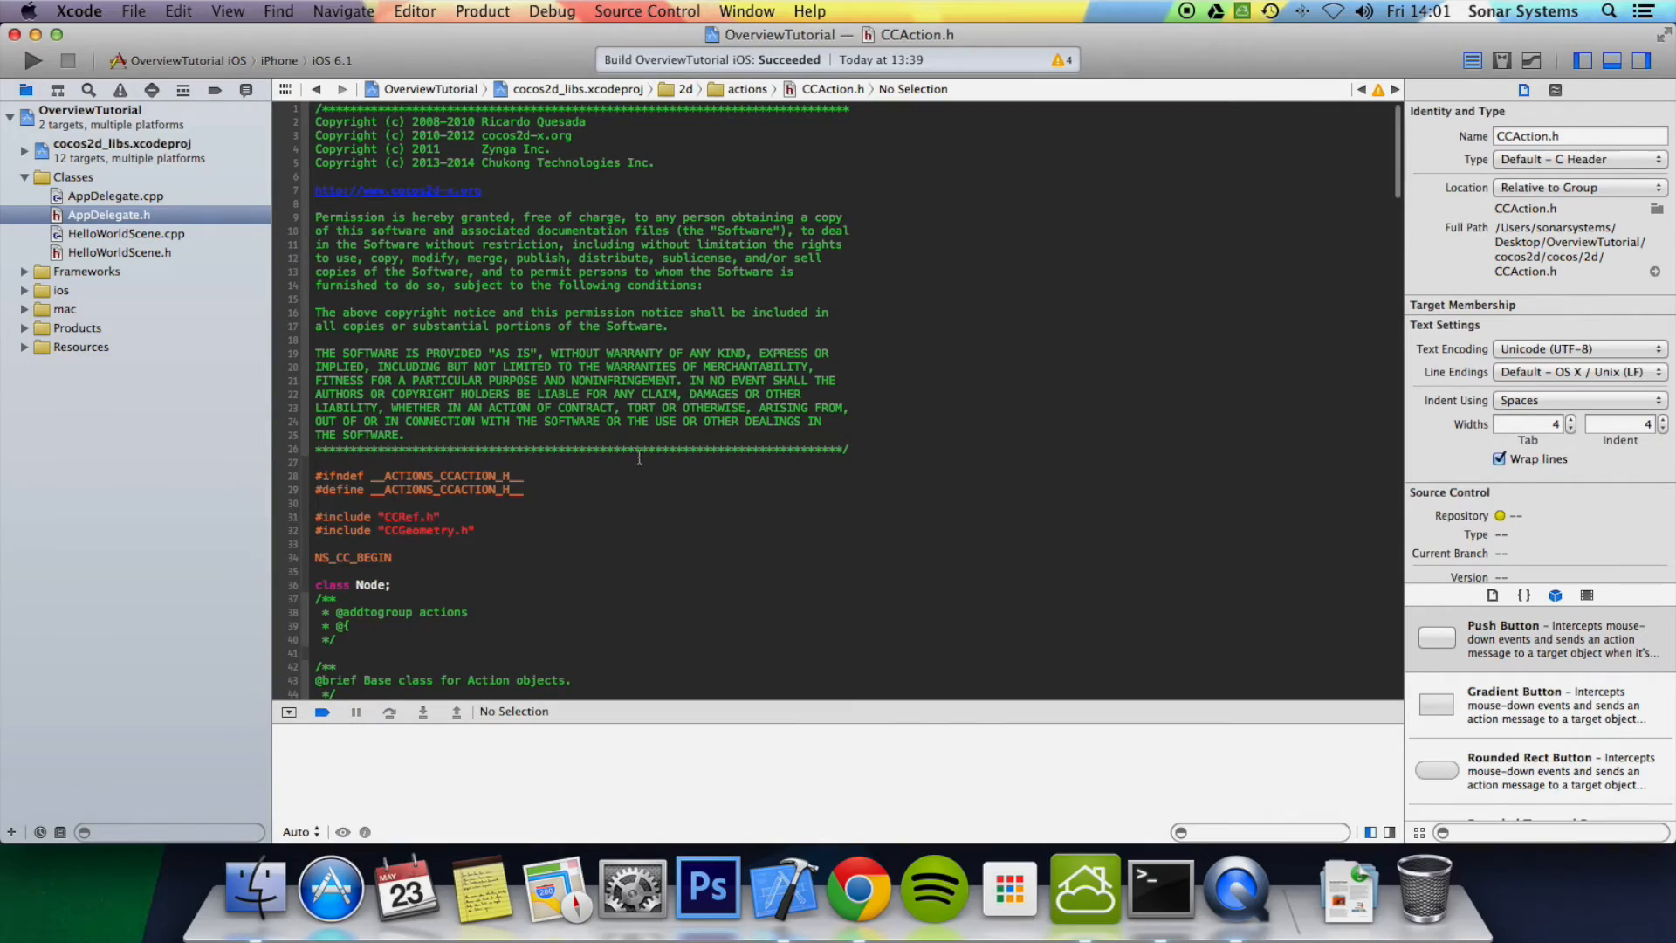
{"action": "scroll", "scroll_direction": "down", "scroll_amount": 3}
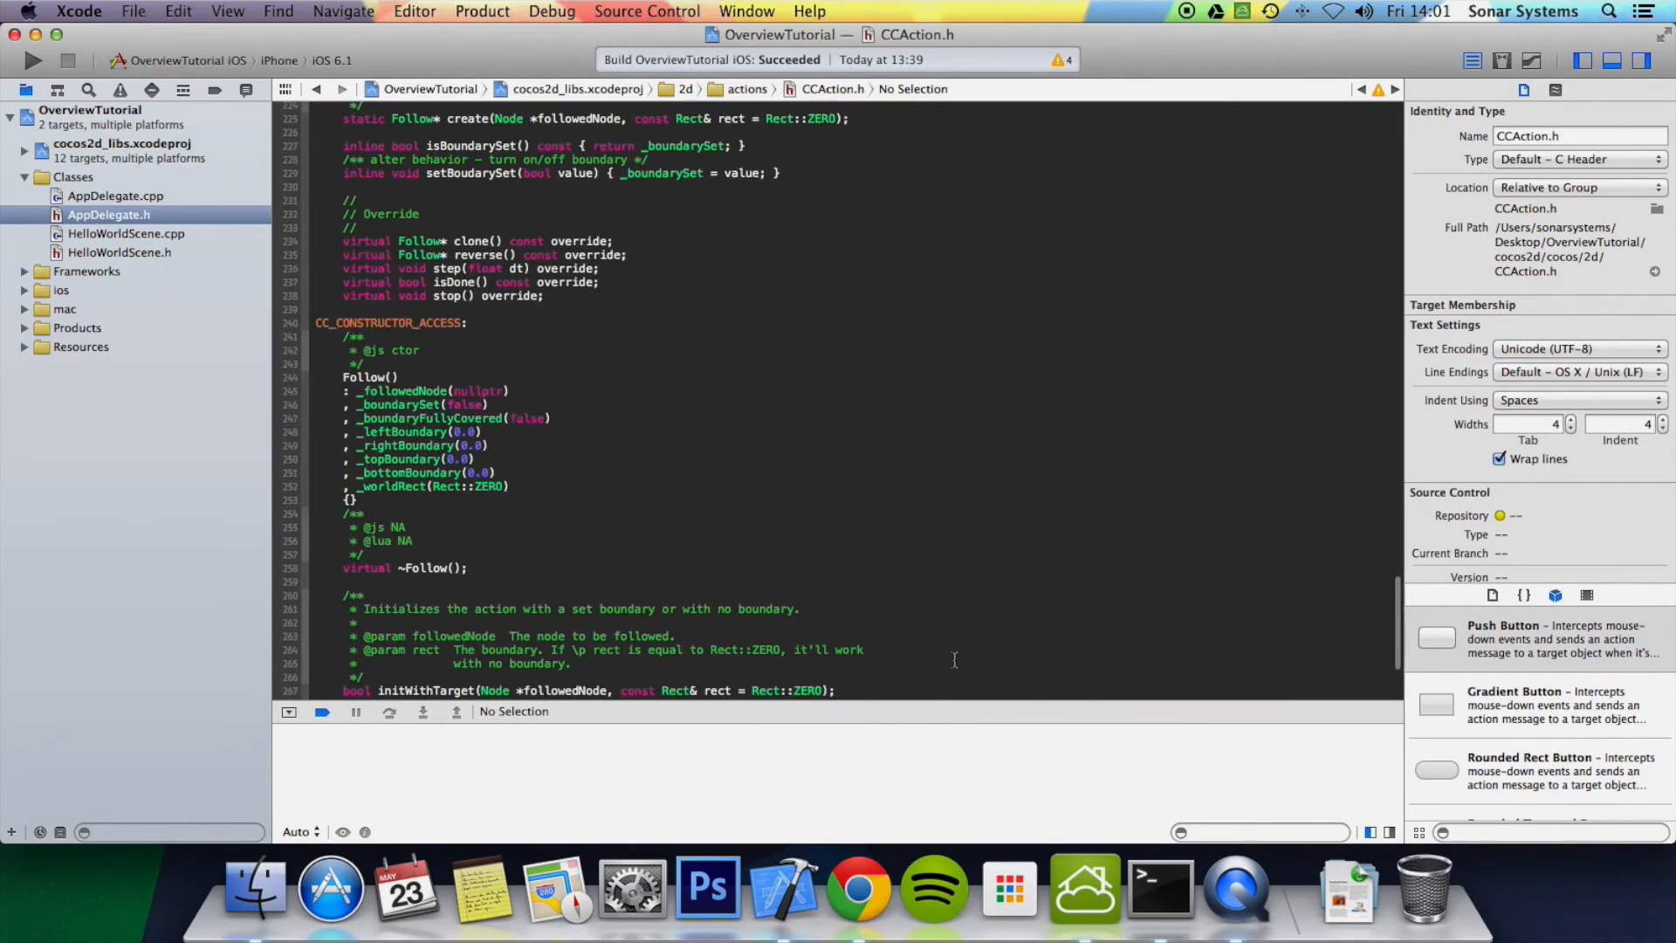
{"action": "scroll", "scroll_direction": "up", "scroll_amount": 3}
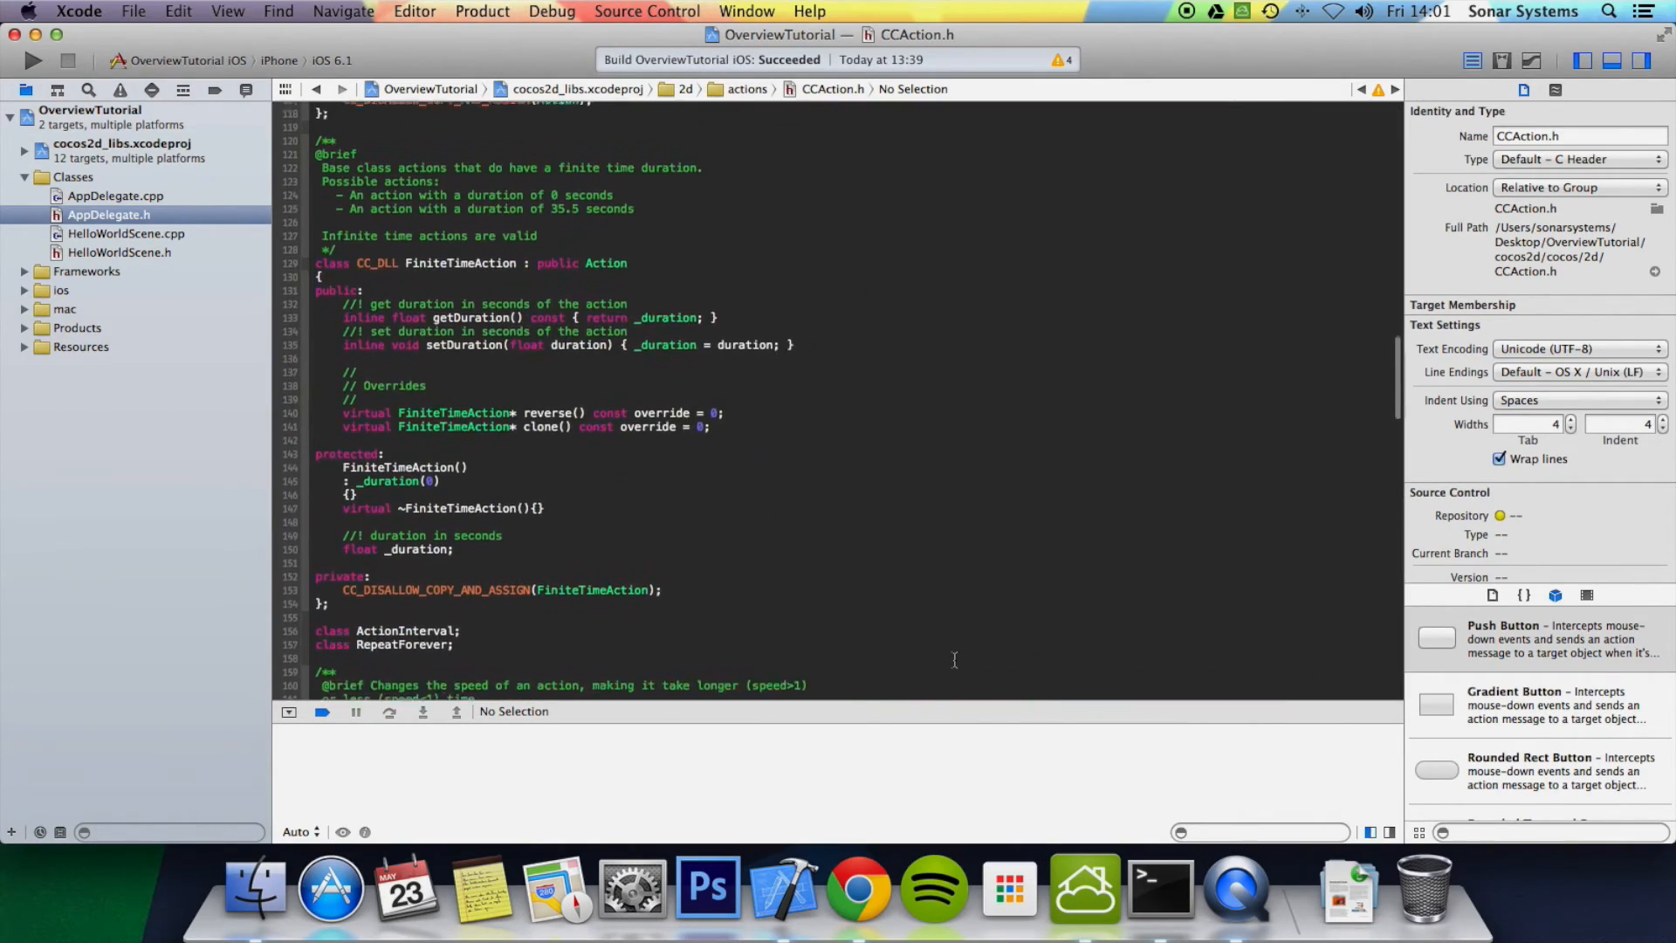
{"action": "scroll", "scroll_direction": "up", "scroll_amount": 3}
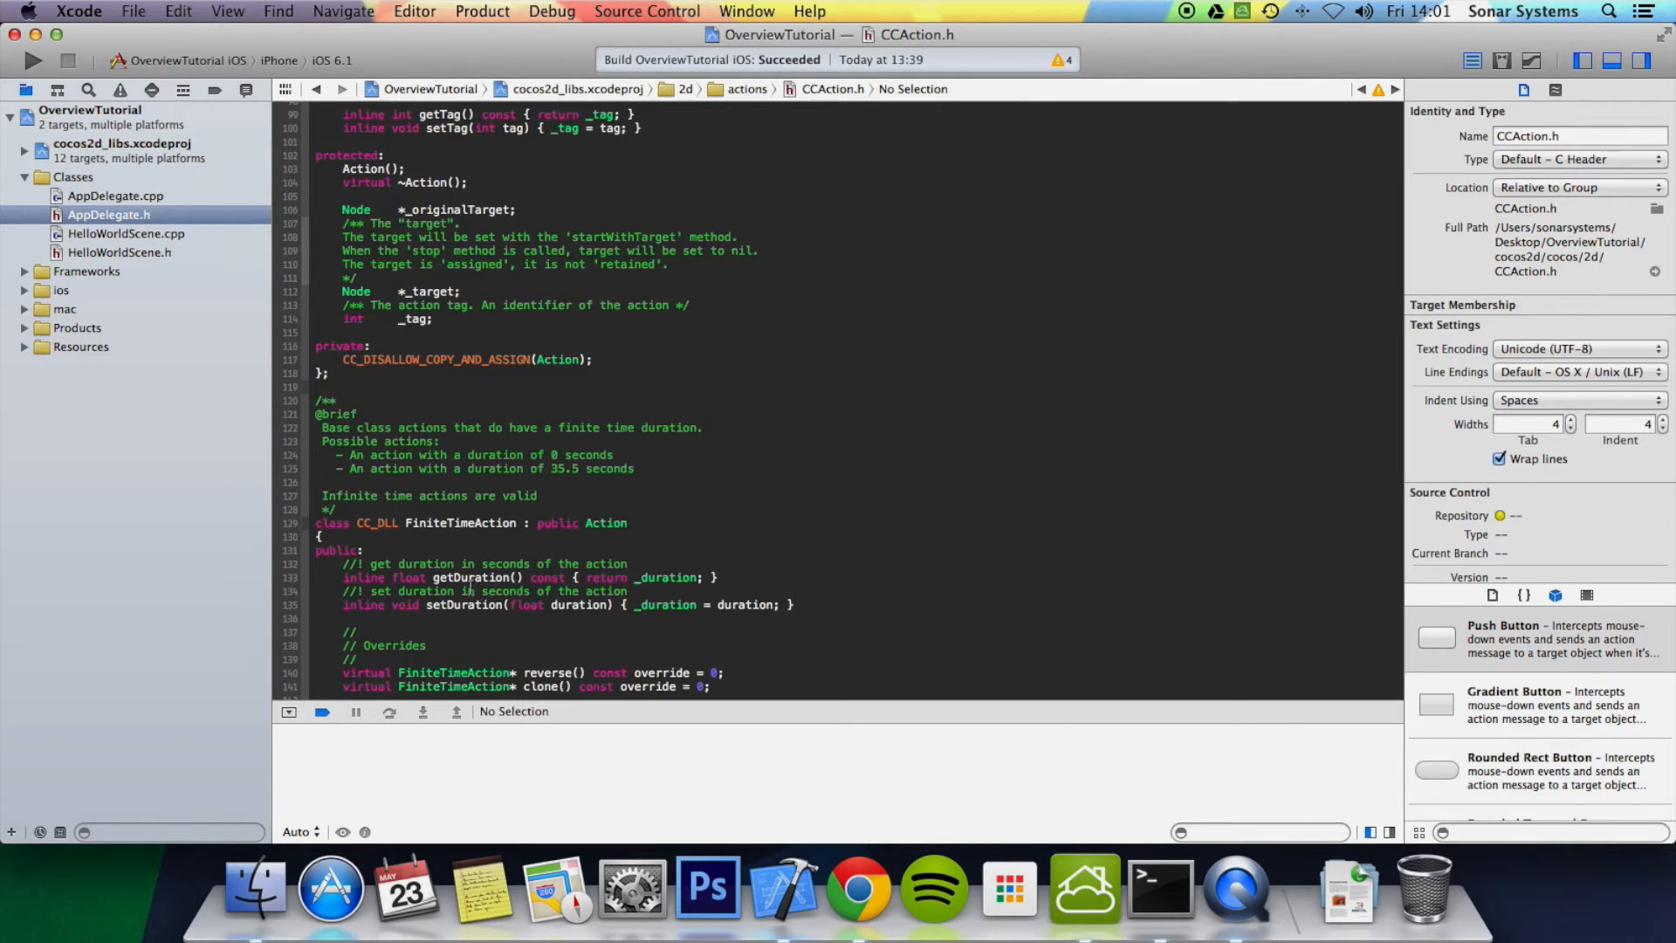
{"action": "scroll", "scroll_direction": "up", "scroll_amount": 3}
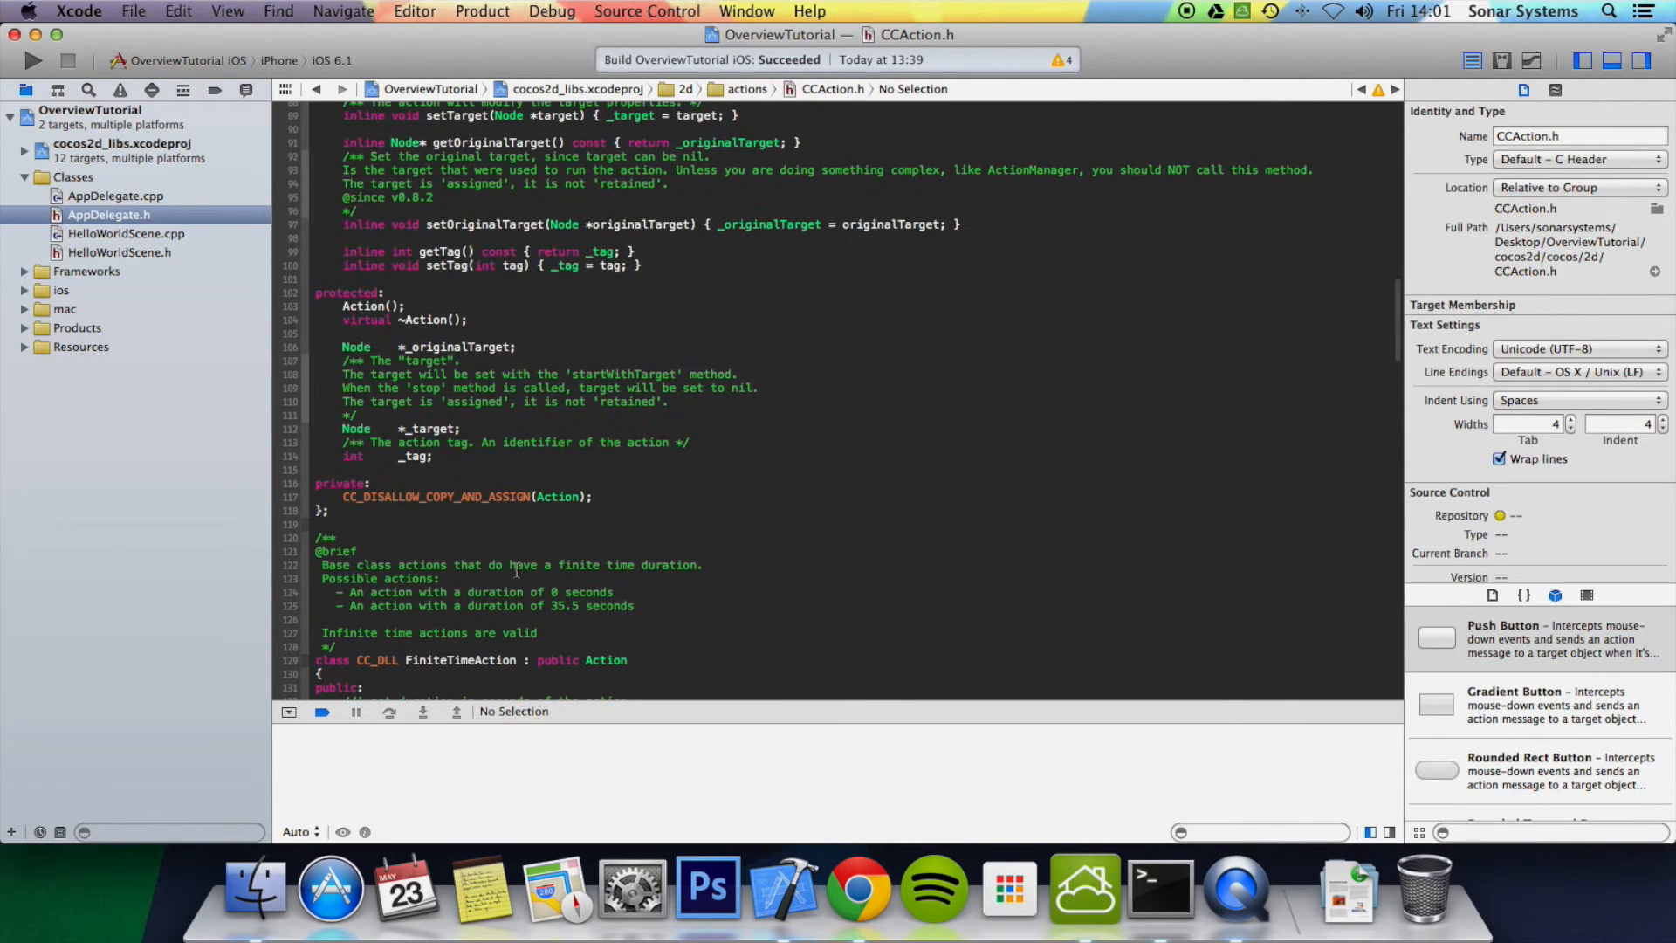
{"action": "left_click", "coordinate": [115, 196]}
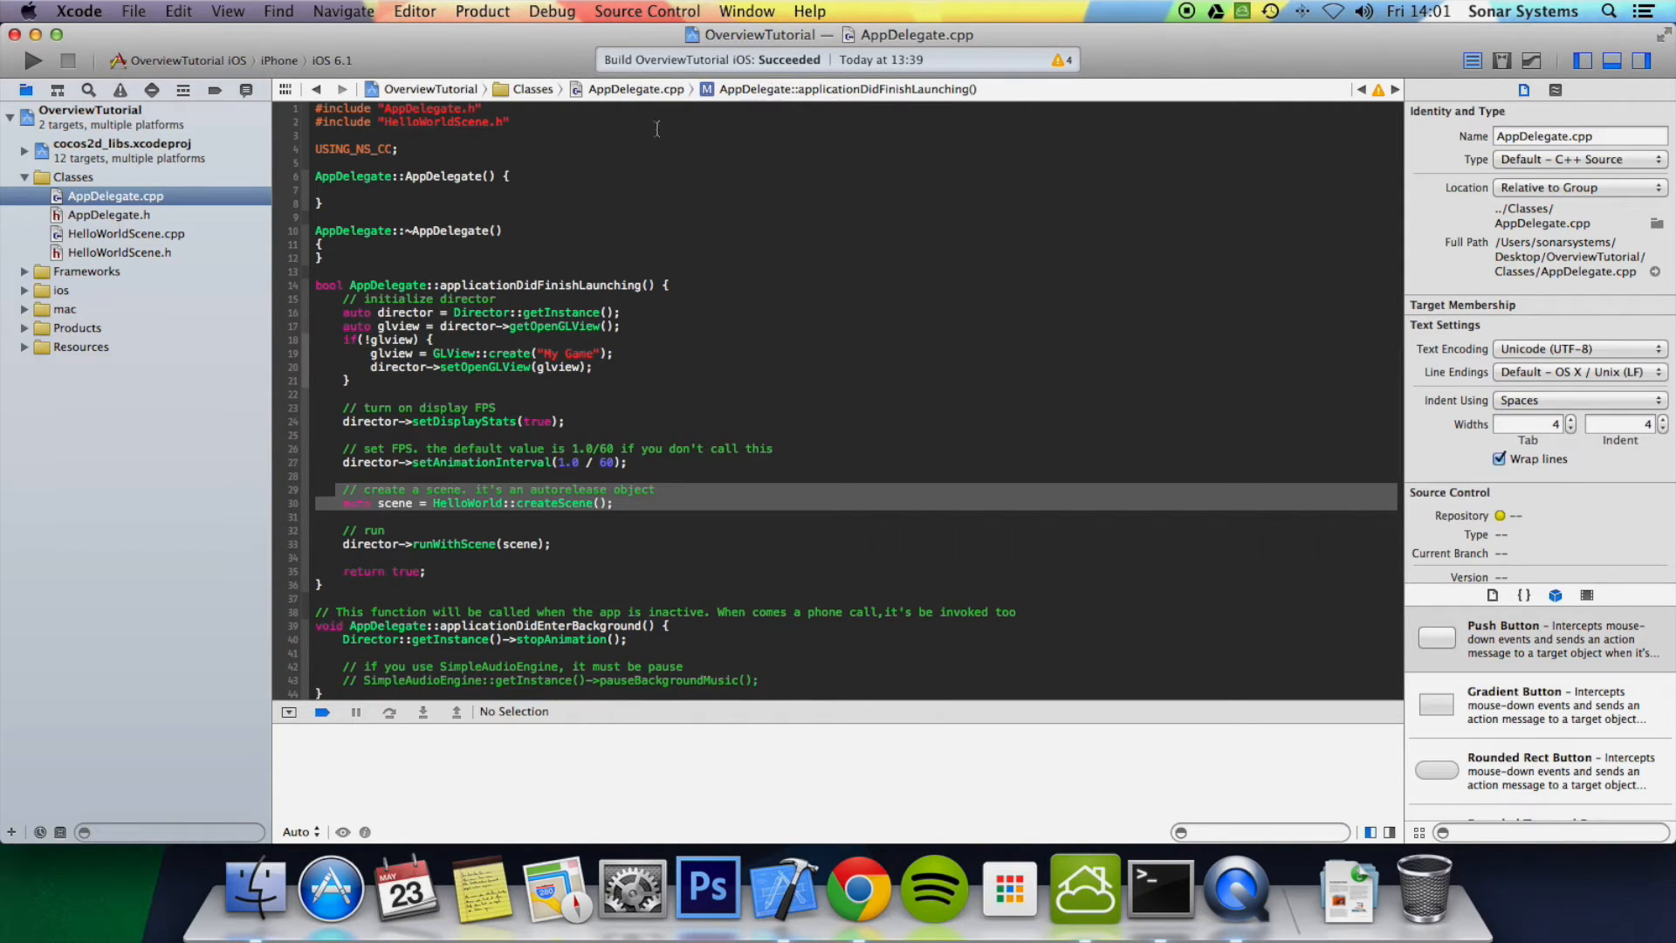
{"action": "mouse_move", "coordinate": [479, 265]}
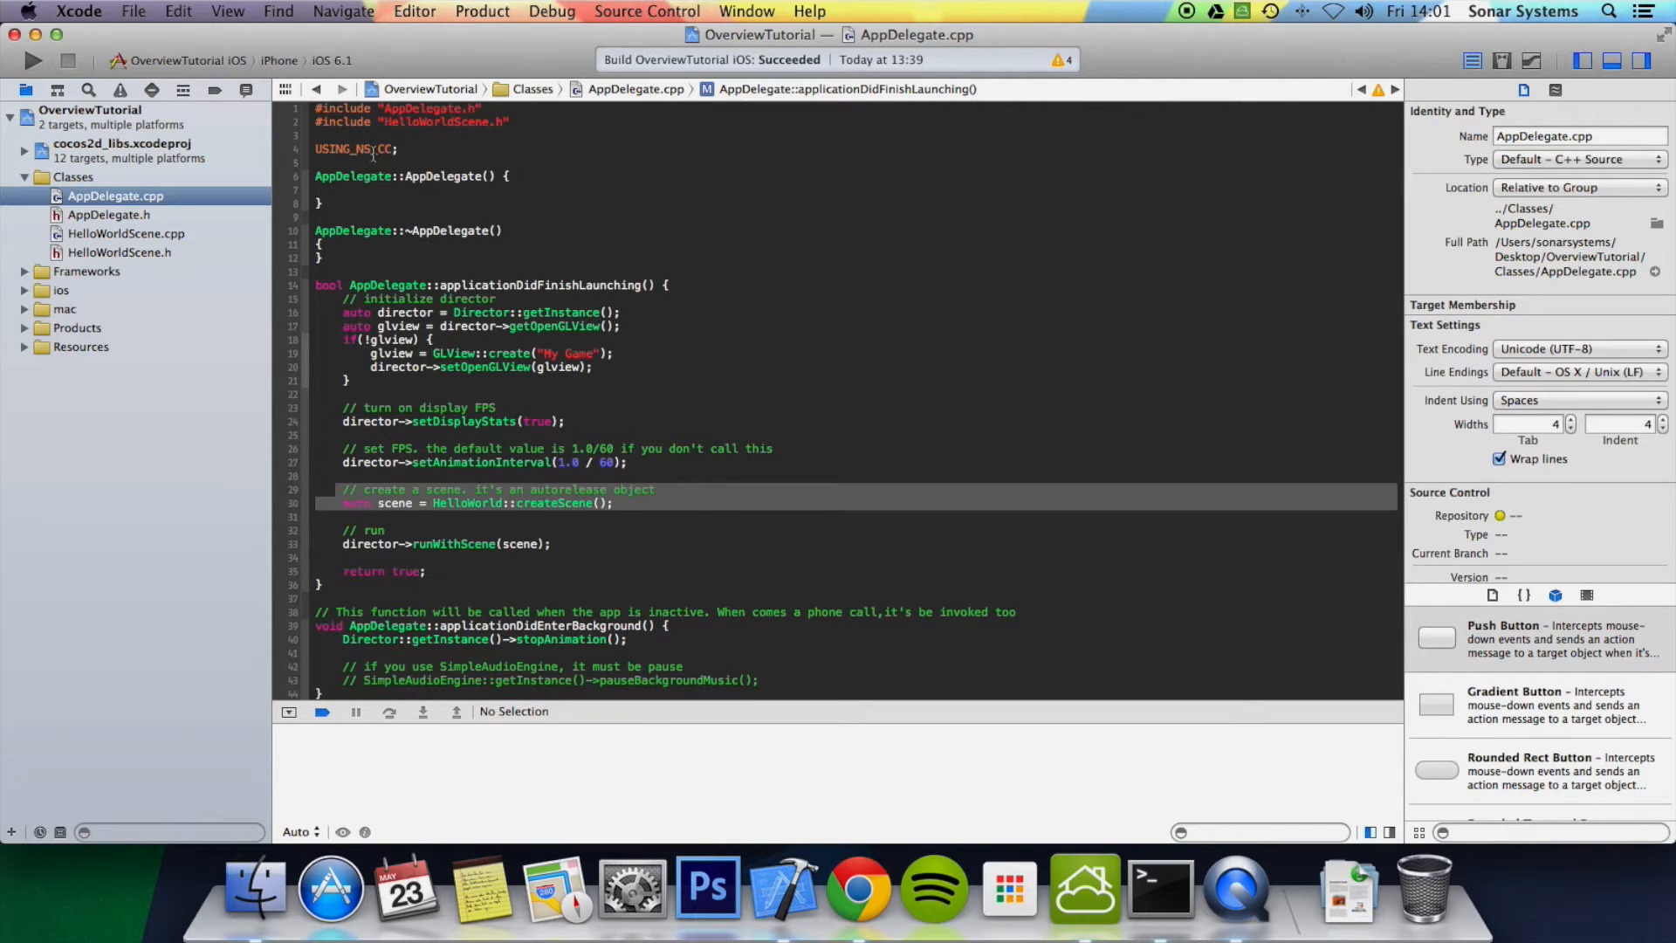
- View USING_NS_CC's definition in CCPlatformMacros.h, then return to AppDelegate.cpp
{"action": "right_click", "coordinate": [363, 148]}
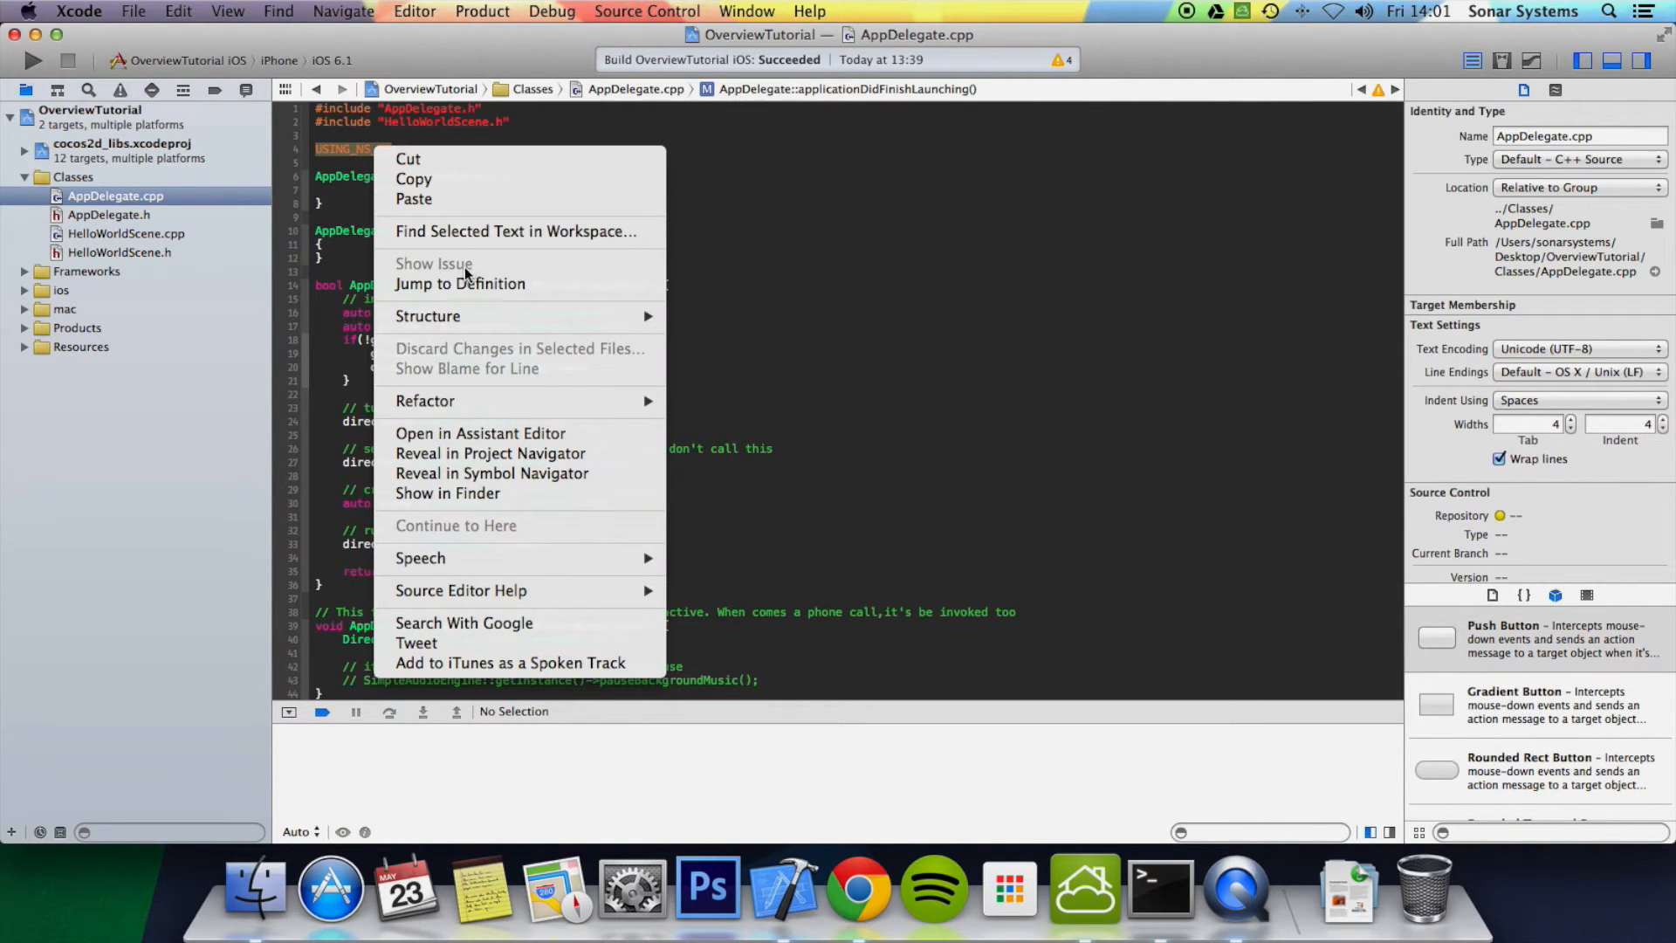
{"action": "left_click", "coordinate": [461, 283]}
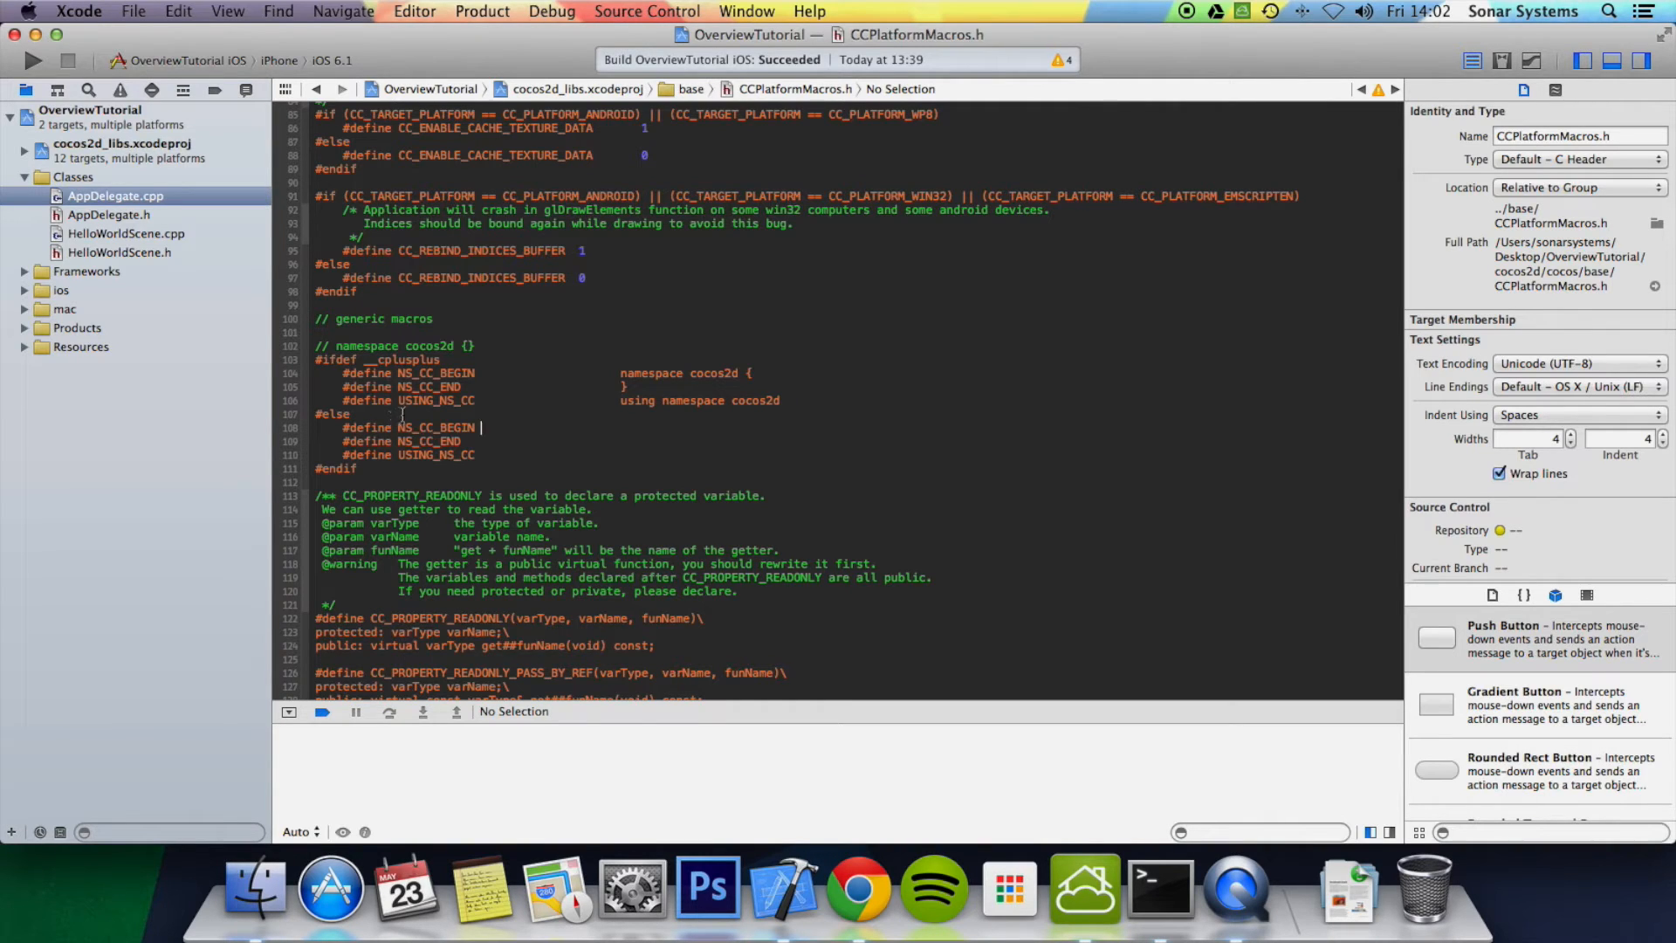
{"action": "double_click", "coordinate": [423, 400]}
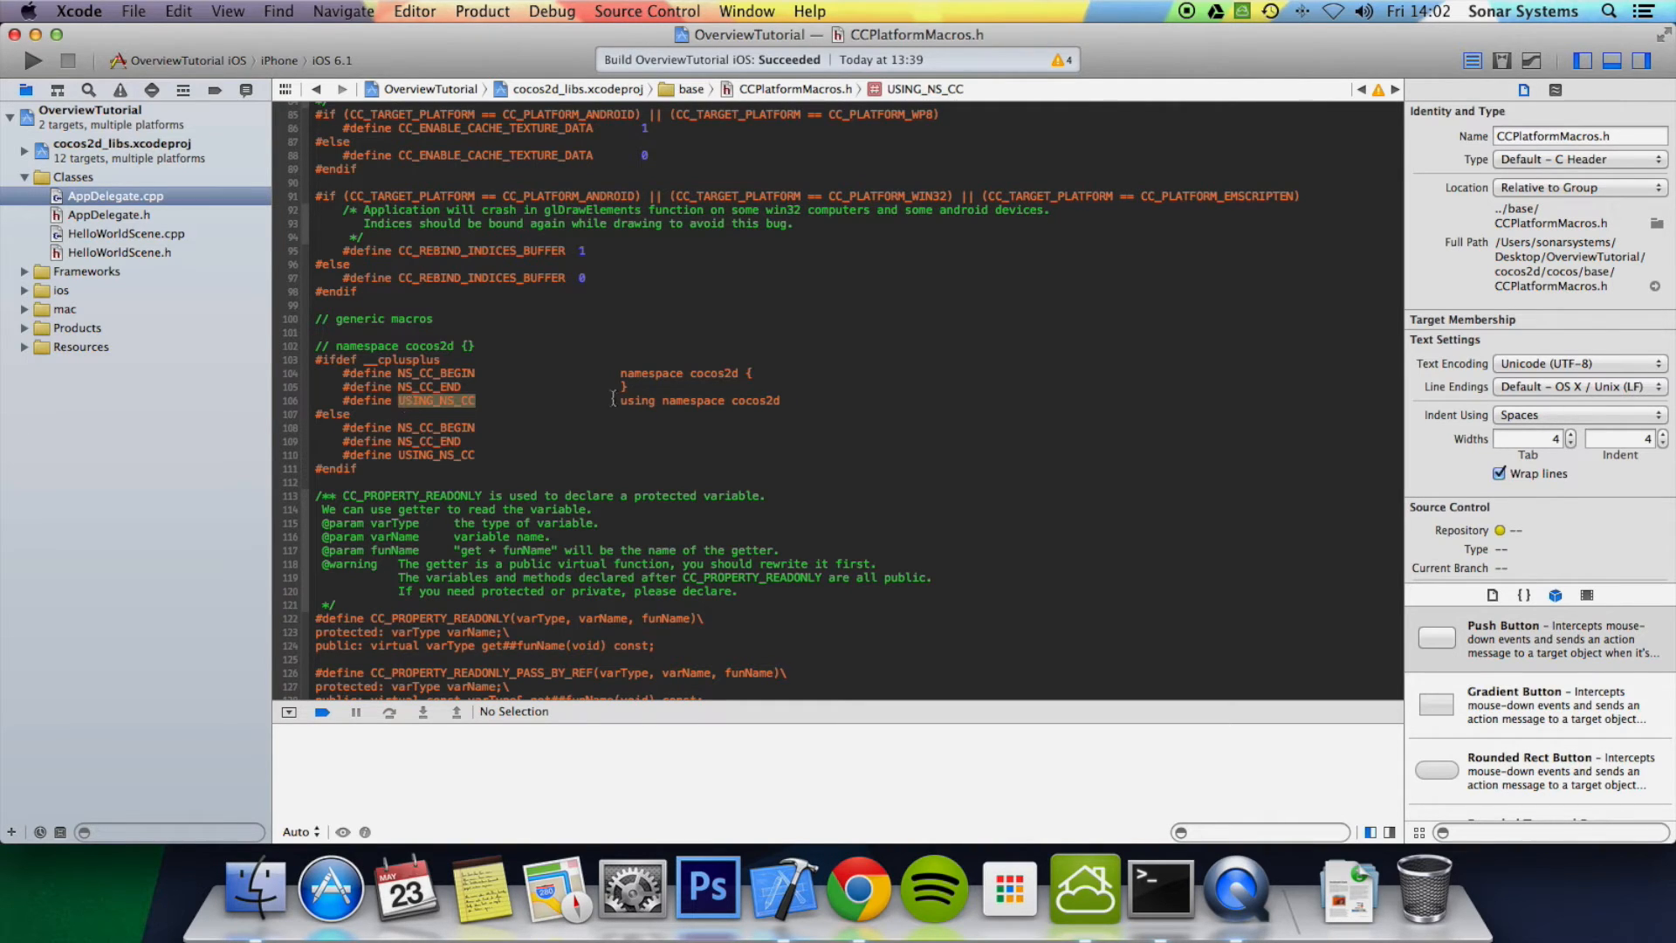
{"action": "double_click", "coordinate": [700, 400]}
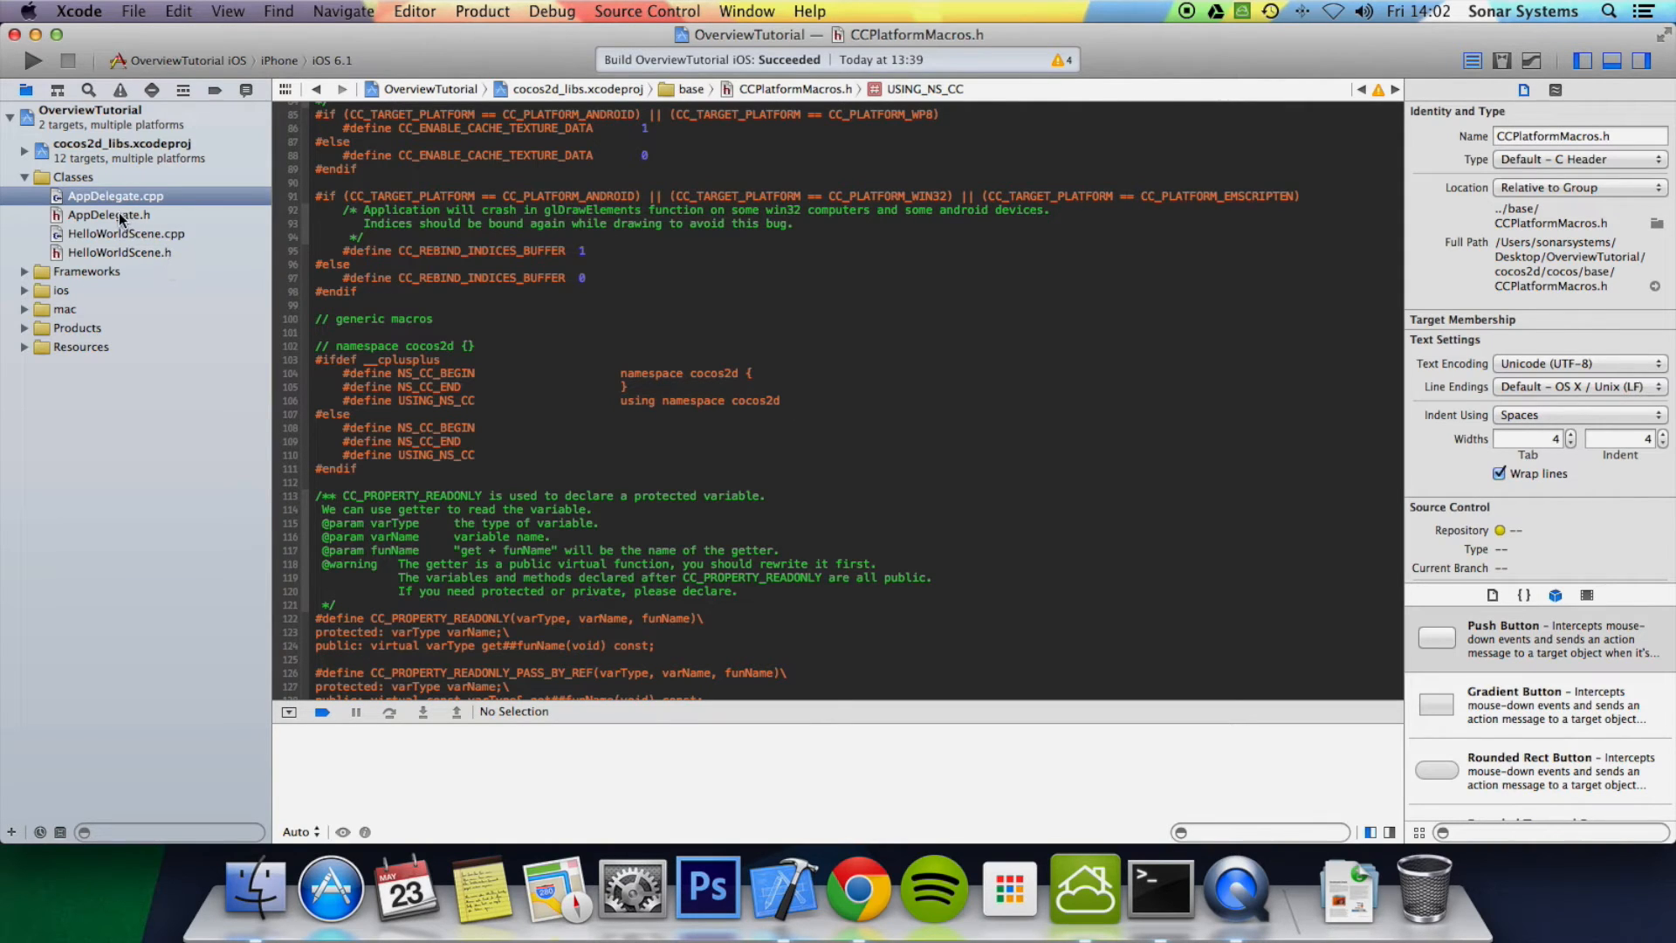
{"action": "left_click", "coordinate": [115, 196]}
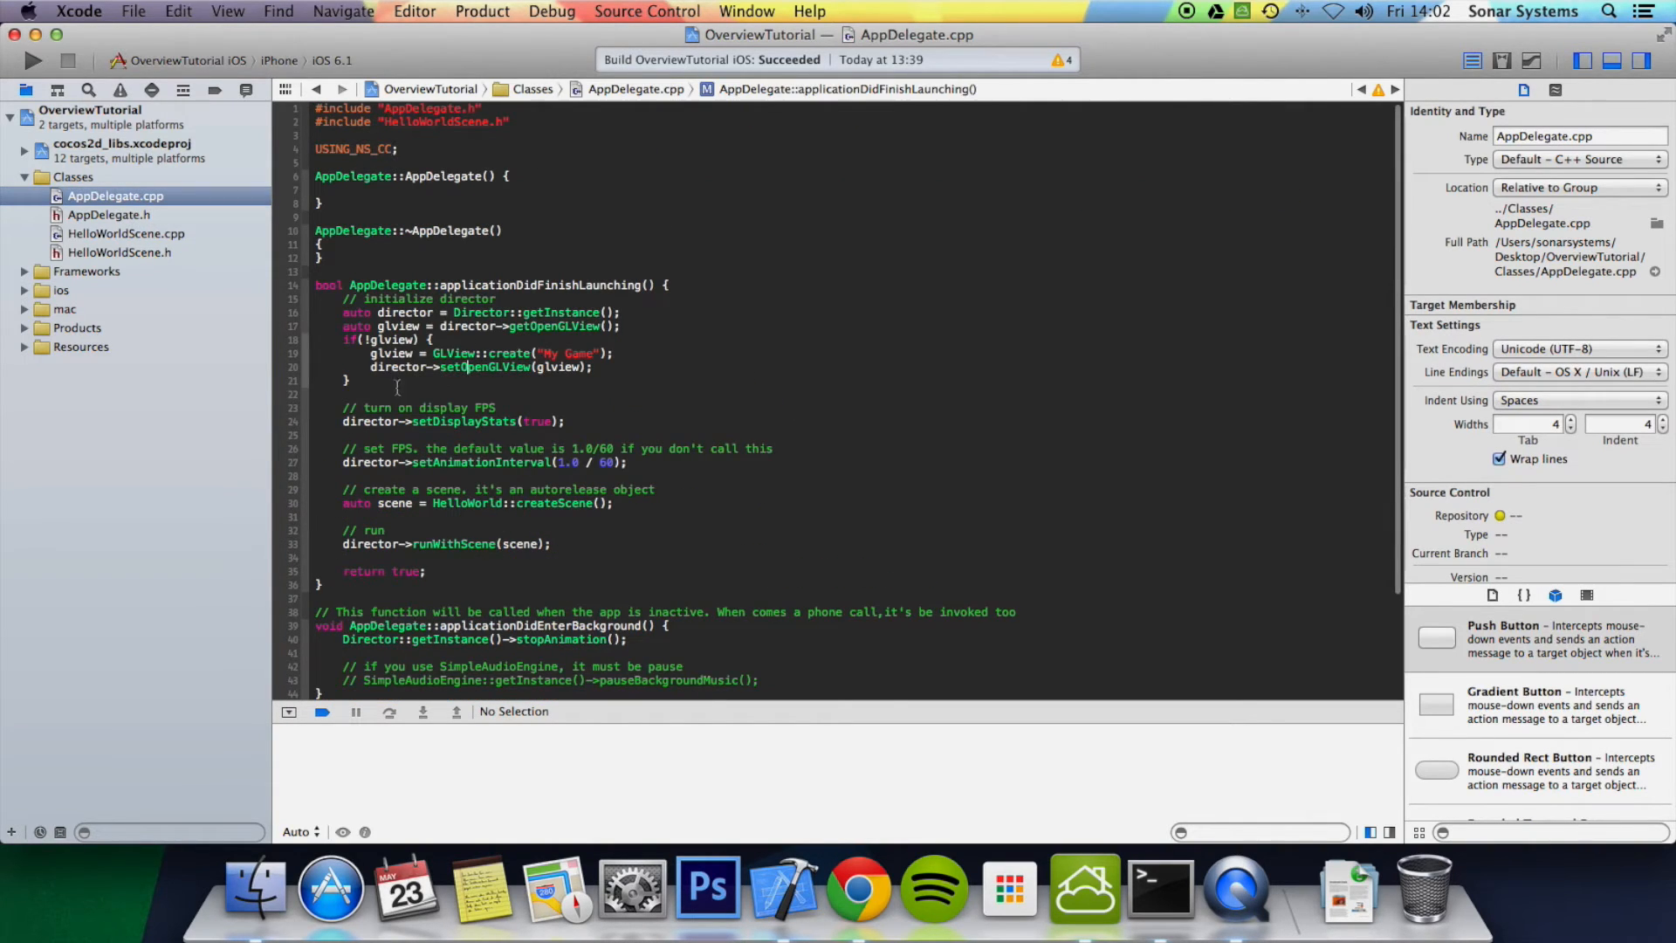
- Comment out USING_NS_CC with //, dismiss the Director Fix-it, and view HelloWorldScene.h
{"action": "left_click", "coordinate": [315, 148]}
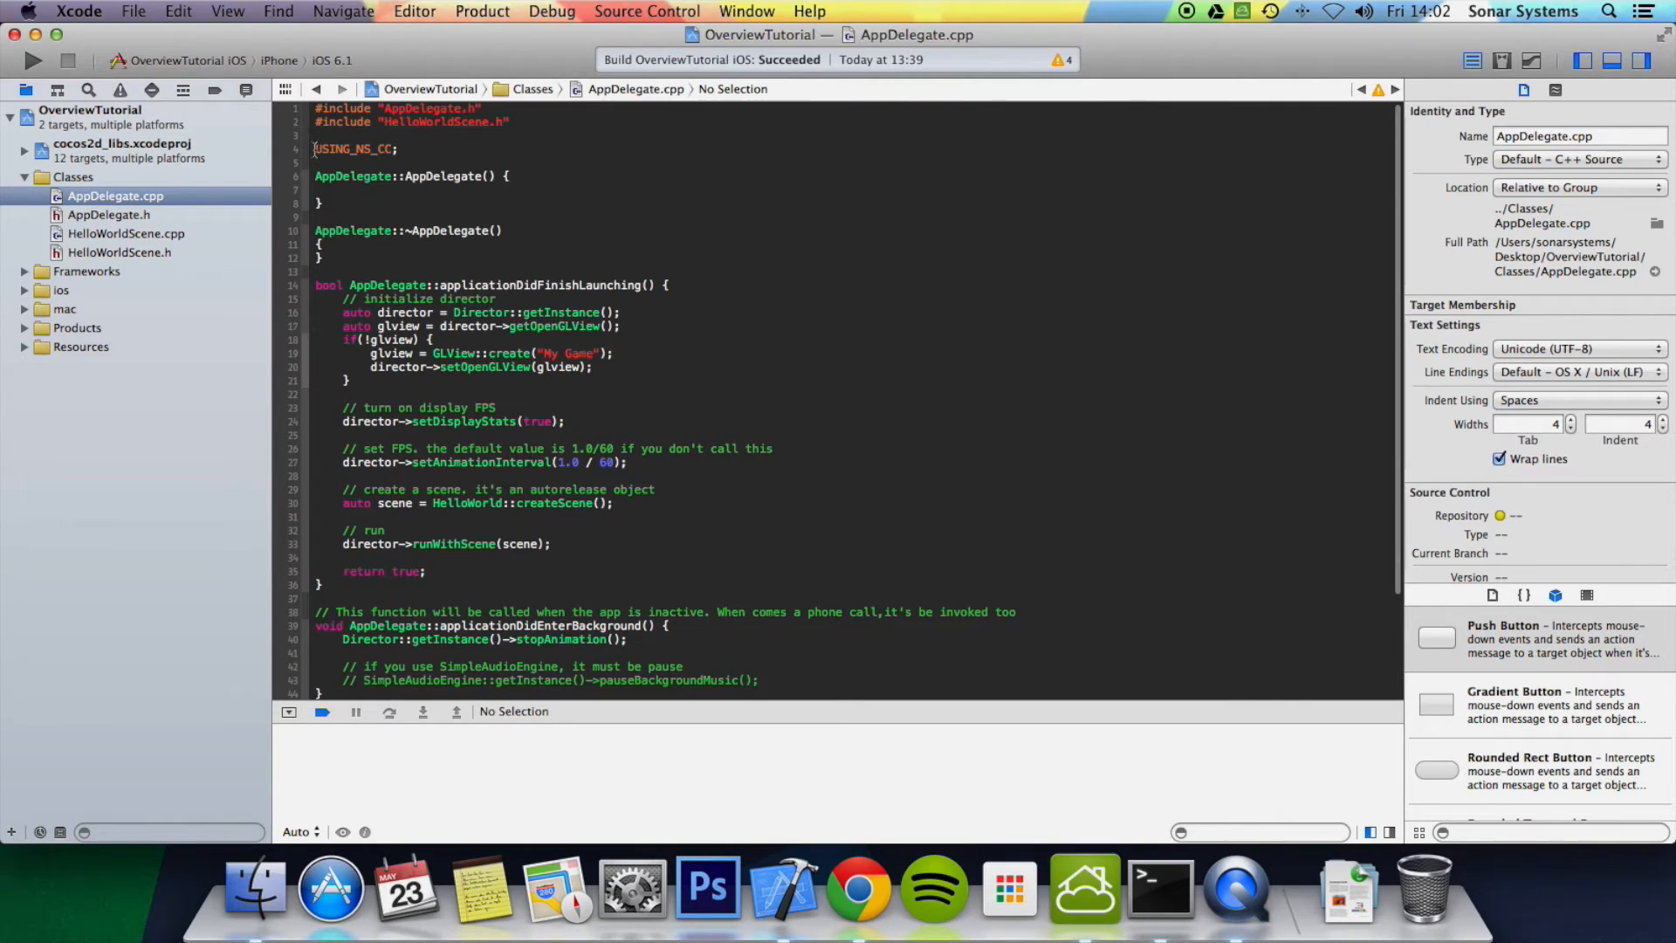
{"action": "type", "text": "//"}
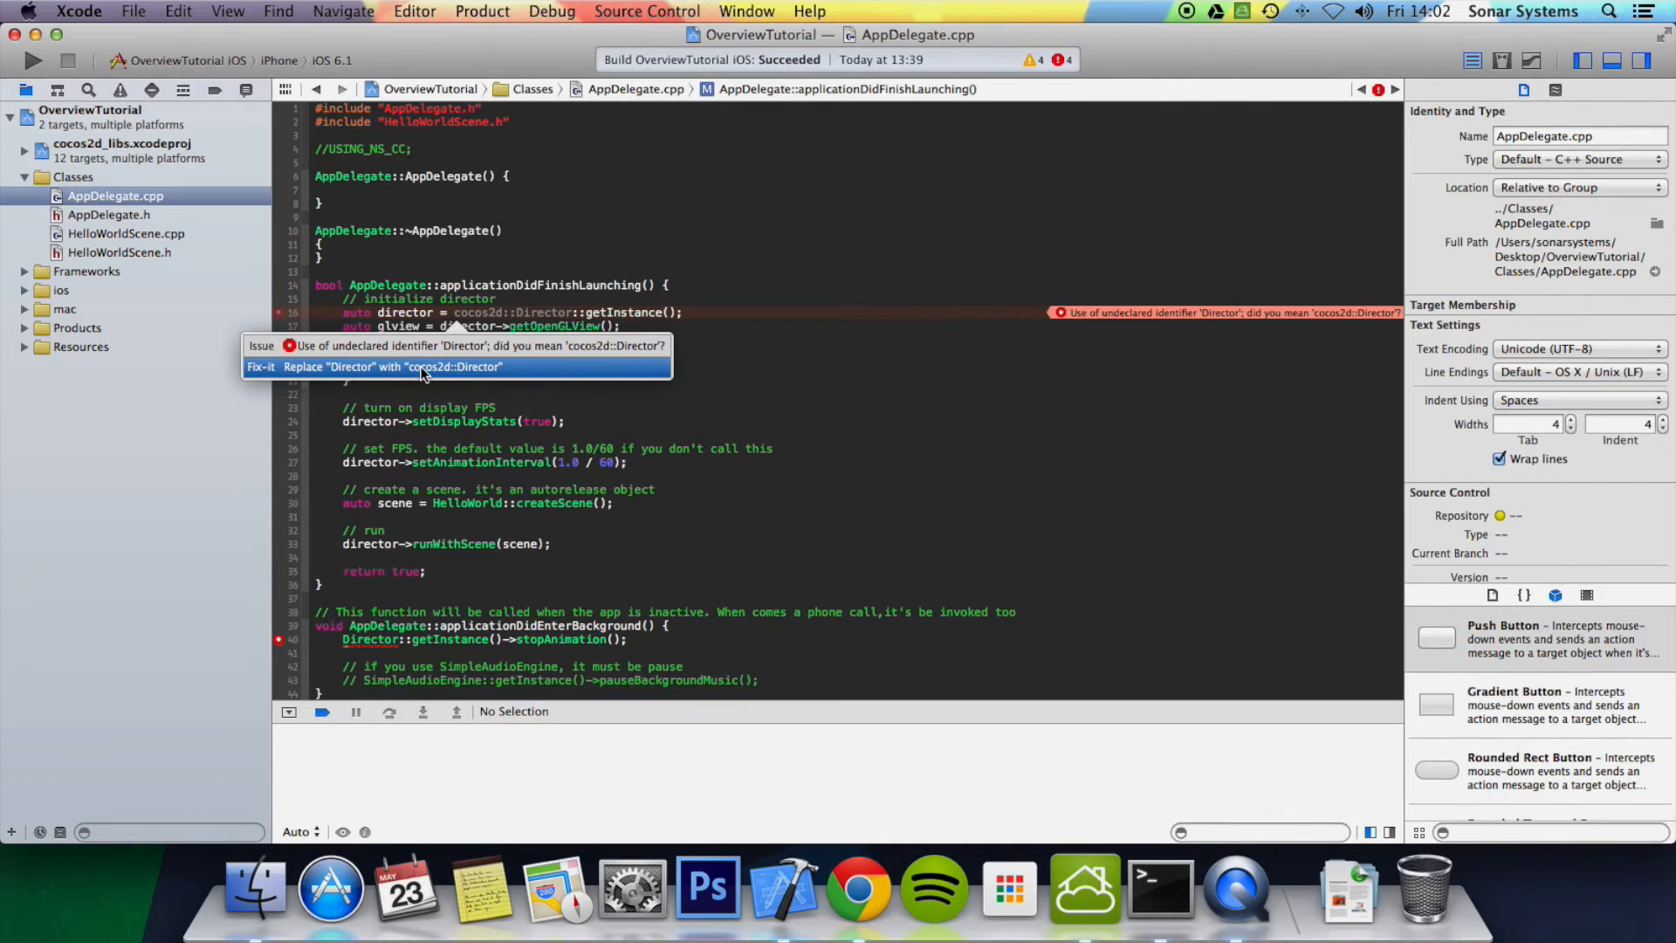
{"action": "left_click", "coordinate": [391, 366]}
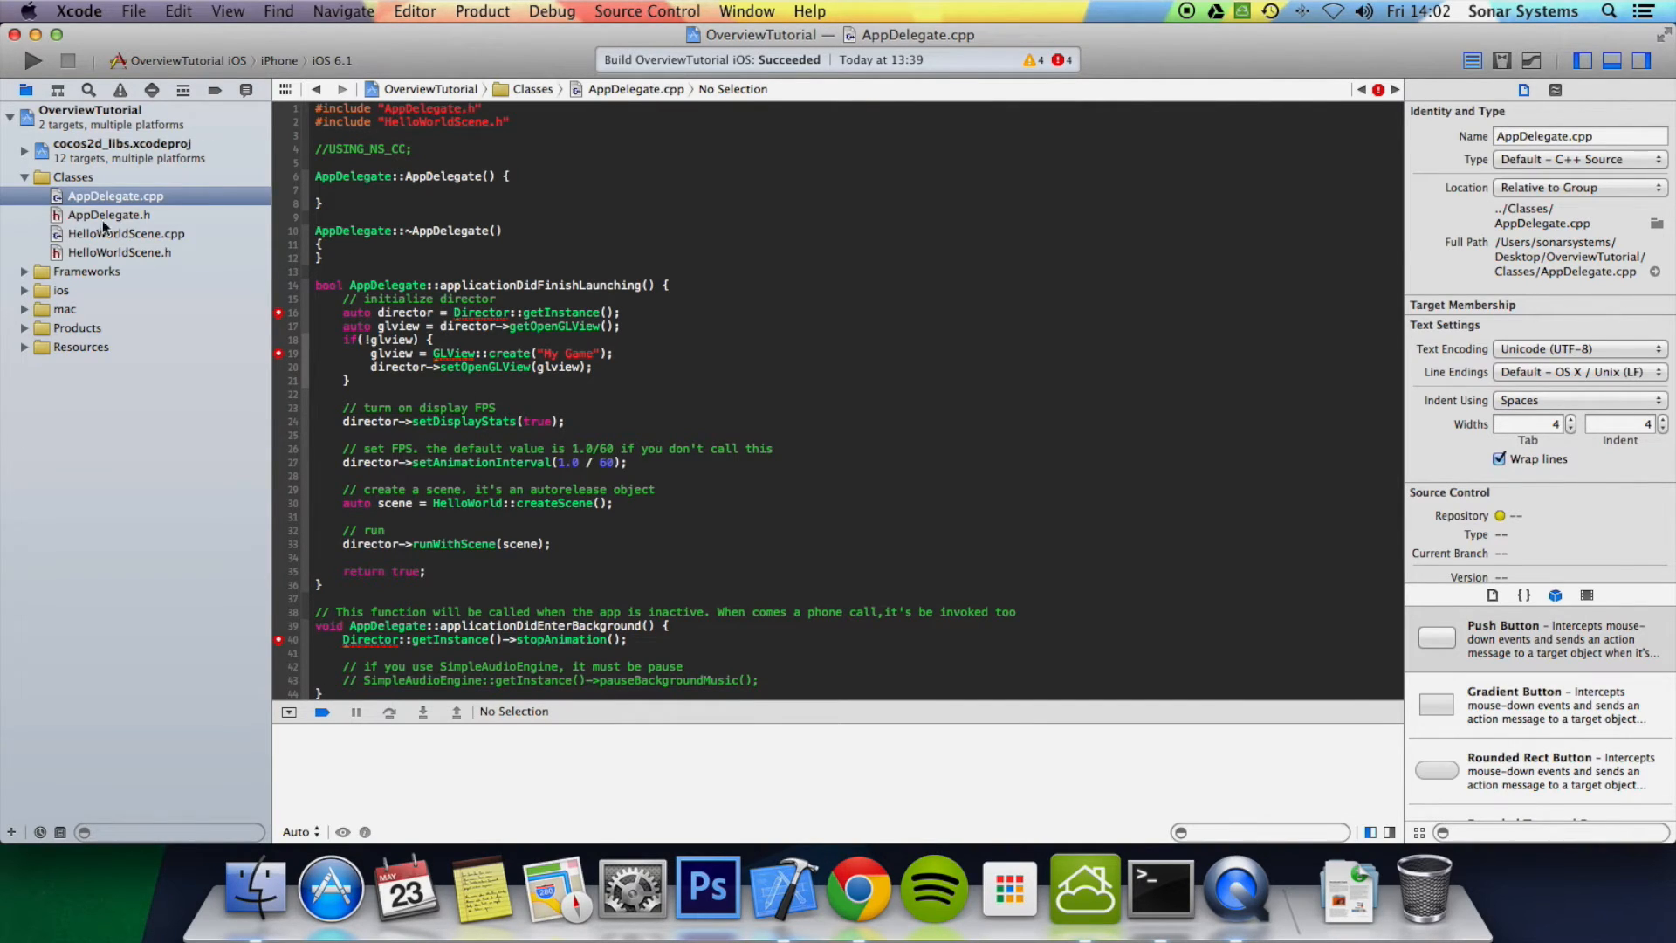
{"action": "left_click", "coordinate": [119, 253]}
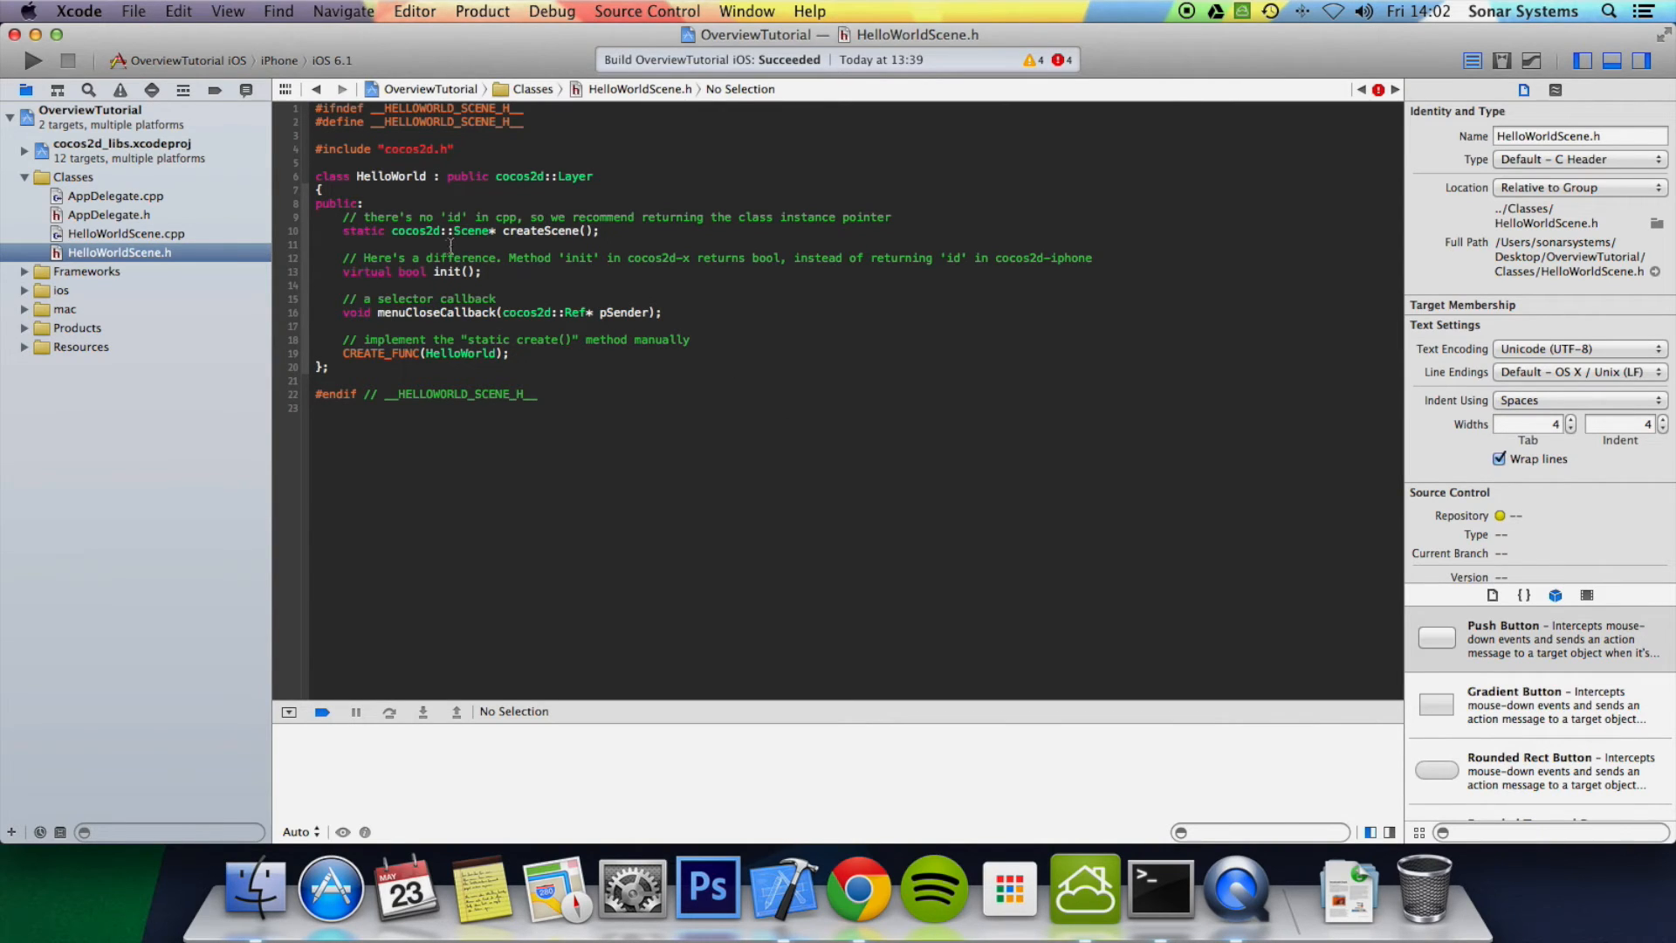
- Select Scene in HelloWorldScene.h's createScene, then restore USING_NS_CC in AppDelegate.cpp
{"action": "double_click", "coordinate": [470, 231]}
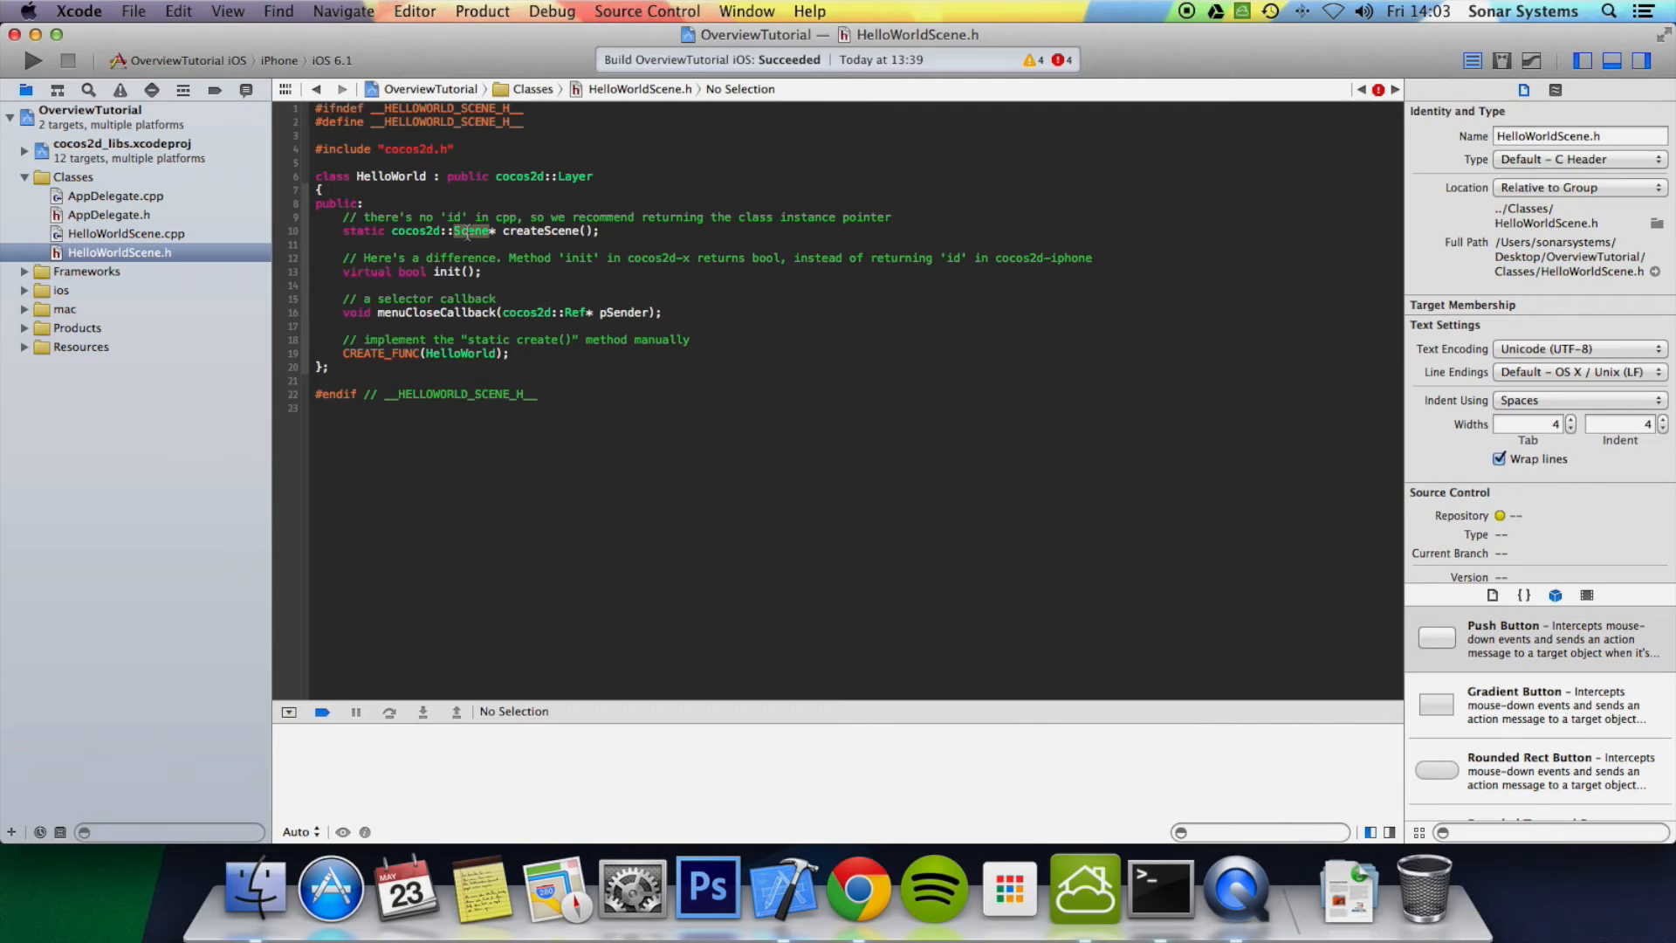
{"action": "mouse_move", "coordinate": [522, 306]}
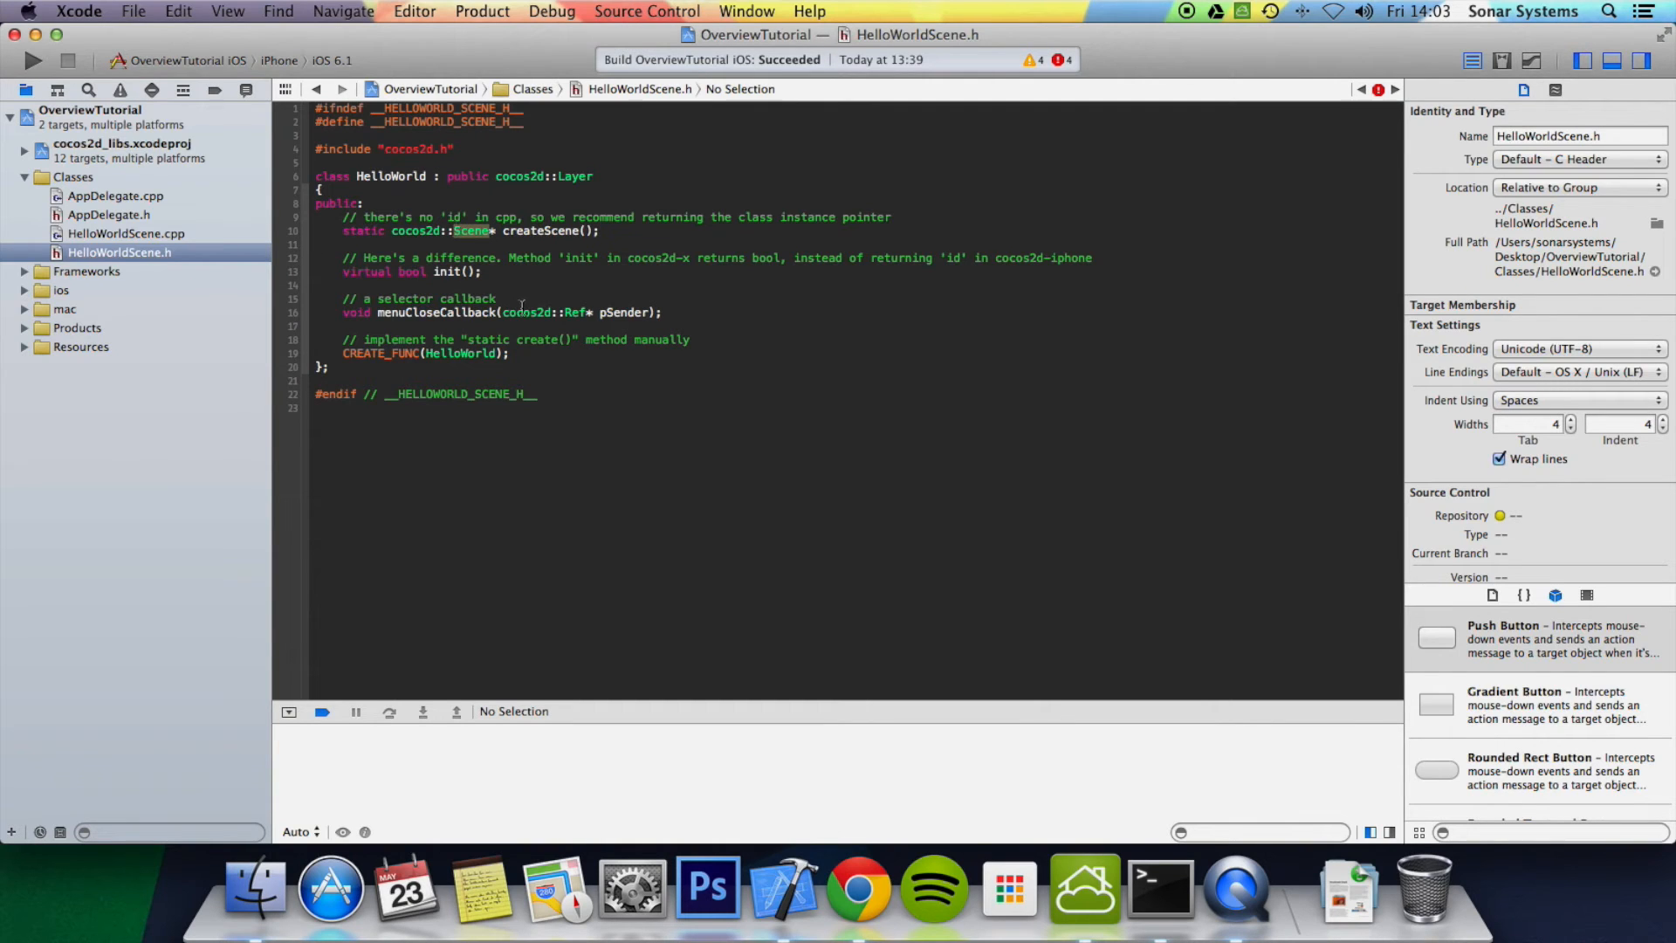
{"action": "left_click", "coordinate": [115, 196]}
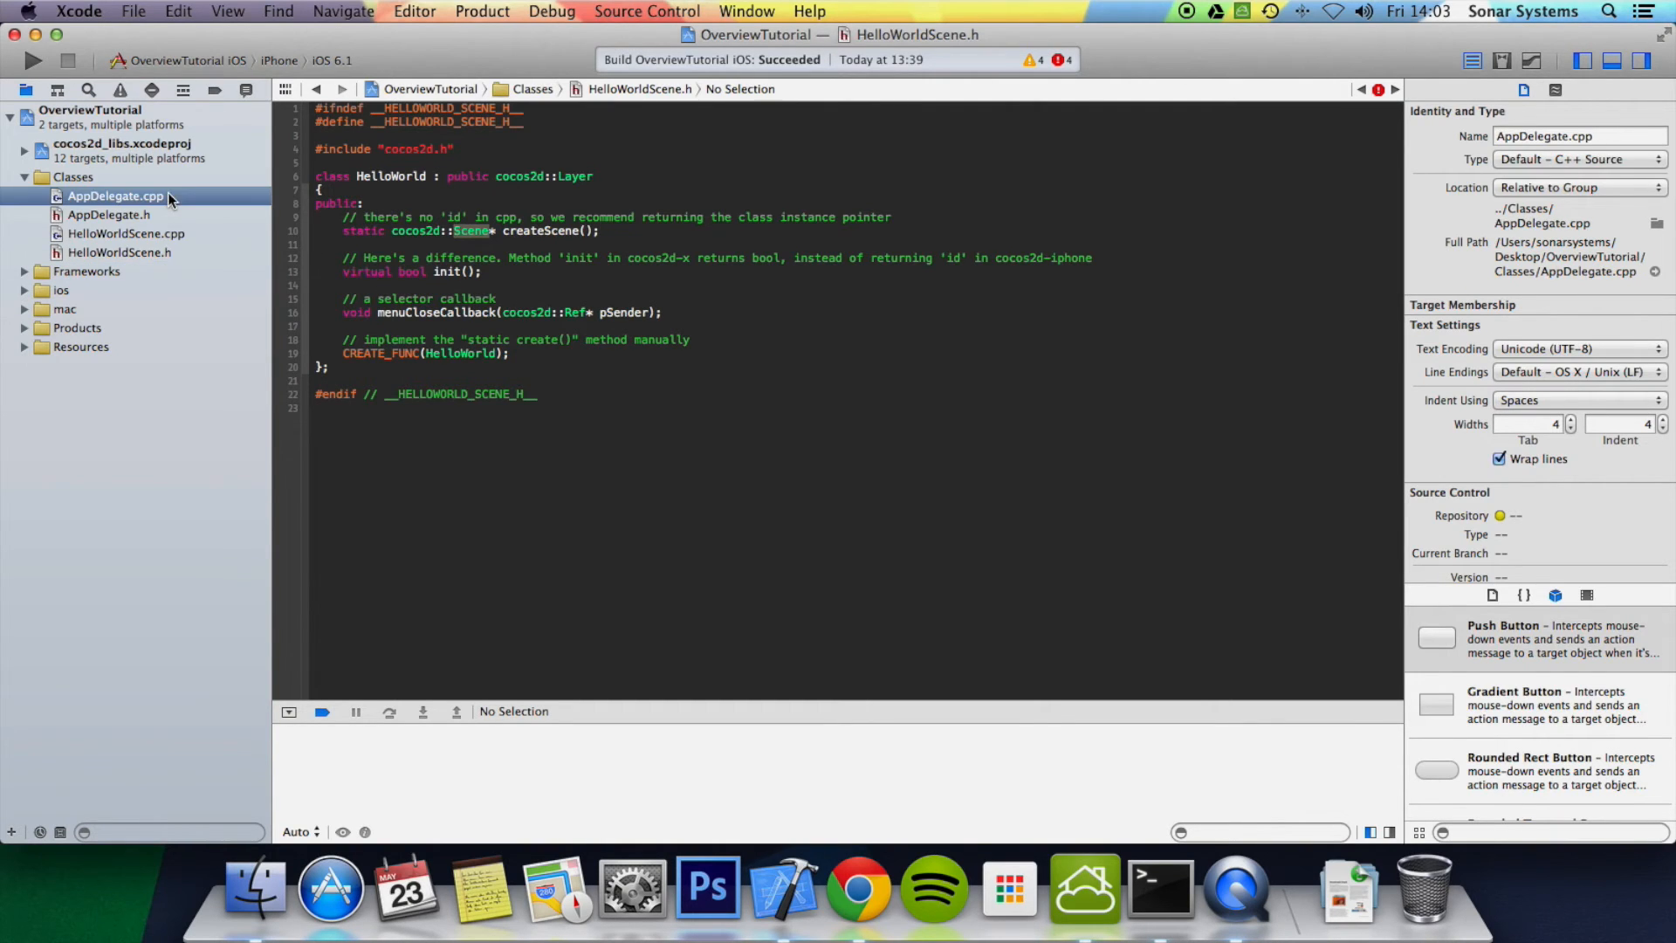
{"action": "left_click", "coordinate": [115, 196]}
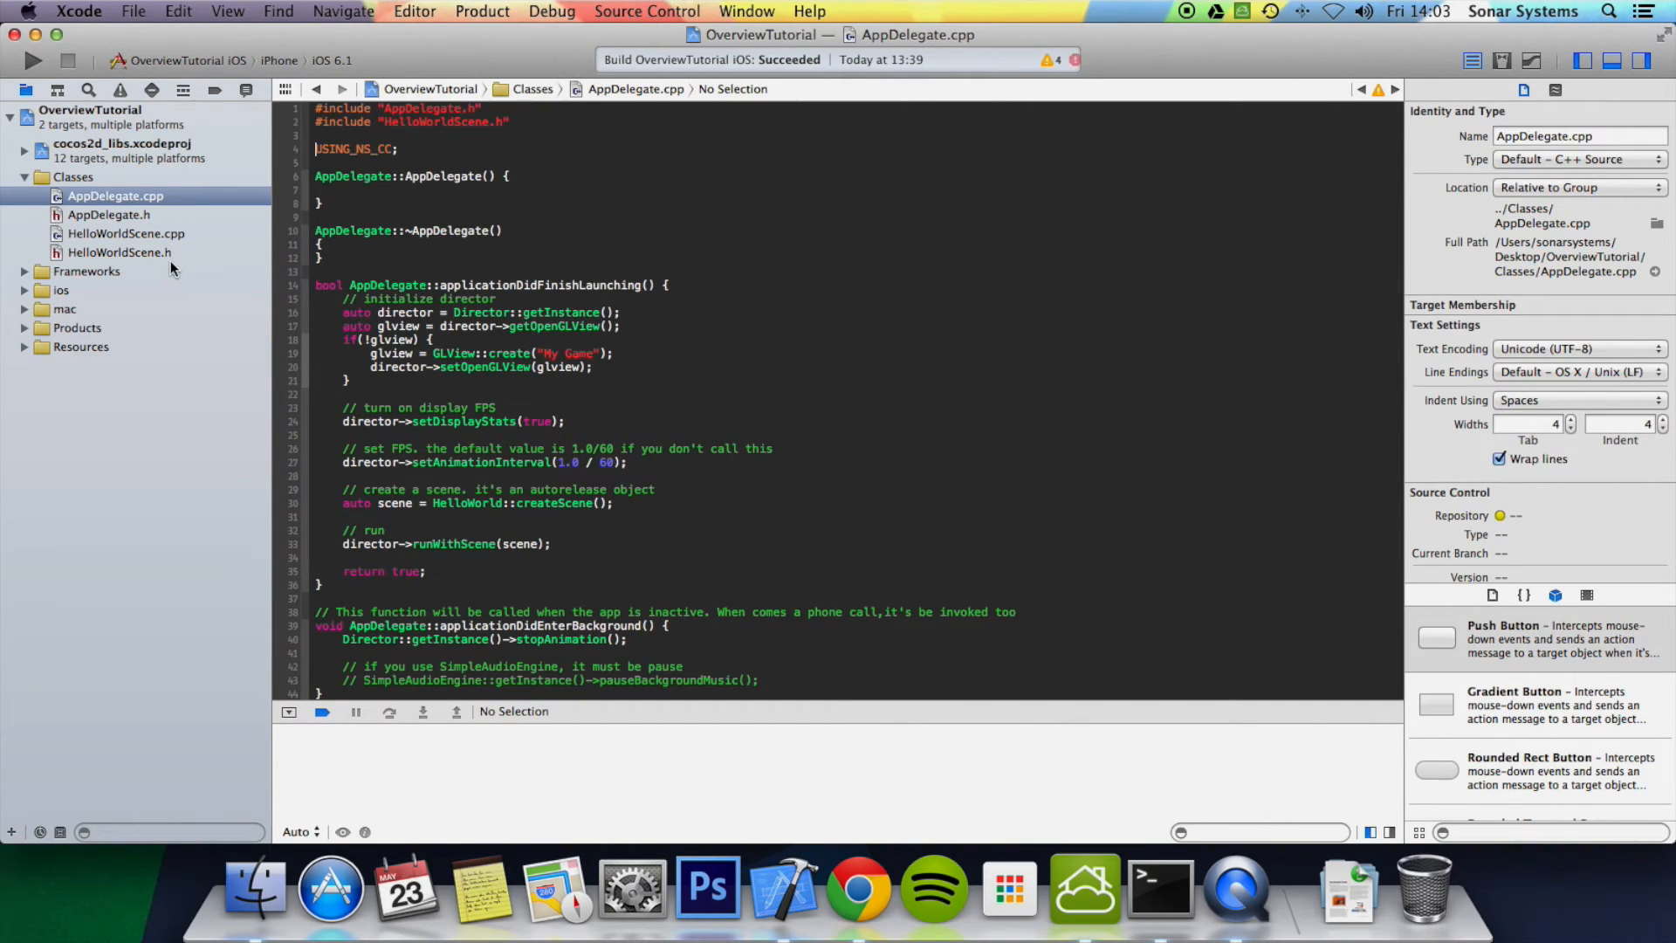
- Review the createScene declaration in HelloWorldScene.h, then open HelloWorldScene.cpp
{"action": "left_click", "coordinate": [119, 253]}
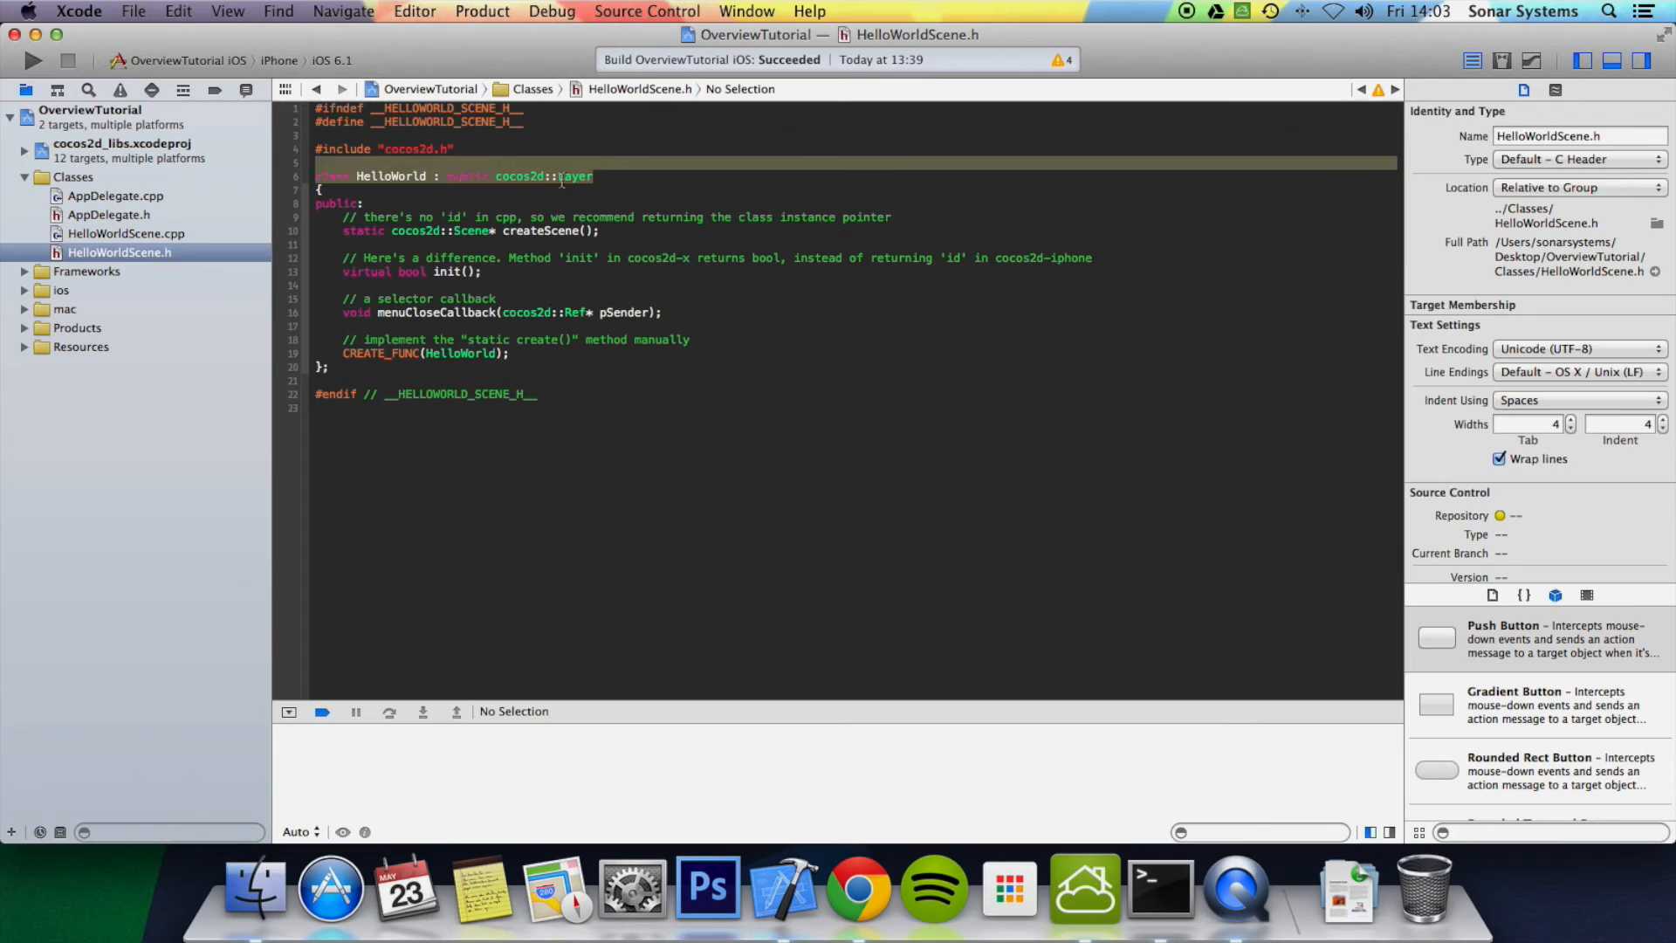
{"action": "left_click", "coordinate": [567, 176]}
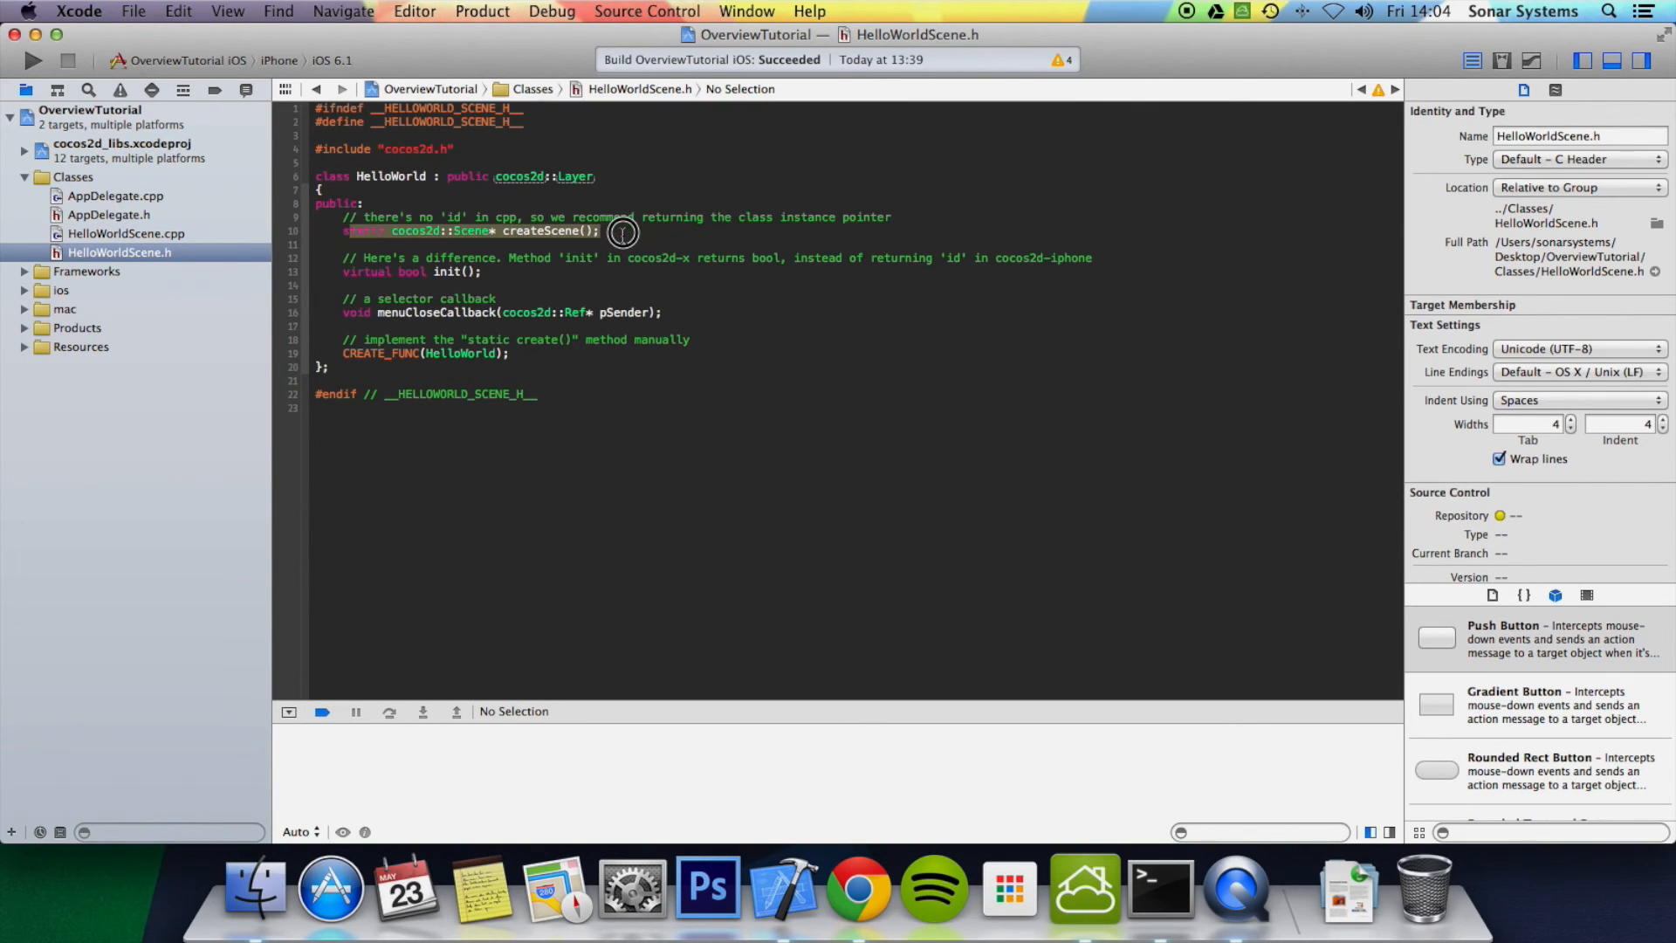
{"action": "left_click", "coordinate": [125, 233]}
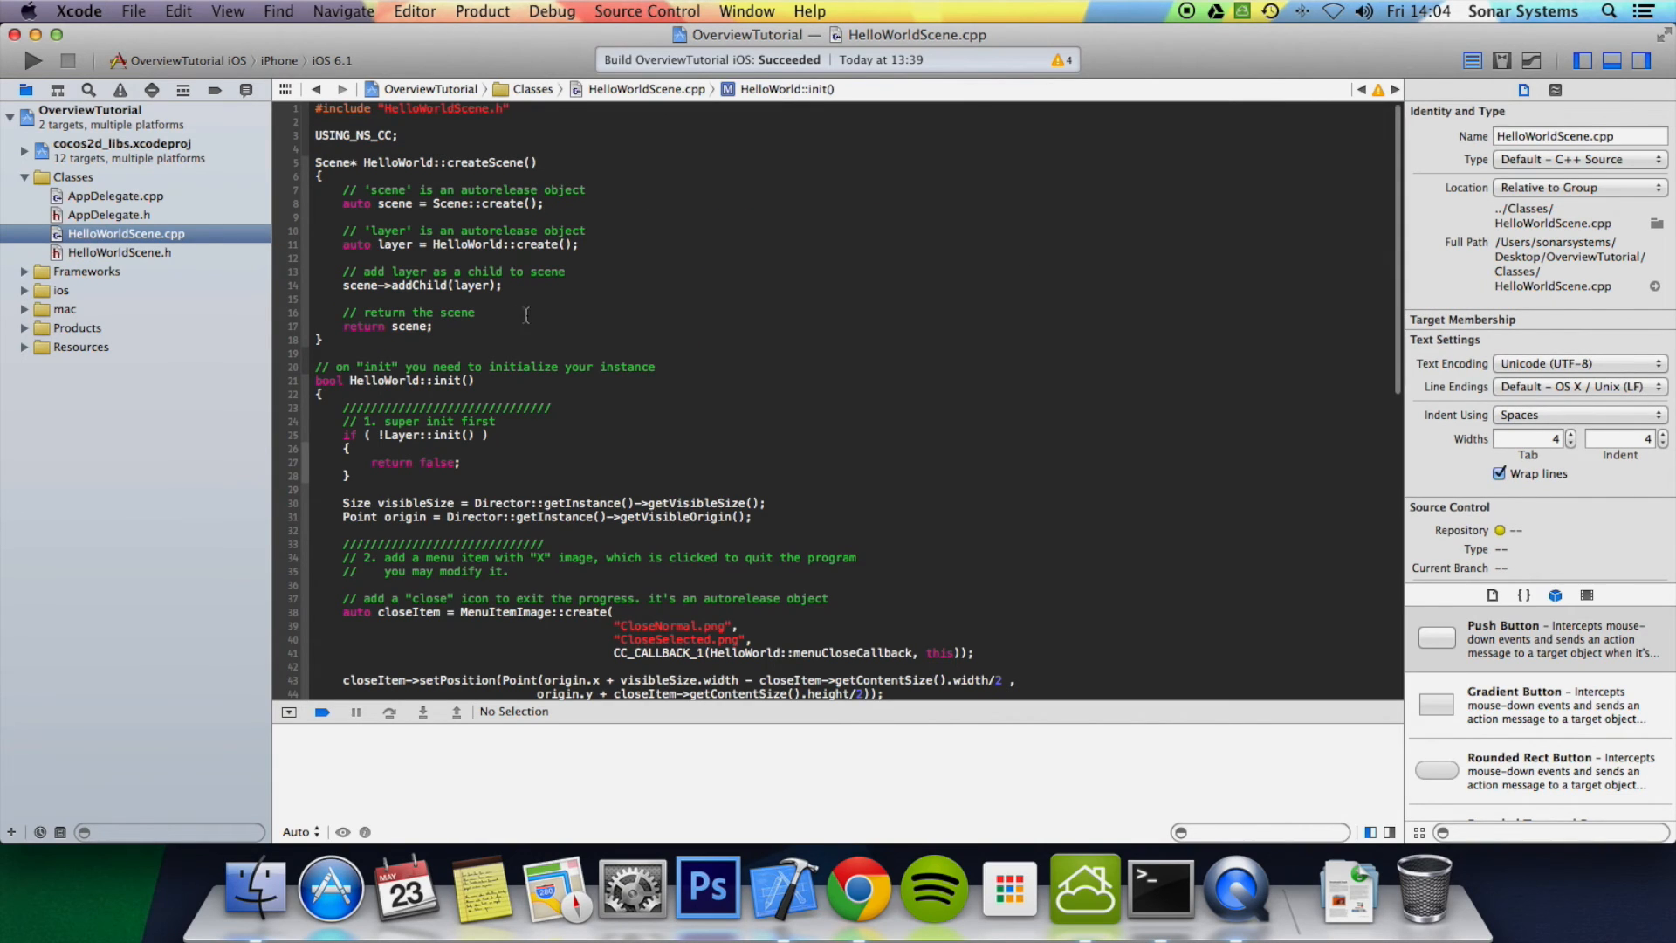
- Inspect scene->addChild(layer) in createScene, then switch back to HelloWorldScene.h
{"action": "left_click", "coordinate": [434, 285]}
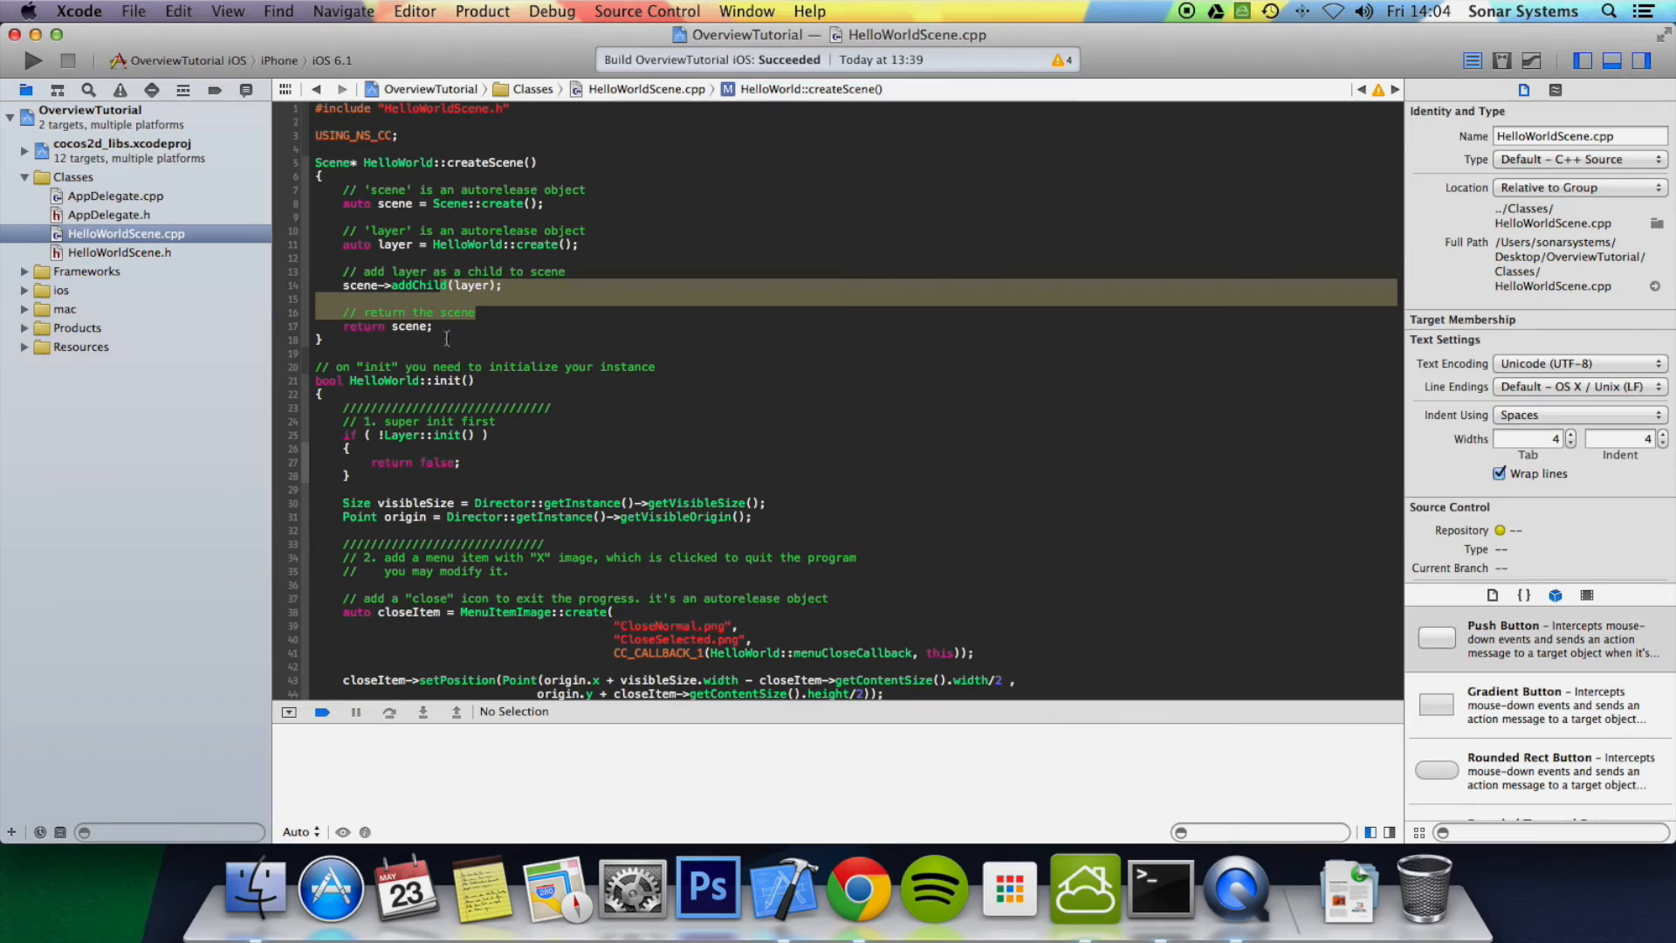
{"action": "mouse_move", "coordinate": [139, 252]}
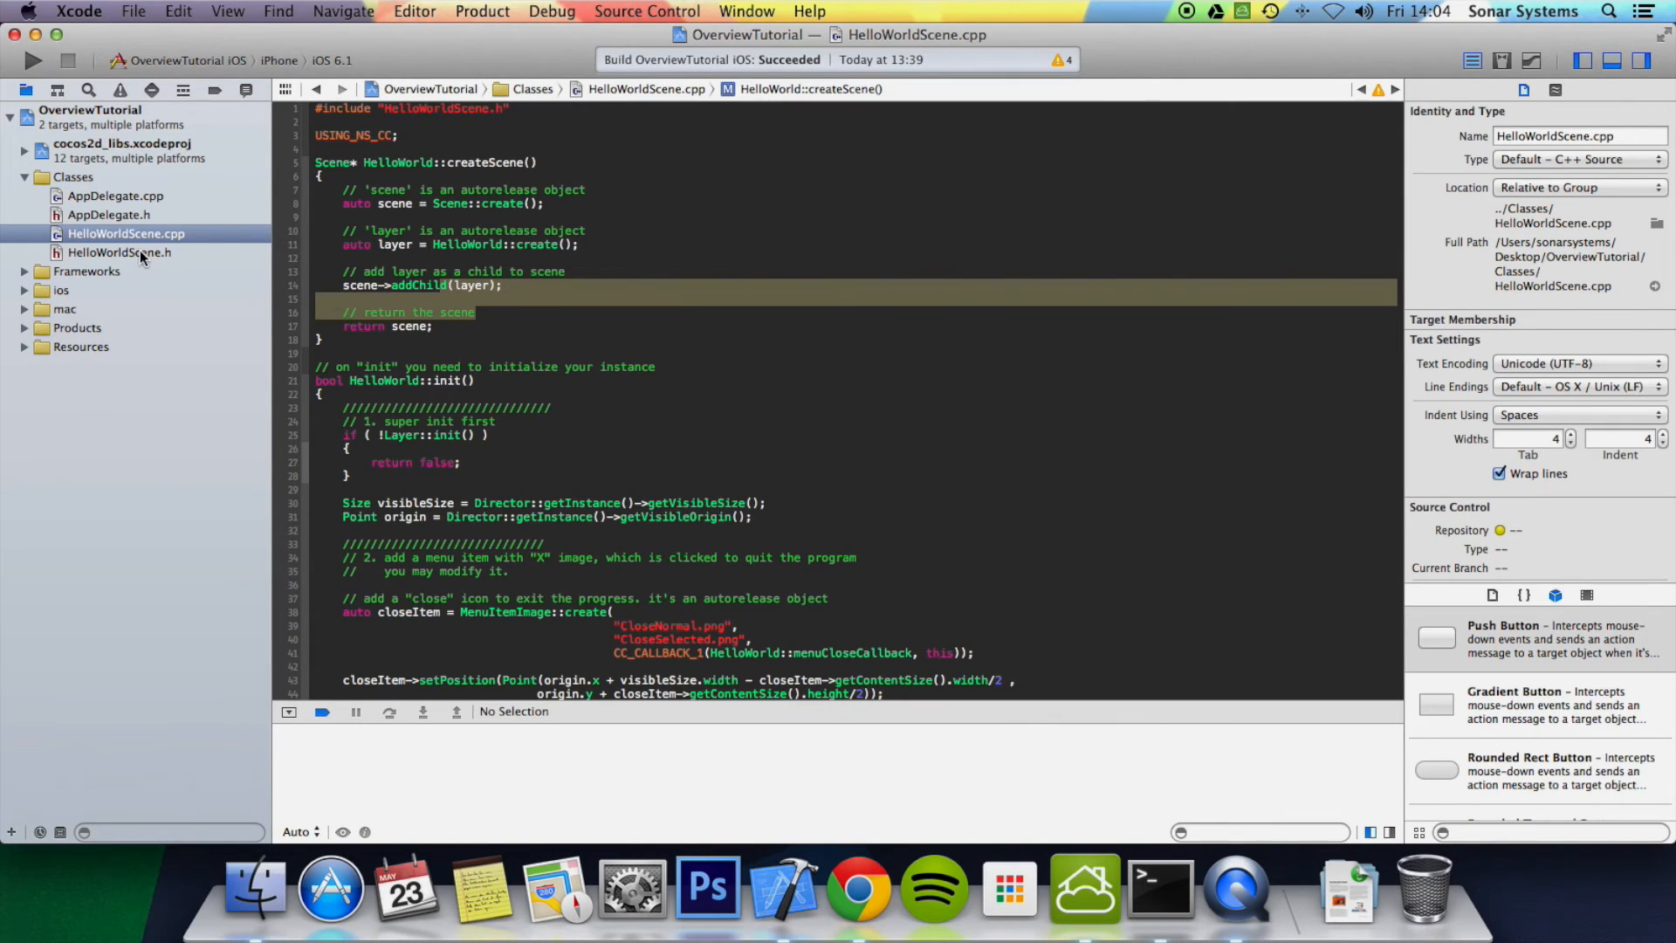
{"action": "left_click", "coordinate": [118, 252]}
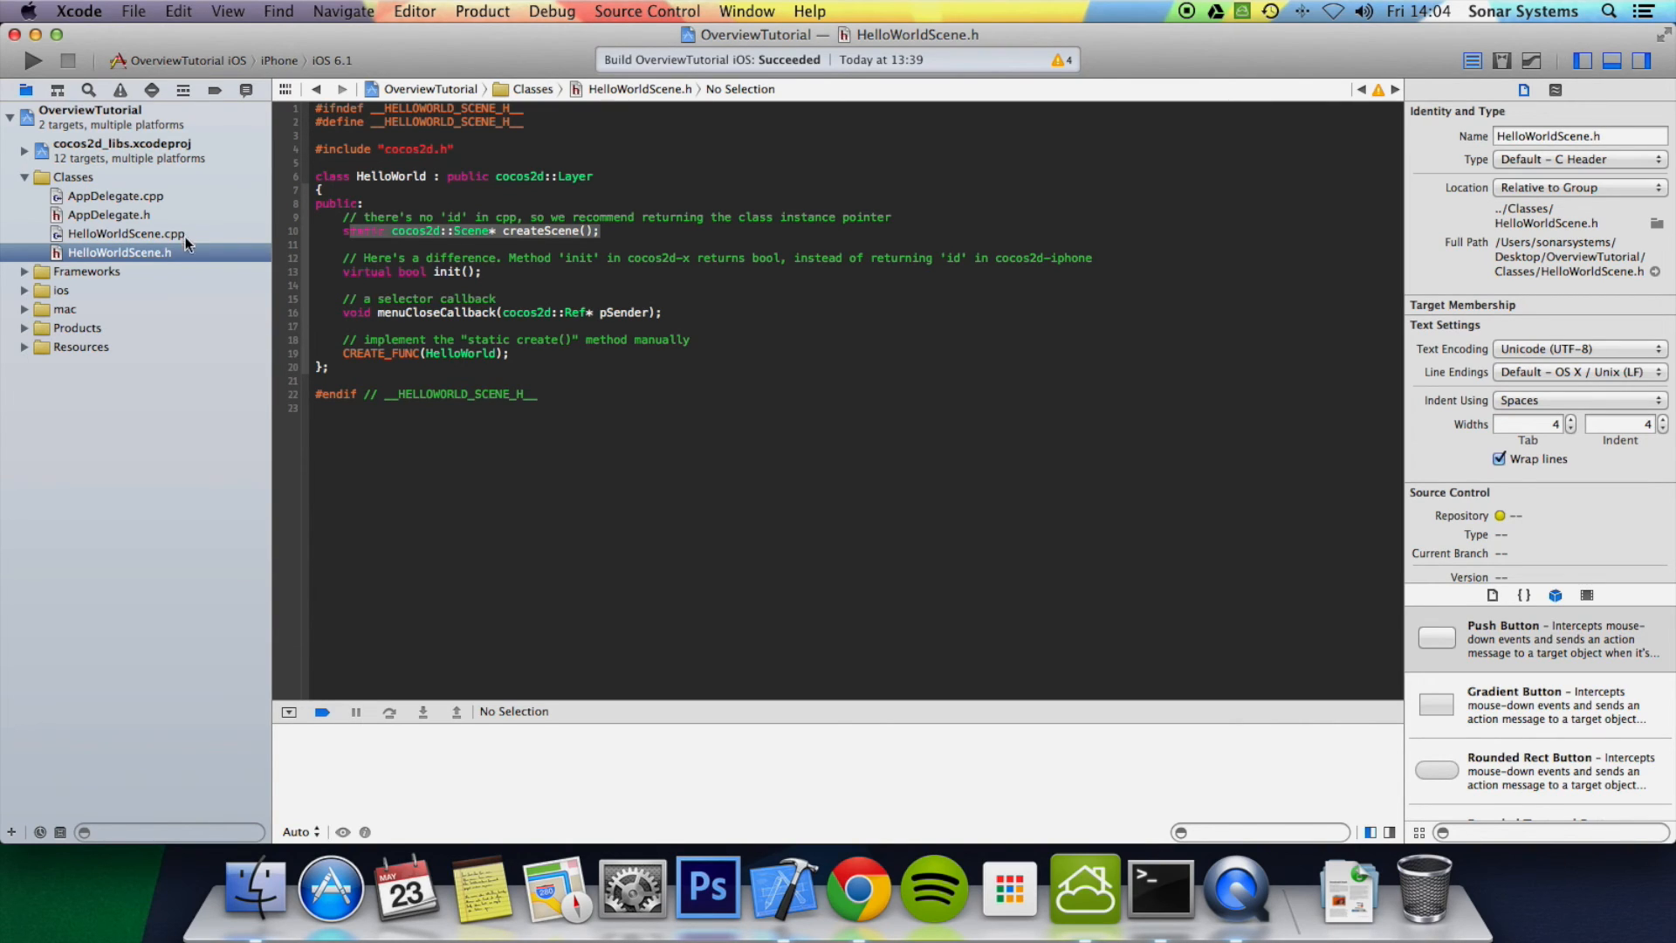
- Compare the menuCloseCallback declaration in HelloWorldScene.h with the closeItem menu code in HelloWorldScene.cpp
{"action": "left_click", "coordinate": [126, 233]}
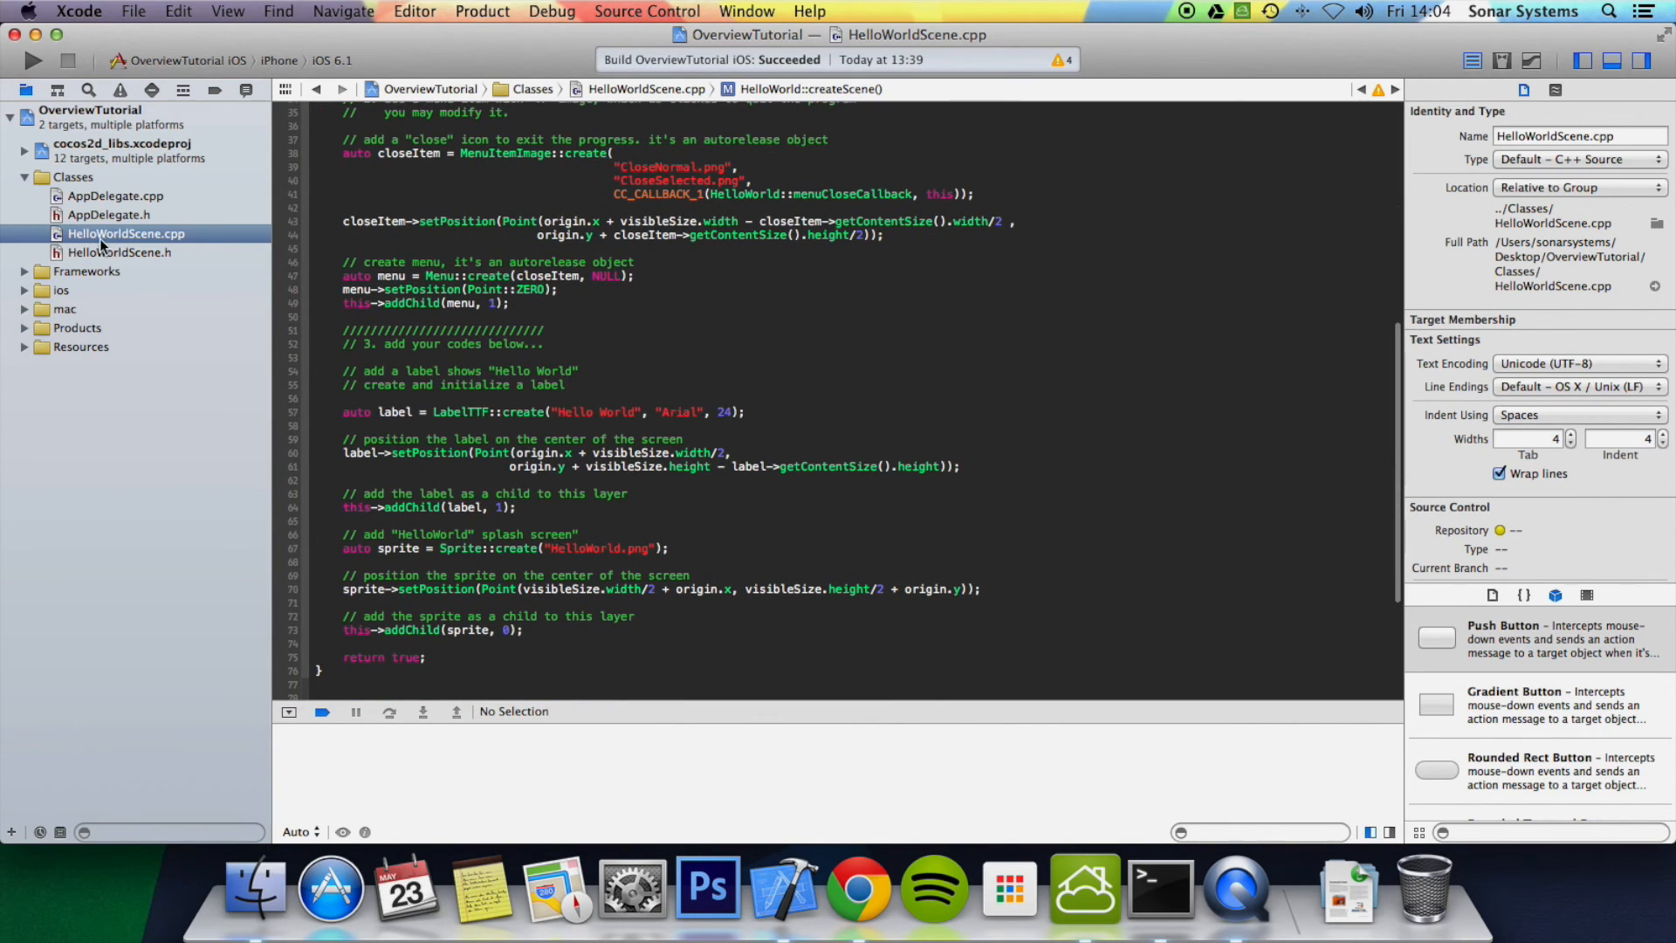
{"action": "left_click", "coordinate": [119, 252]}
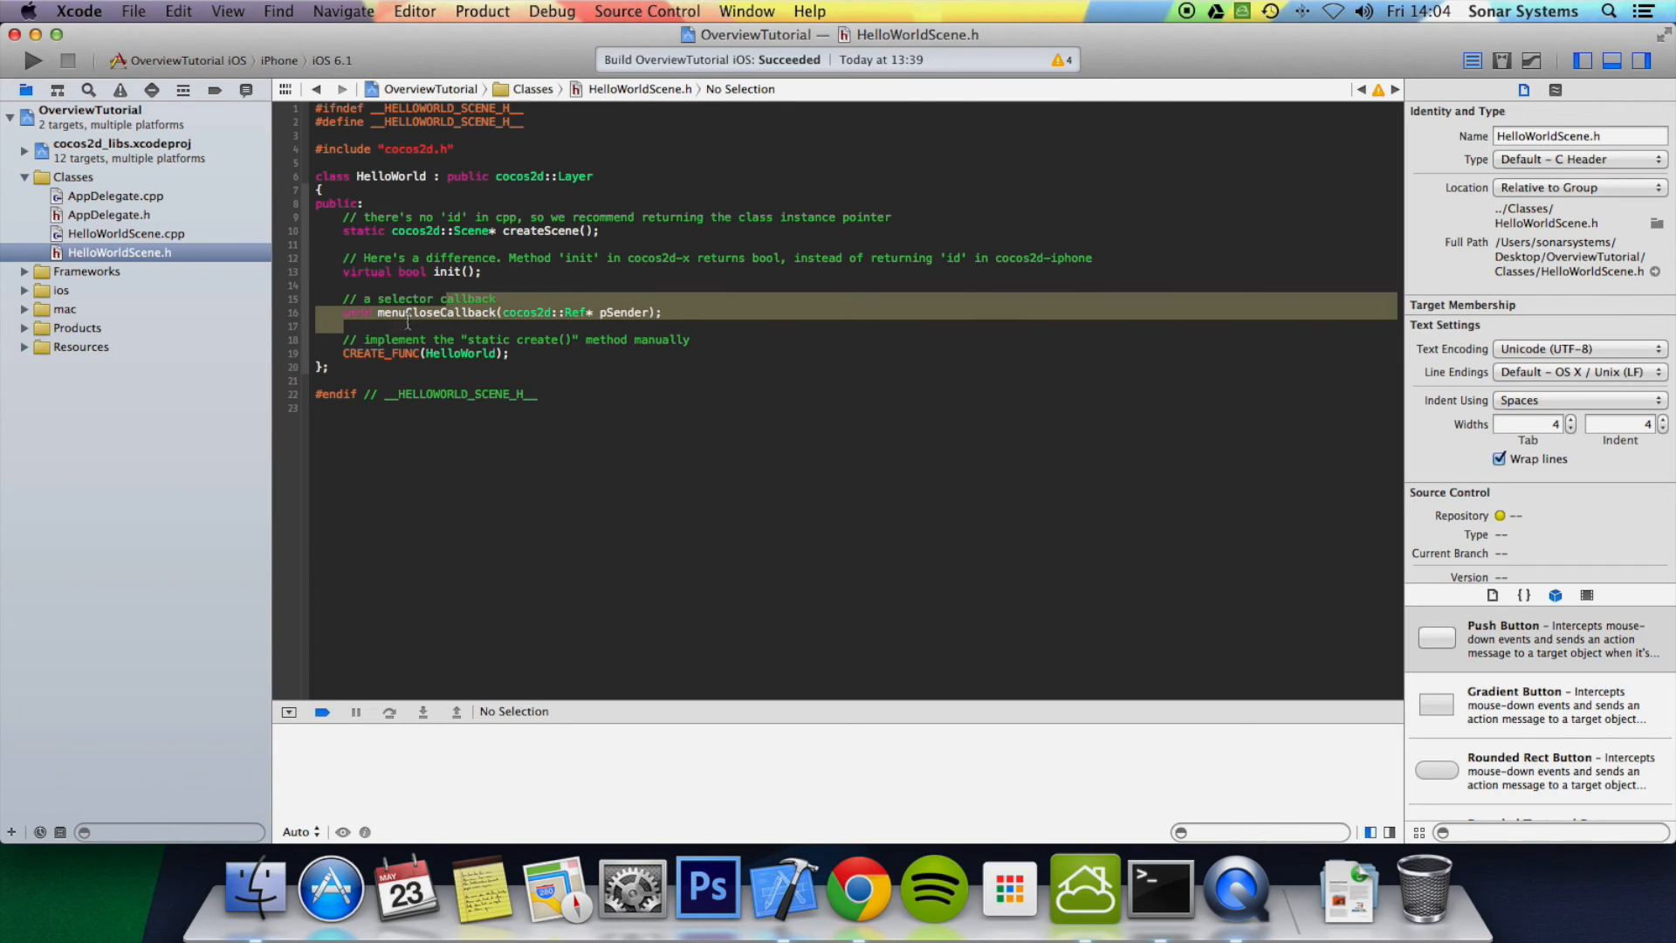
{"action": "left_click", "coordinate": [125, 233]}
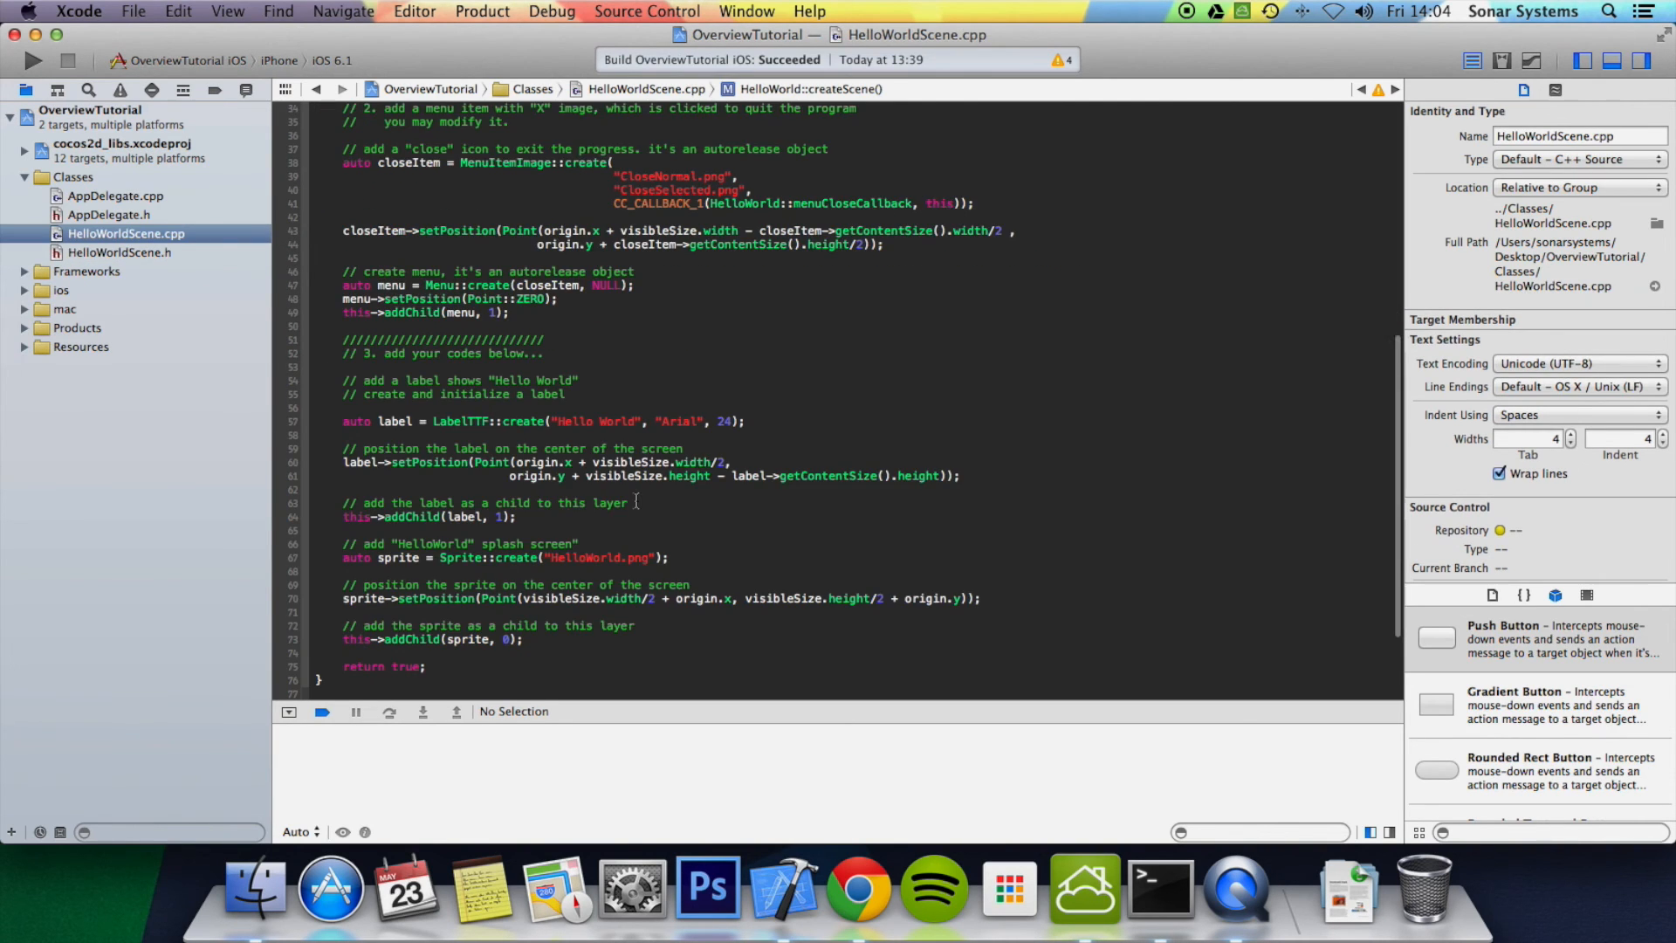
{"action": "scroll", "scroll_direction": "up", "scroll_amount": 3}
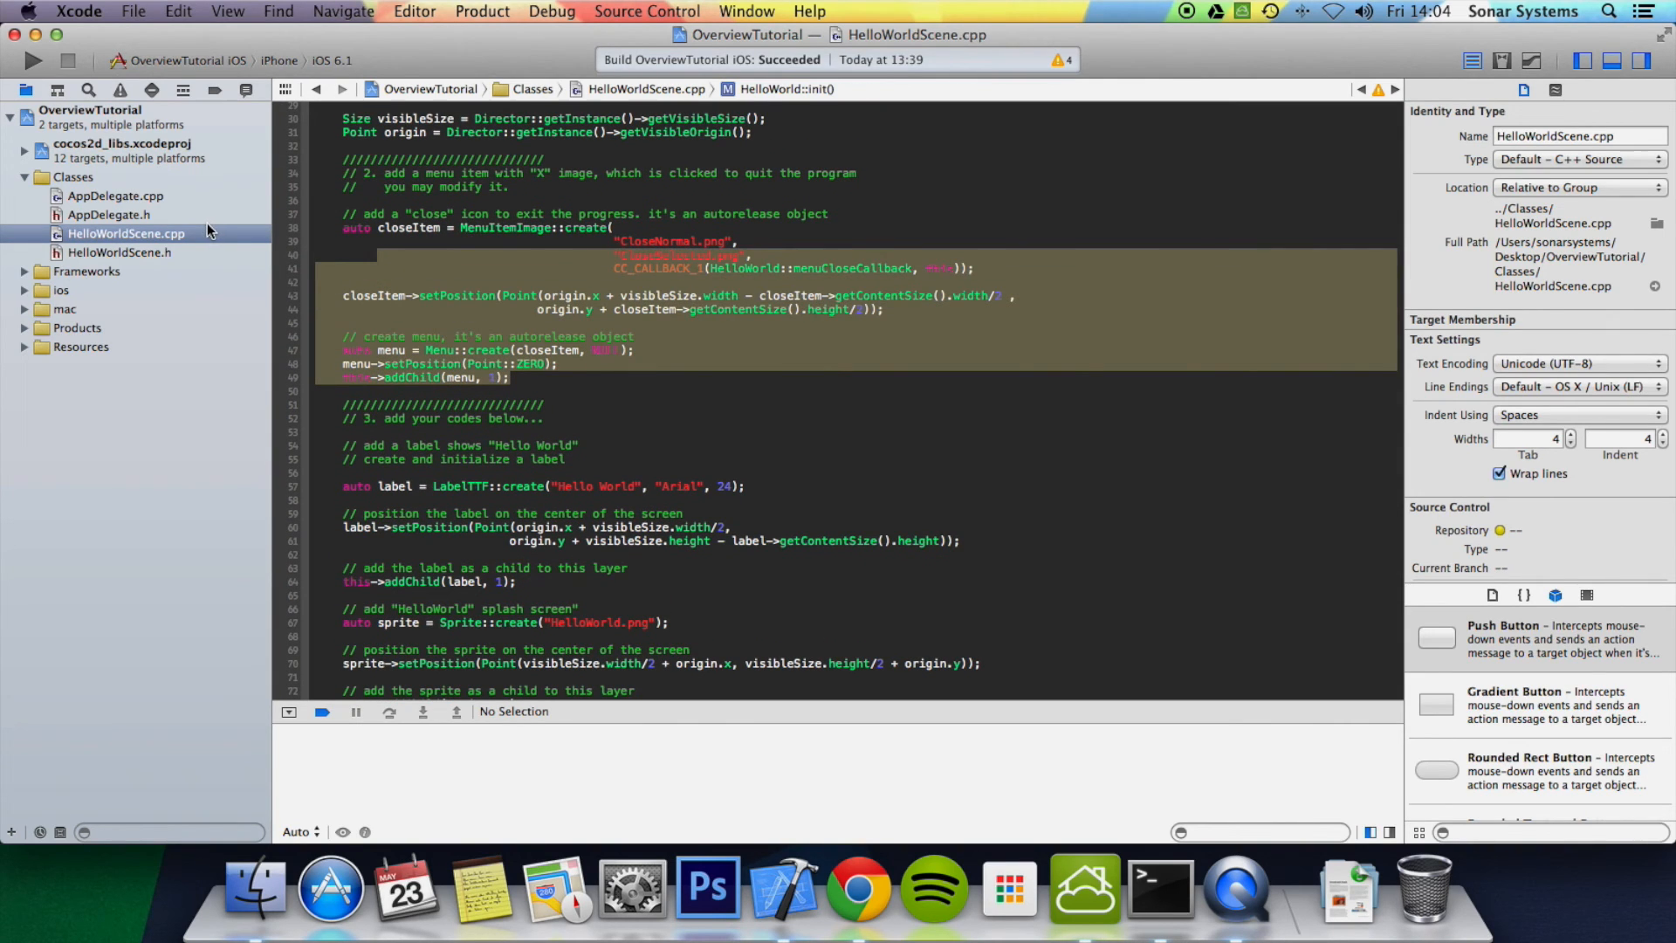
{"action": "mouse_move", "coordinate": [174, 258]}
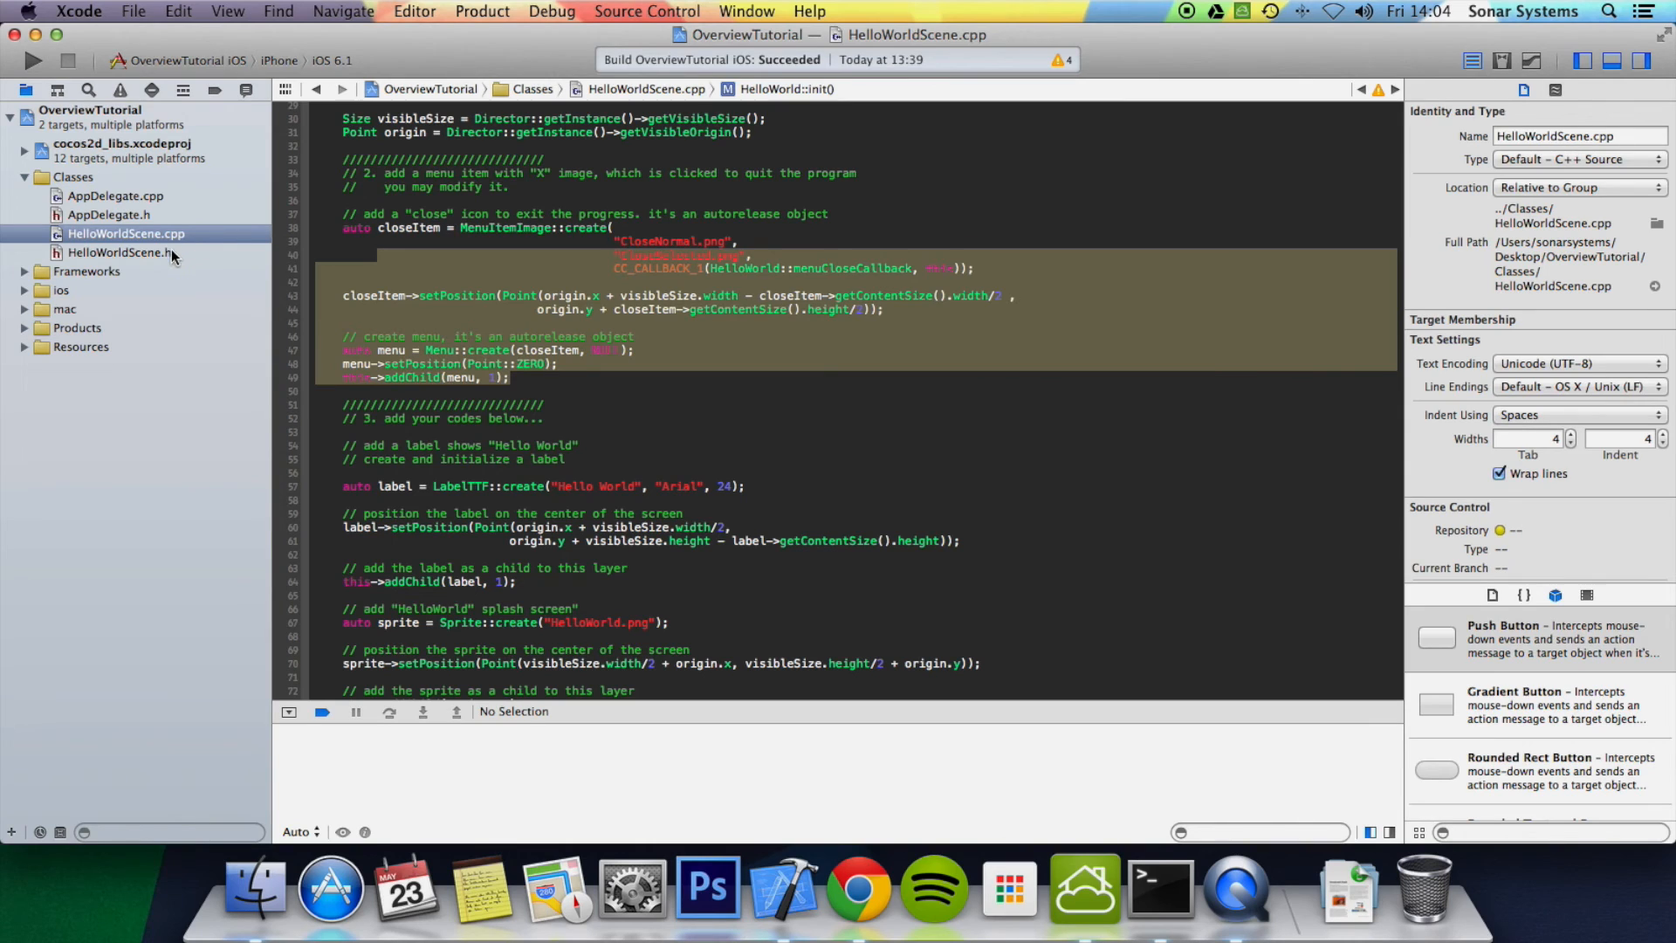
{"action": "left_click", "coordinate": [119, 253]}
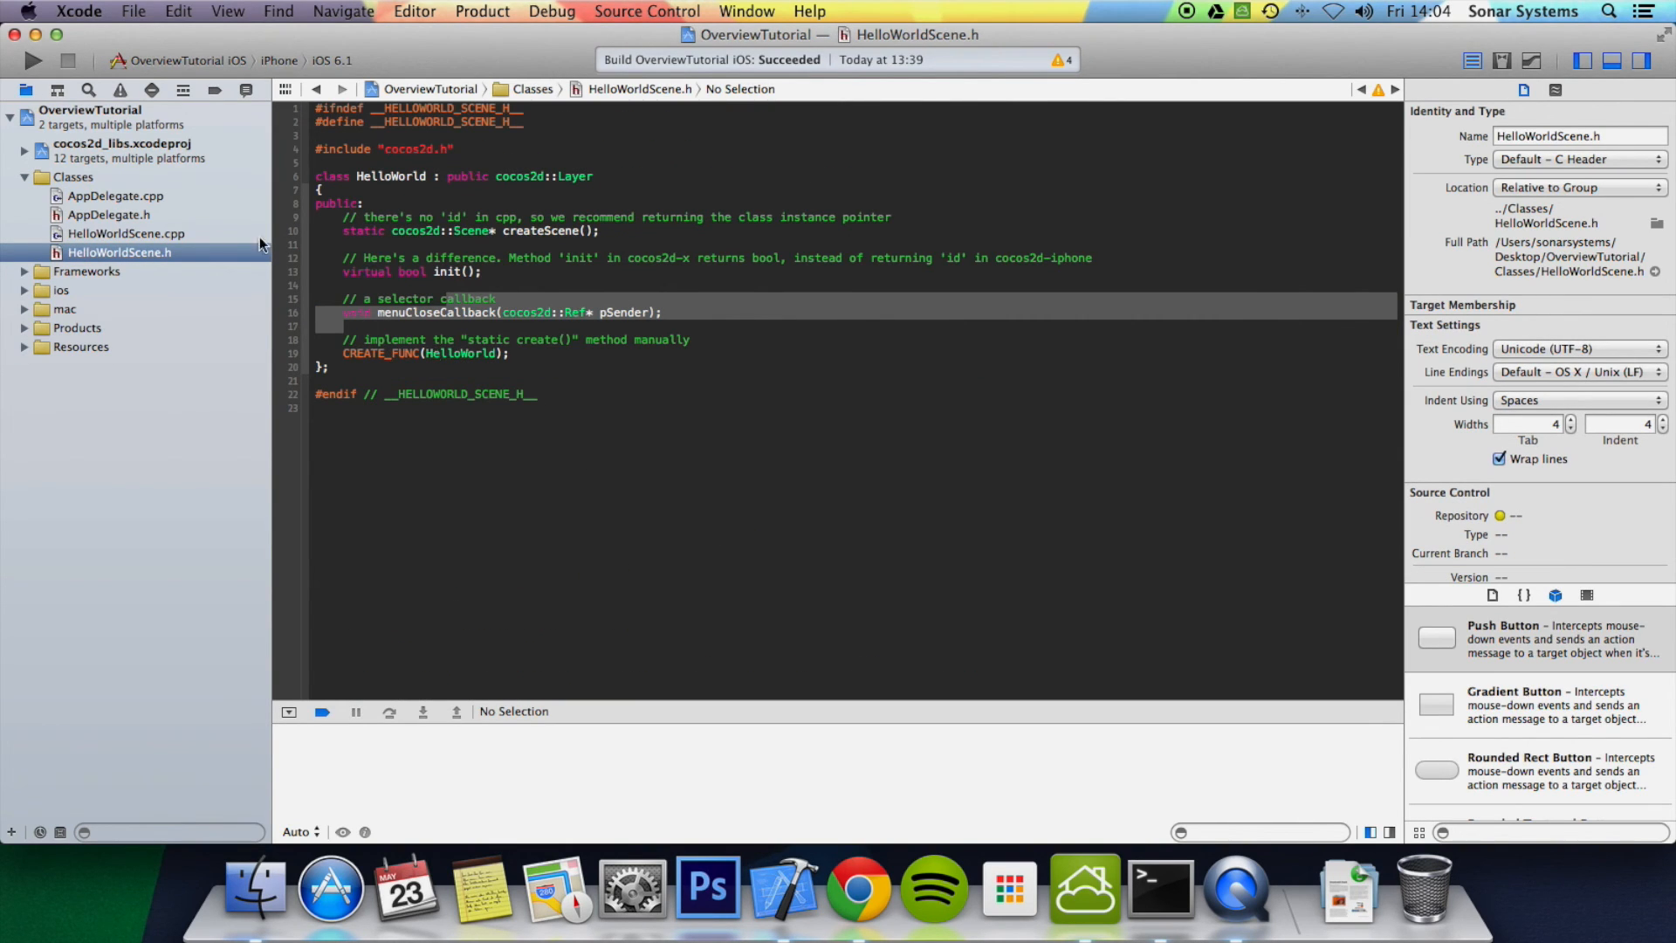
{"action": "mouse_move", "coordinate": [561, 149]}
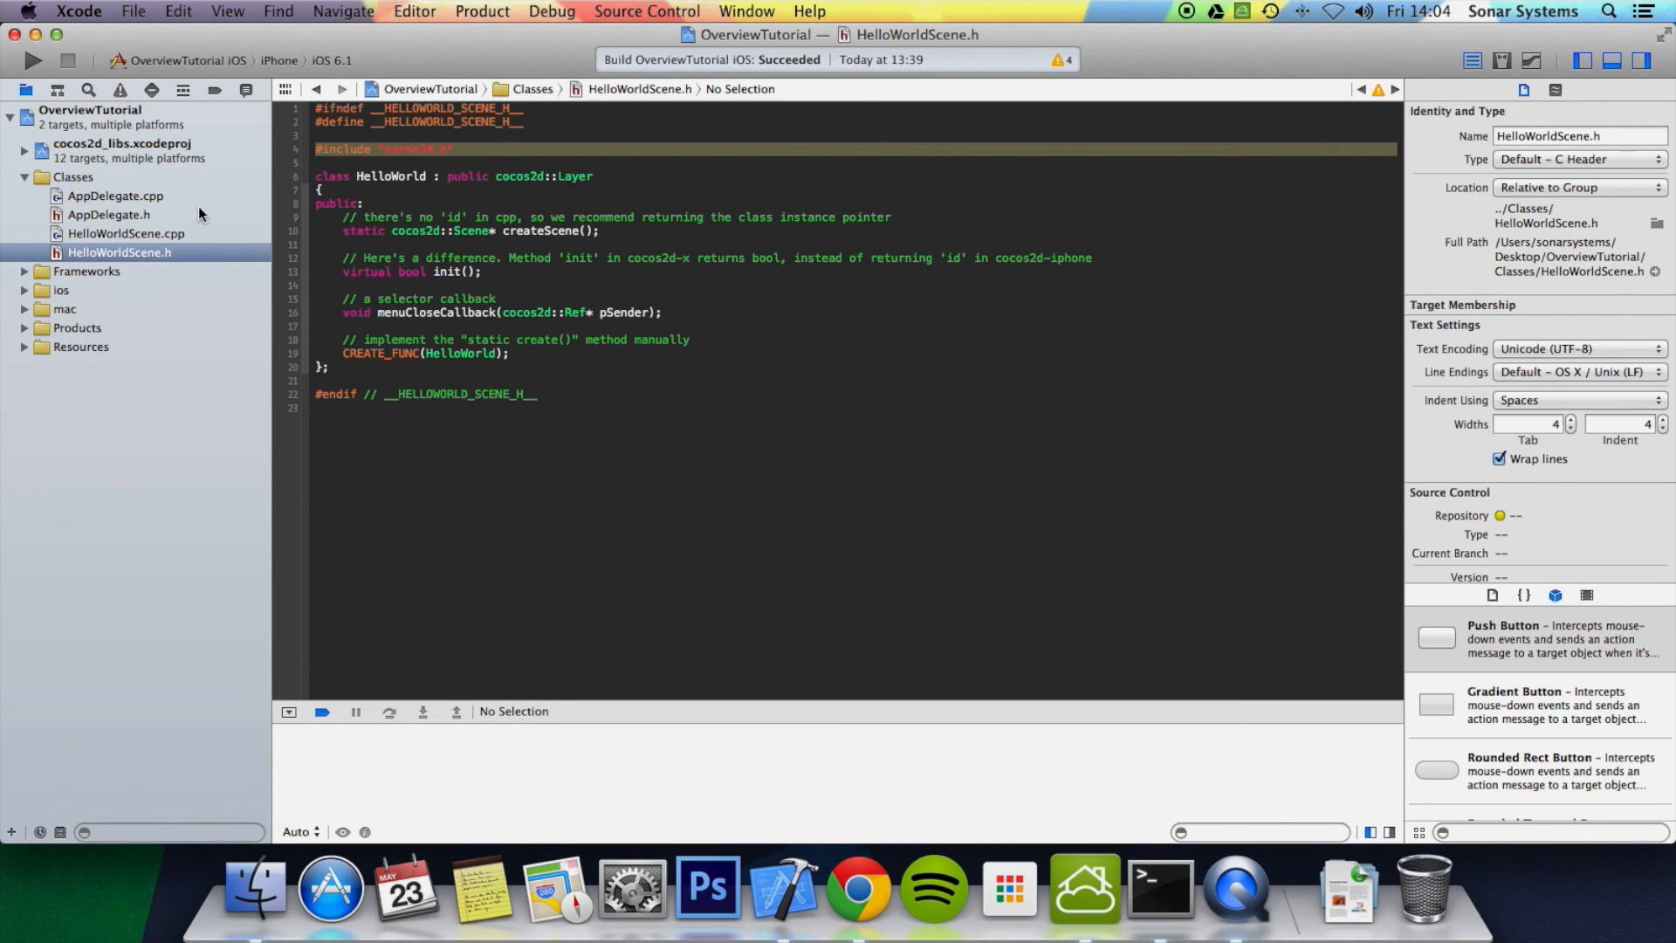
{"action": "left_click", "coordinate": [126, 233]}
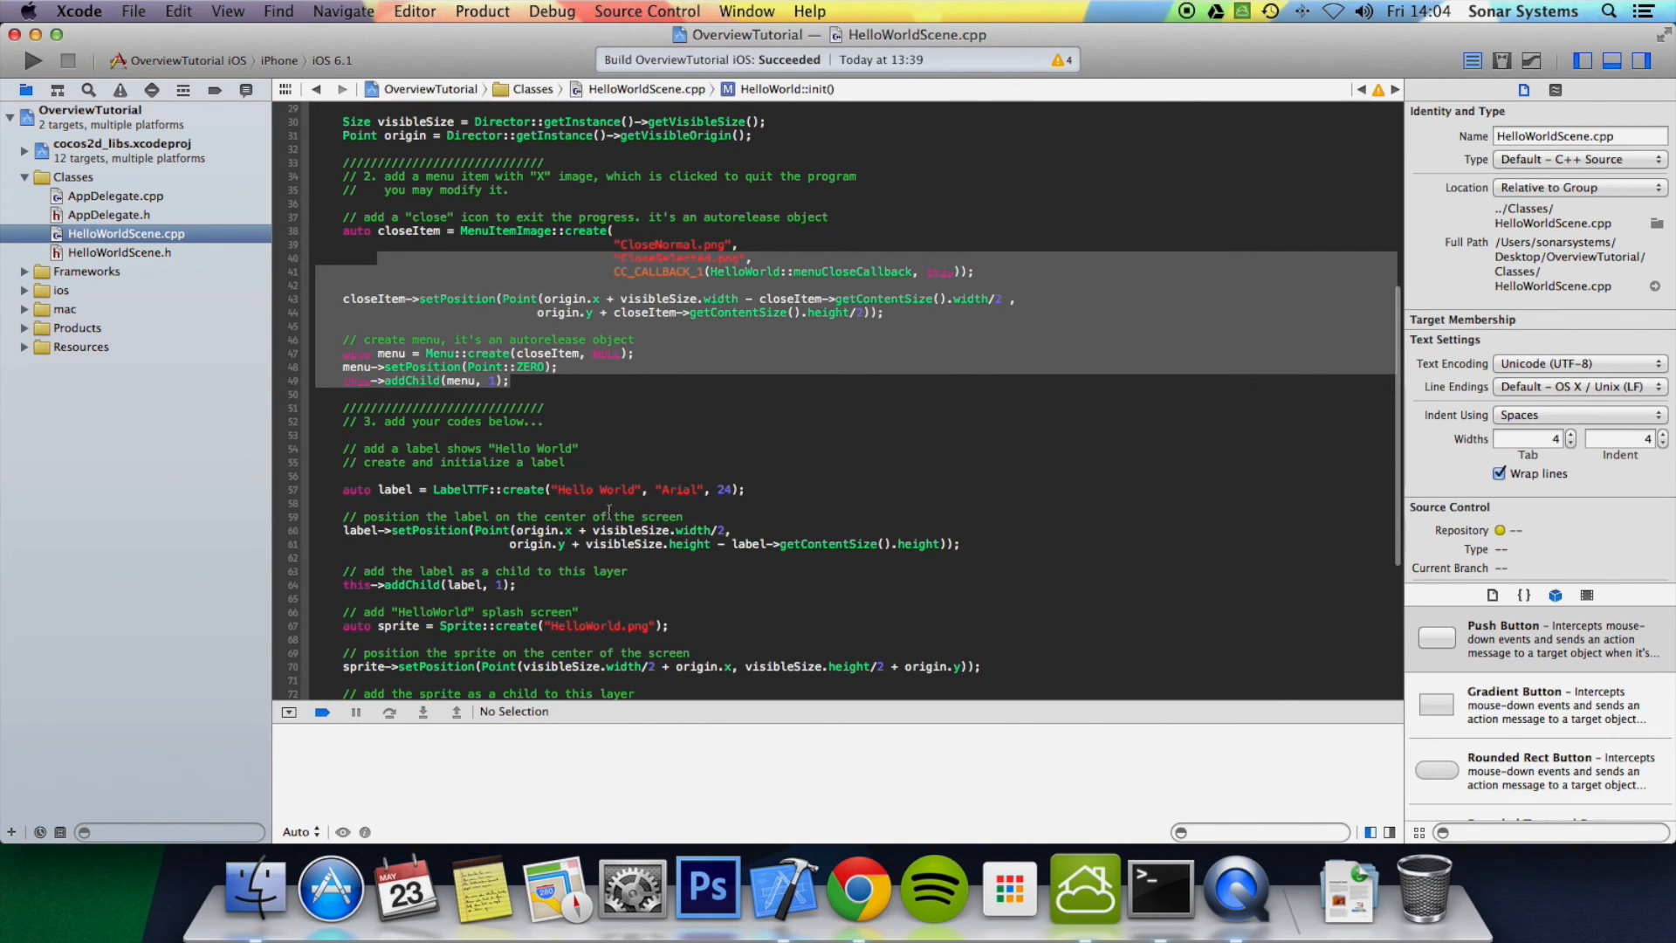
{"action": "scroll", "scroll_direction": "down", "scroll_amount": 3}
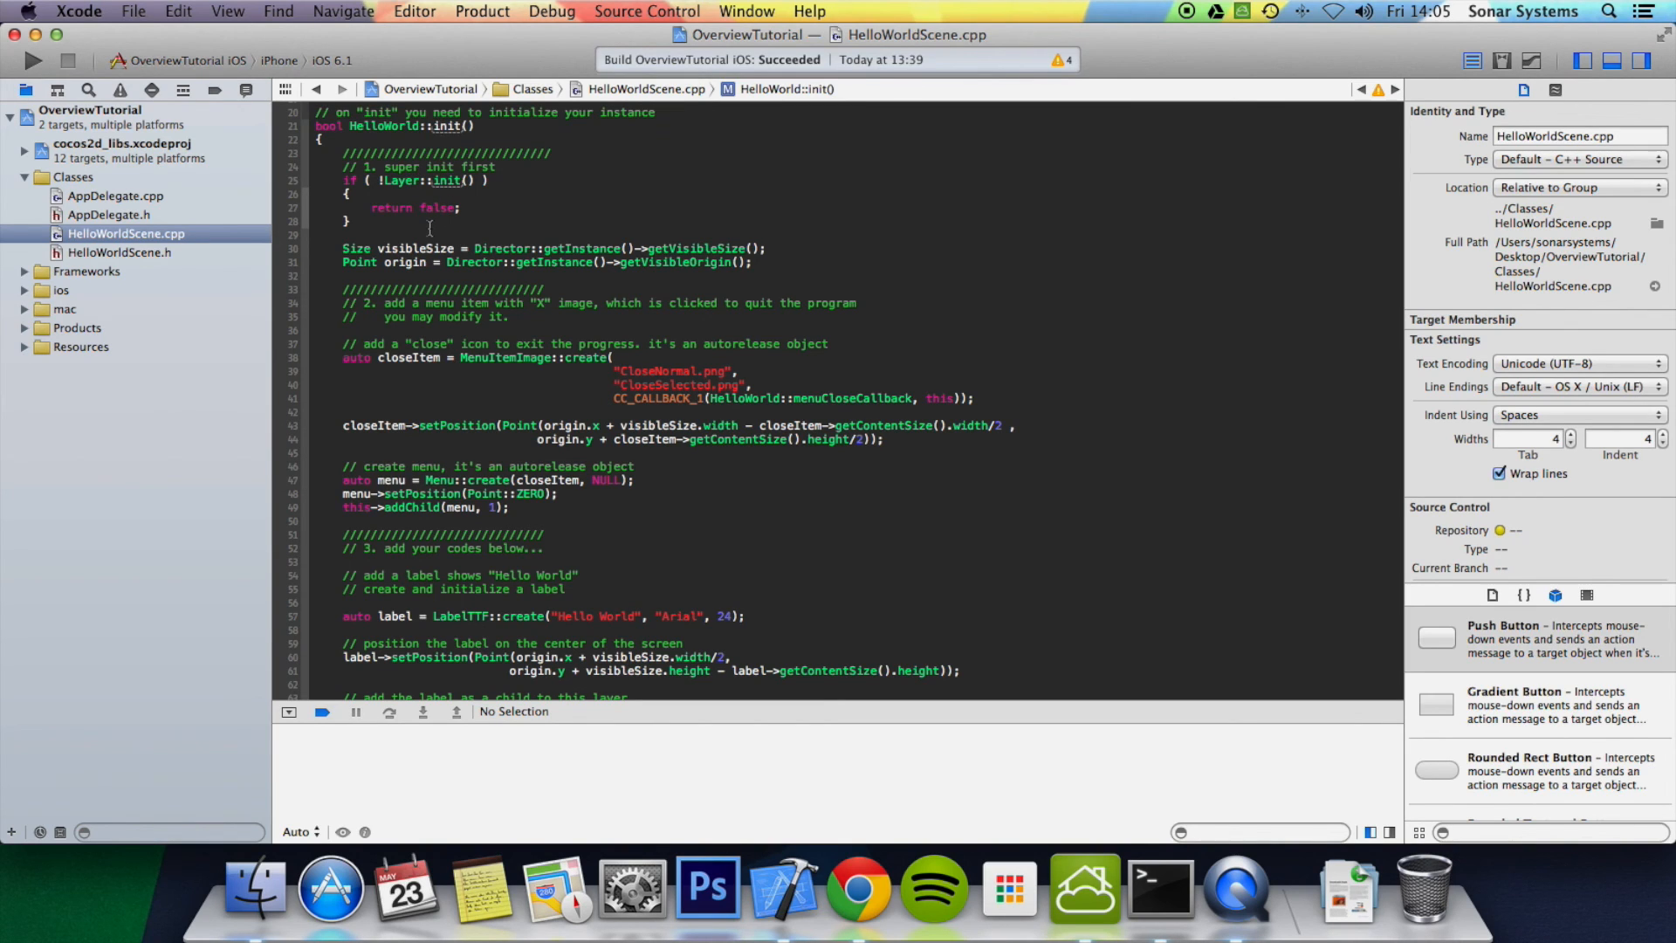
{"action": "scroll", "scroll_direction": "down", "scroll_amount": 3}
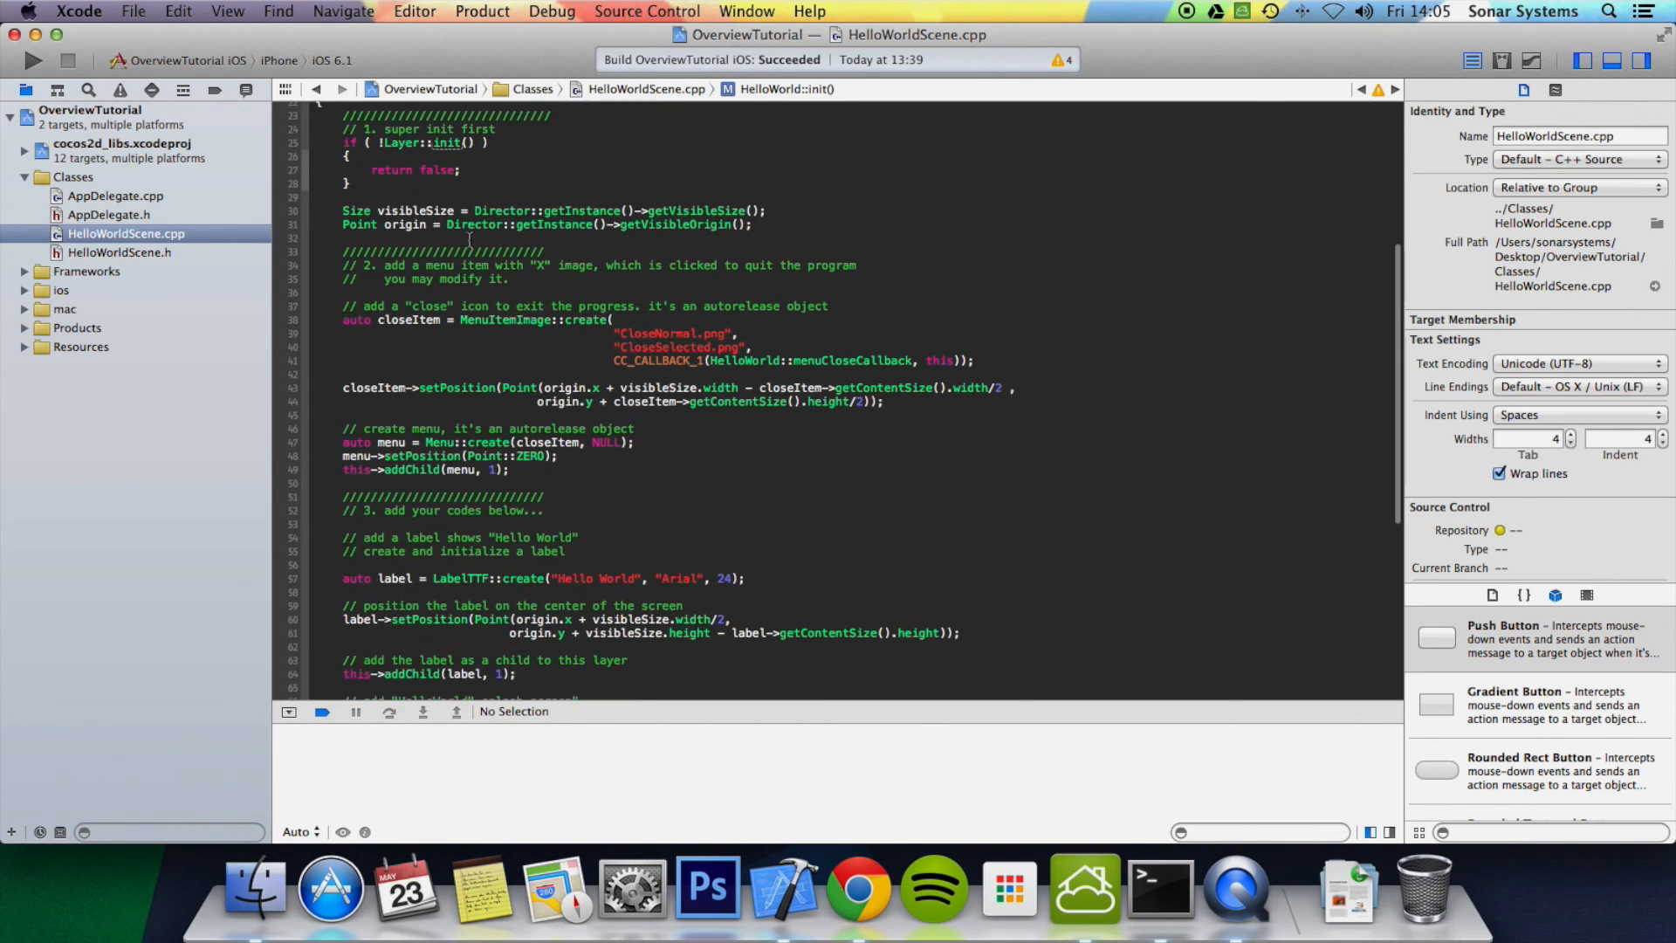
{"action": "scroll", "scroll_direction": "up", "scroll_amount": 3}
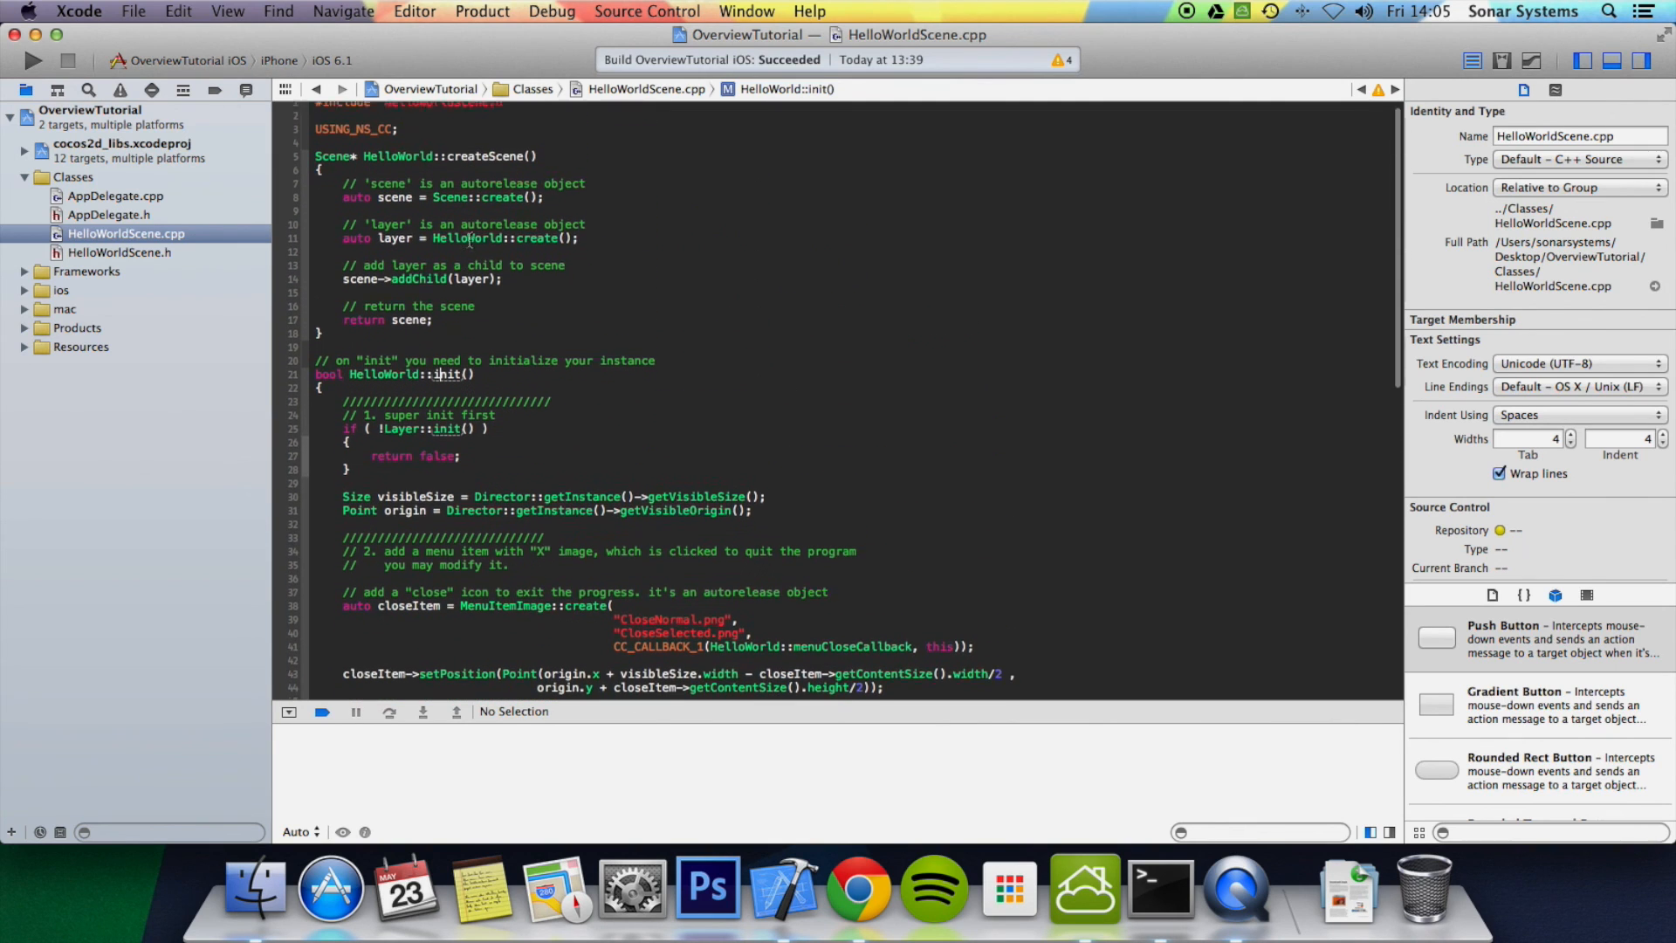
{"action": "scroll", "scroll_direction": "up", "scroll_amount": 3}
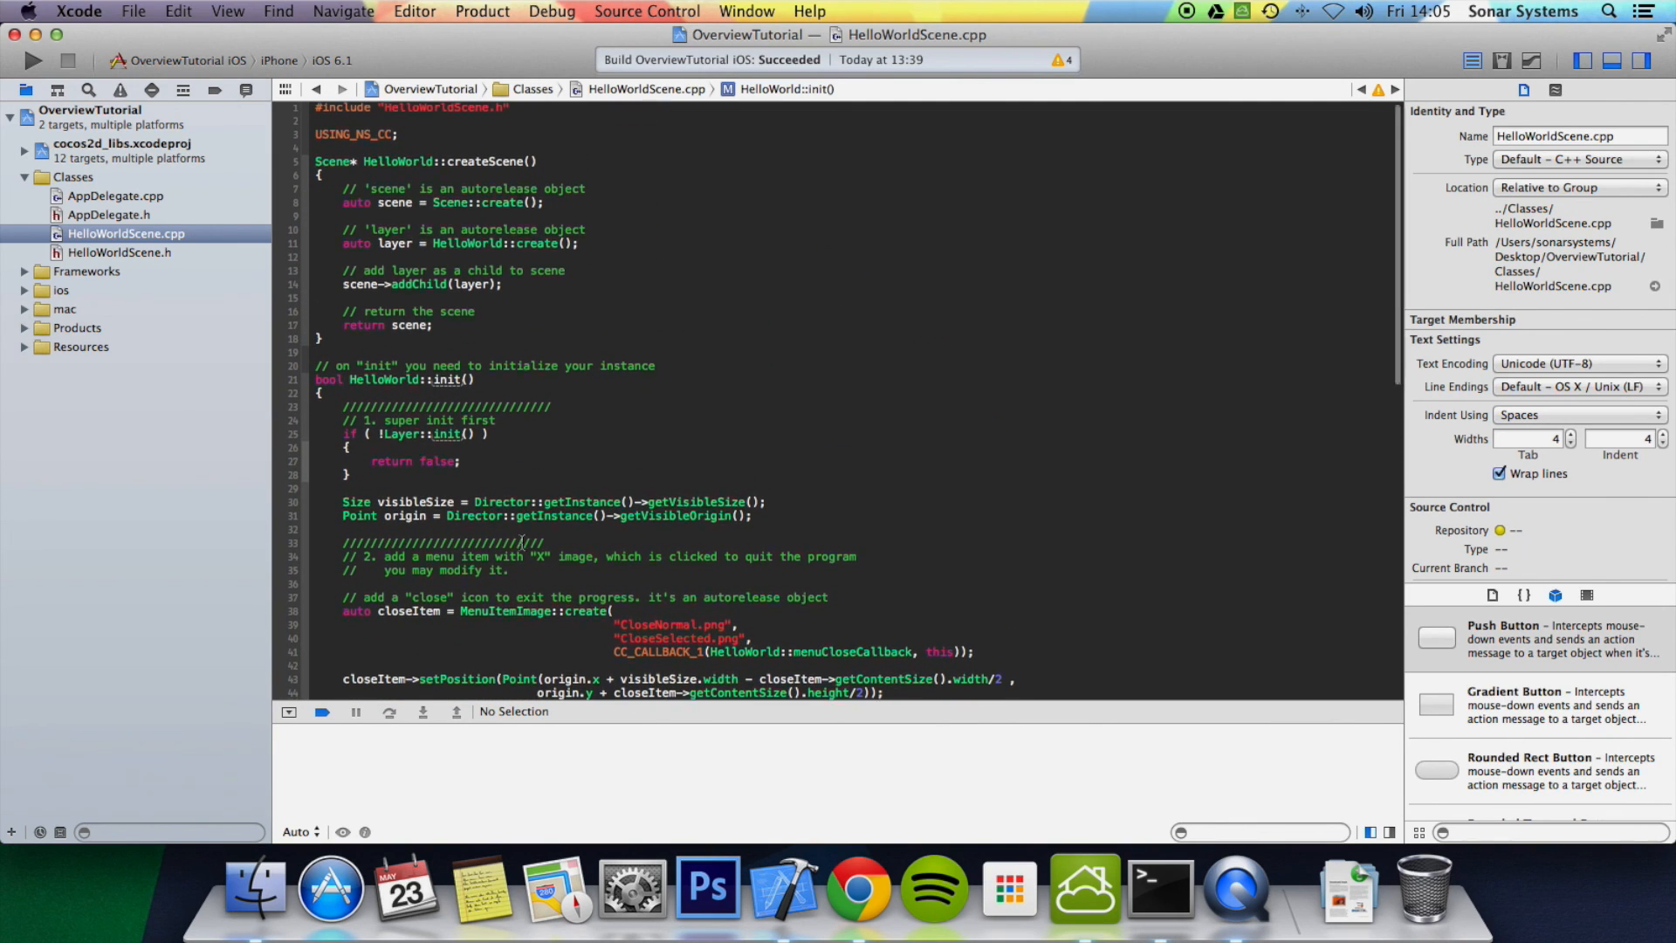
{"action": "scroll", "scroll_direction": "down", "scroll_amount": 3}
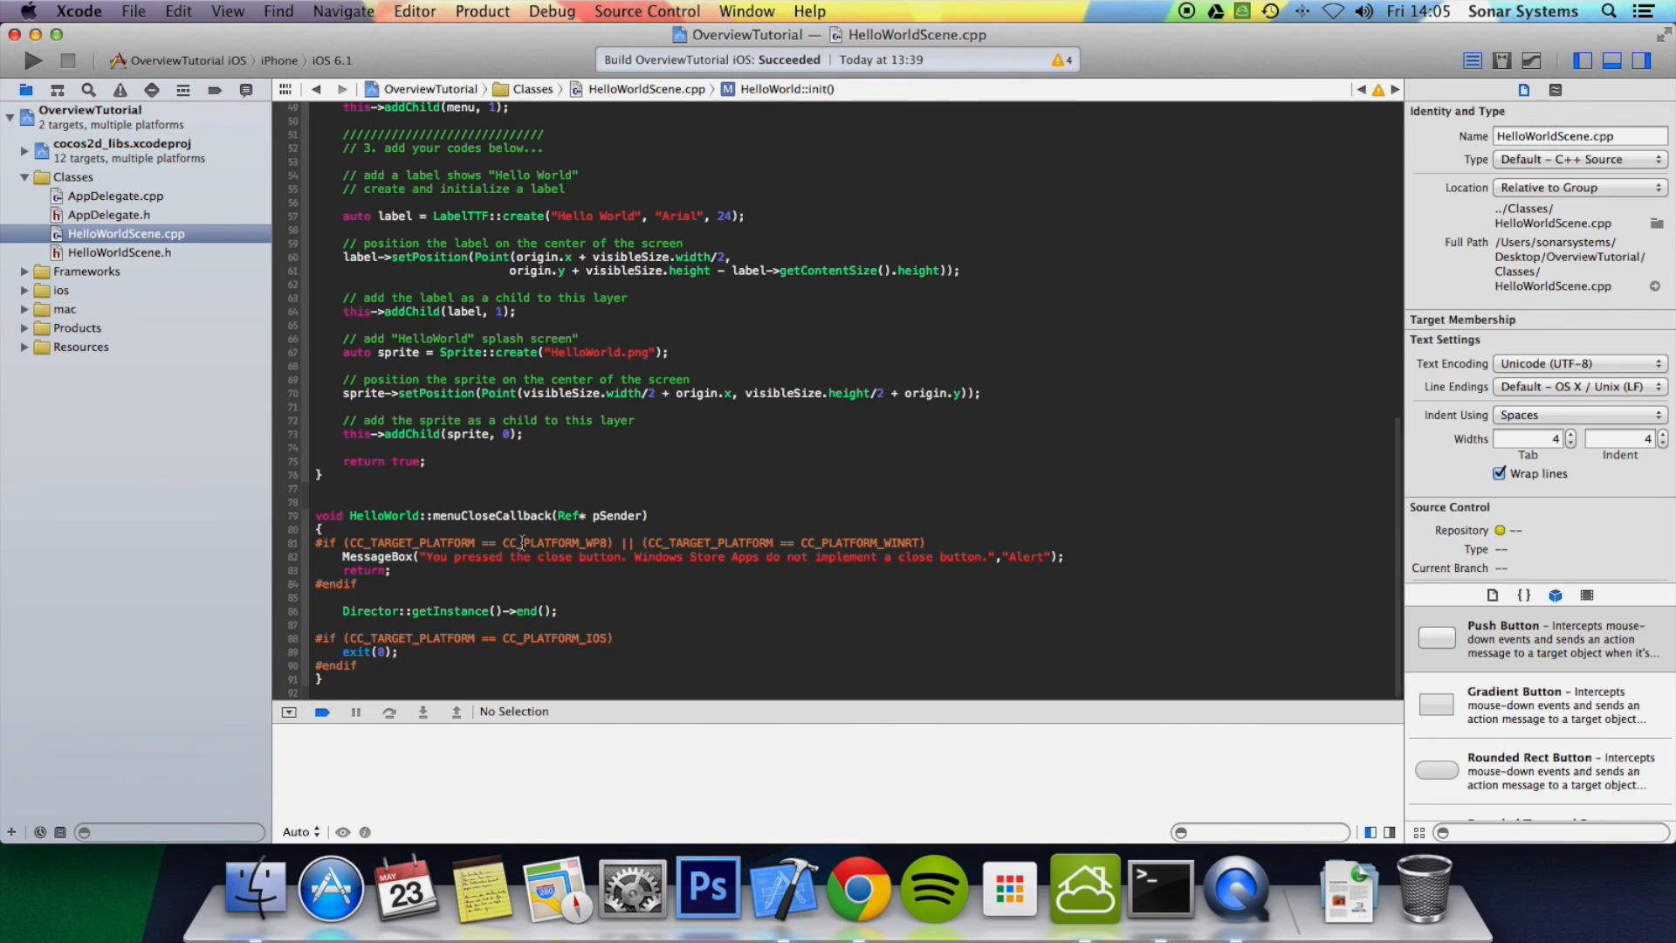
{"action": "scroll", "scroll_direction": "up", "scroll_amount": 3}
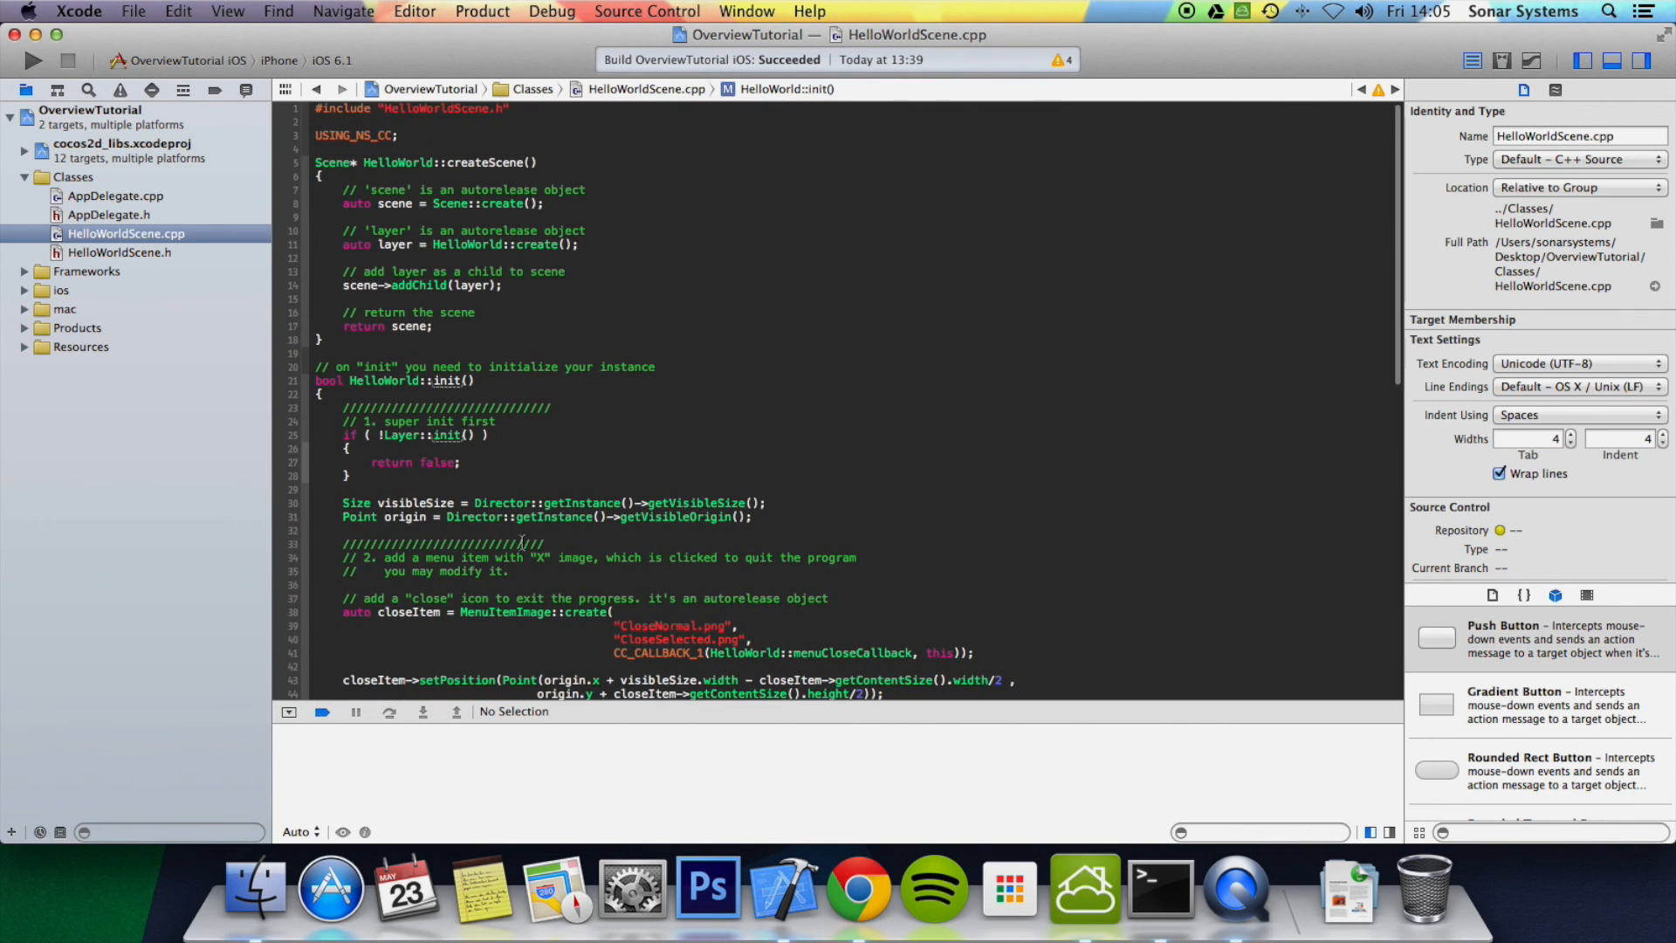